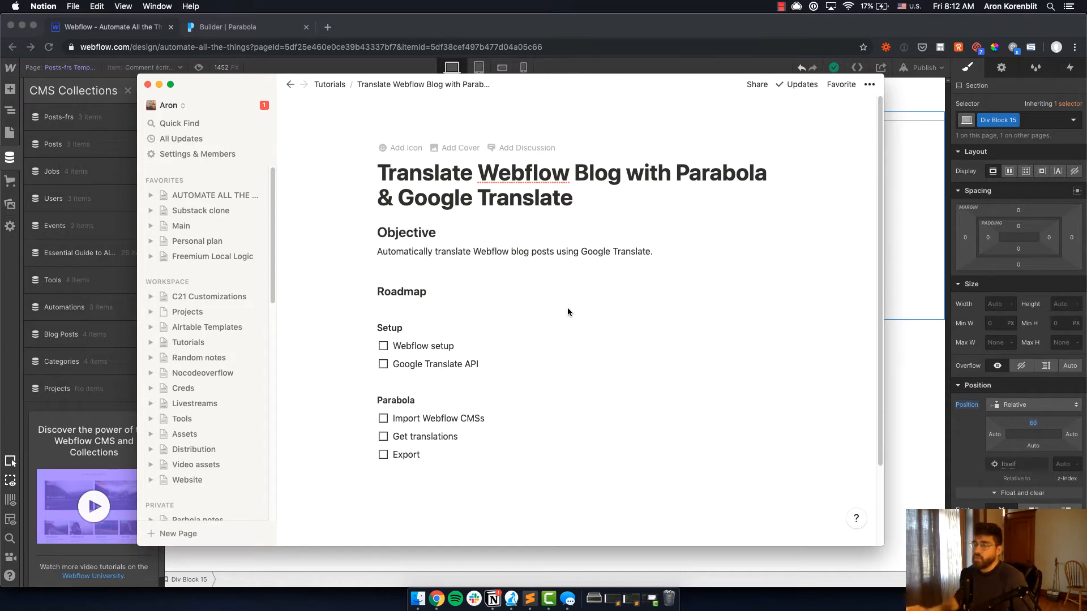
mouse_move(445, 347)
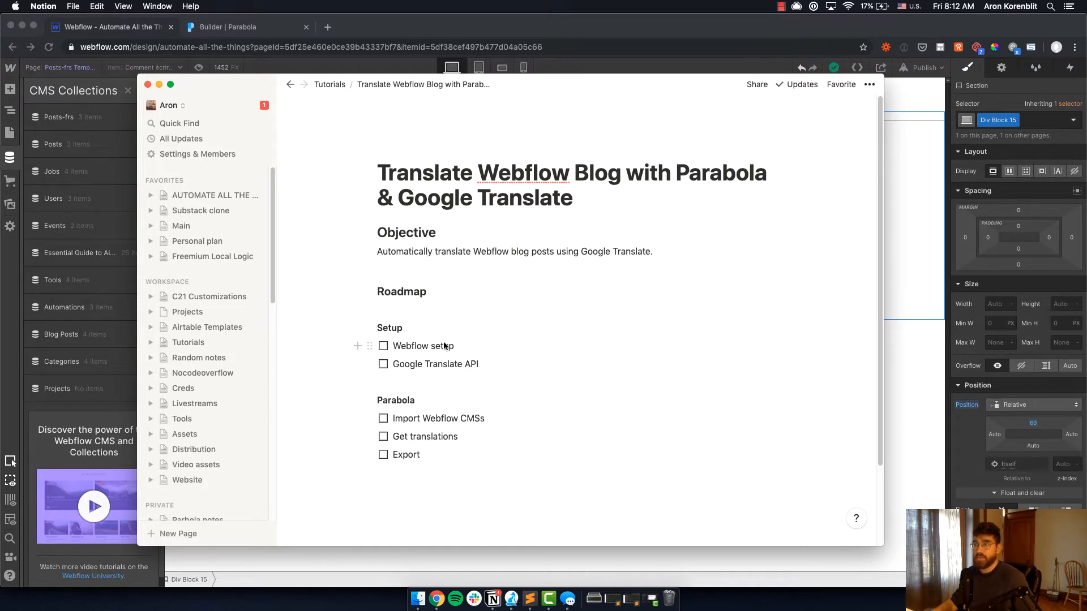
mouse_move(449, 370)
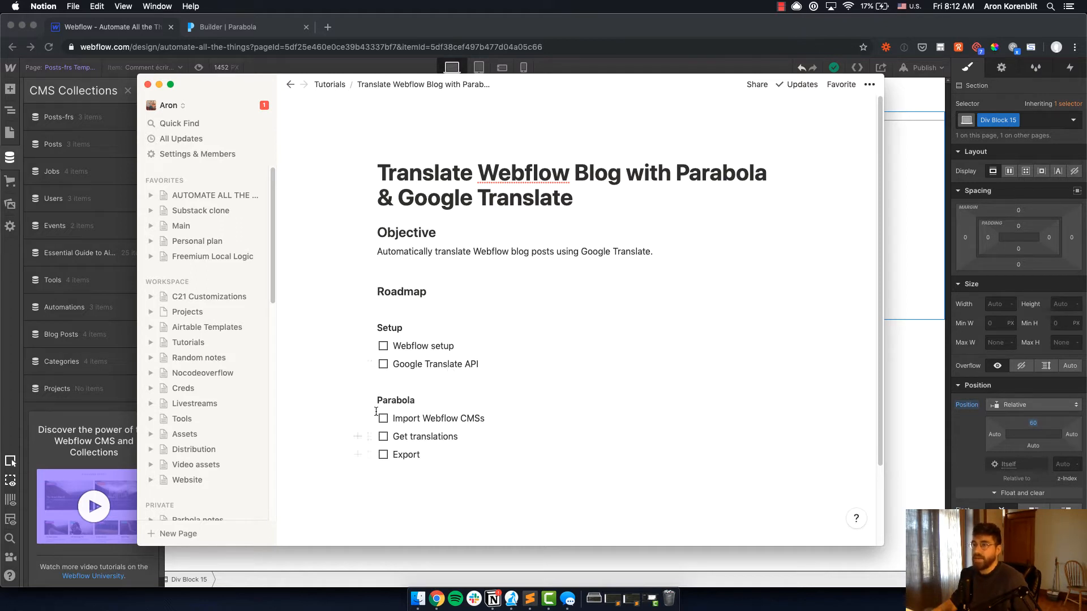
mouse_move(483, 413)
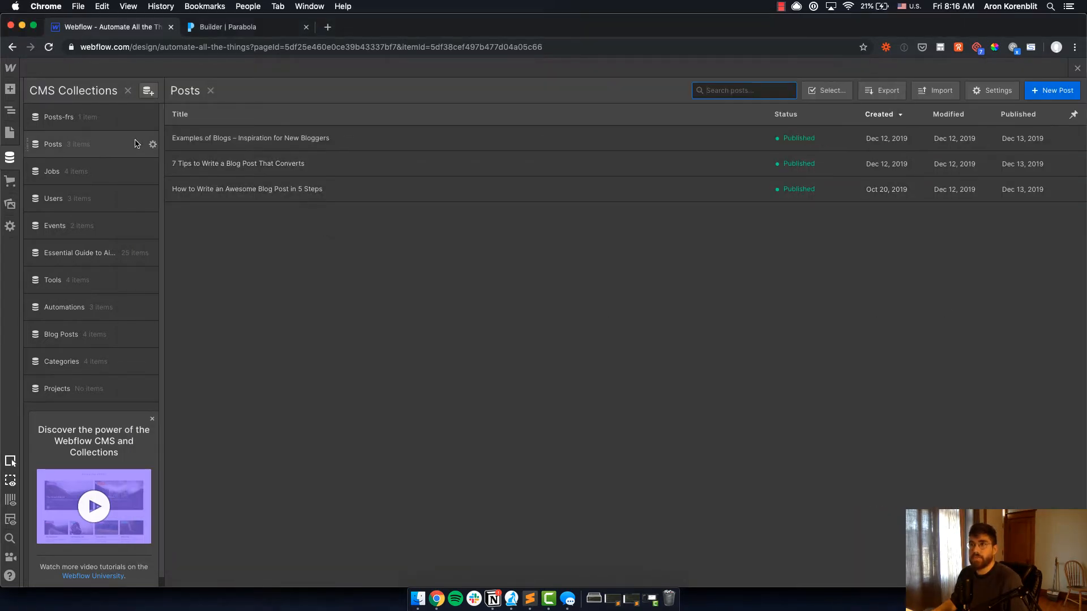
mouse_move(83, 140)
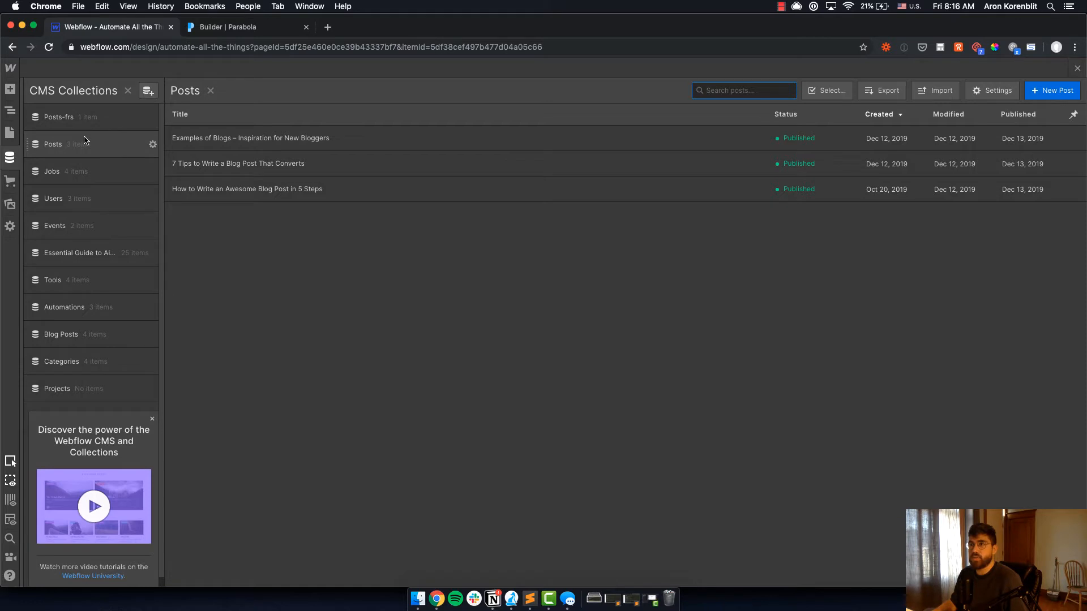
mouse_move(111, 153)
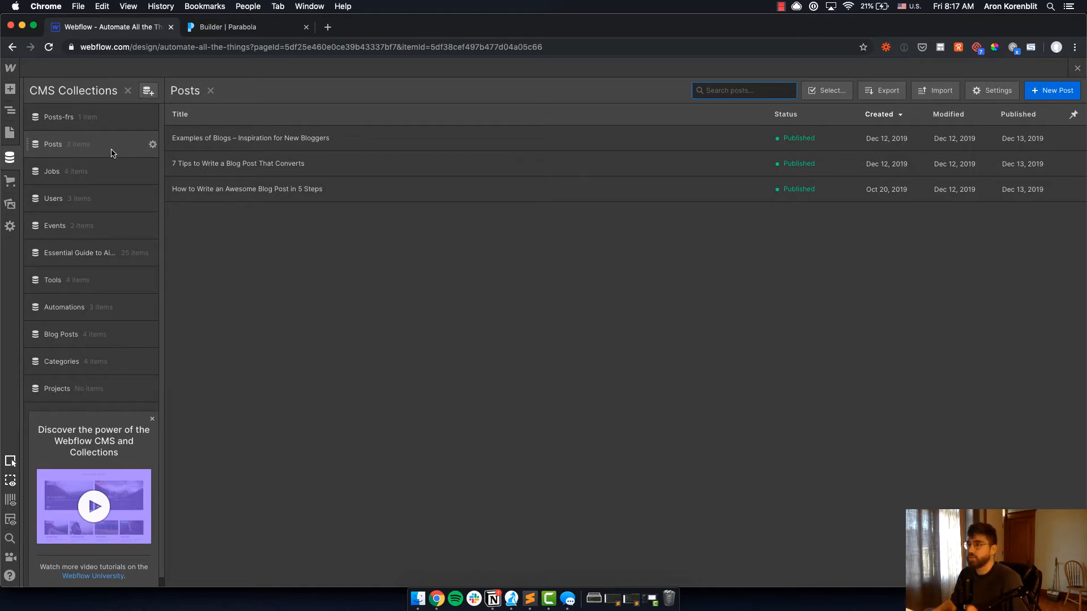
mouse_move(123, 149)
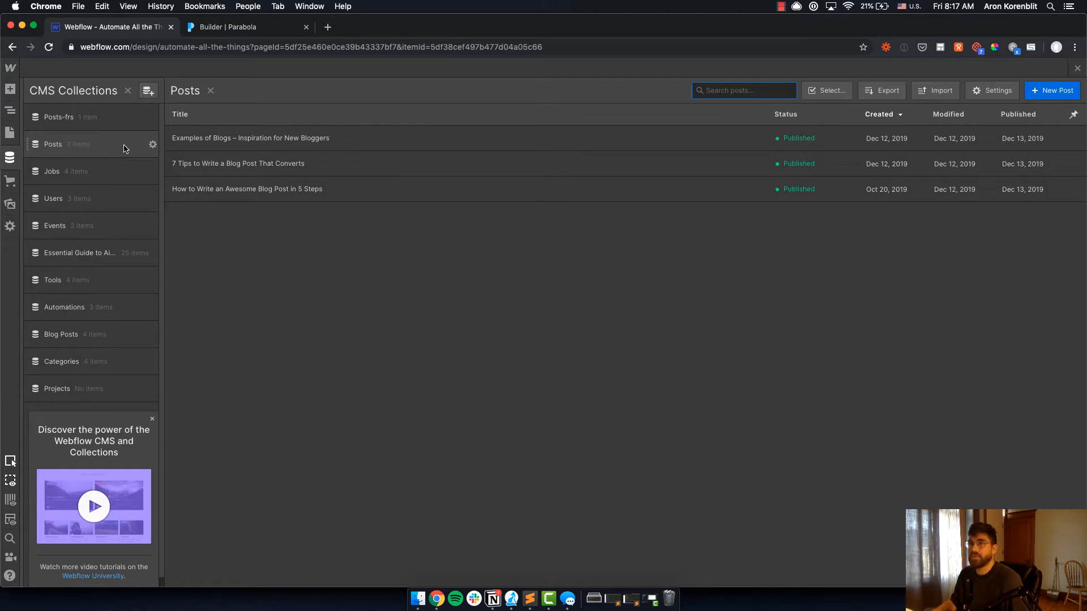
Show the Posts collection settings with its Title, Slug, Post and Paid fields
click(152, 144)
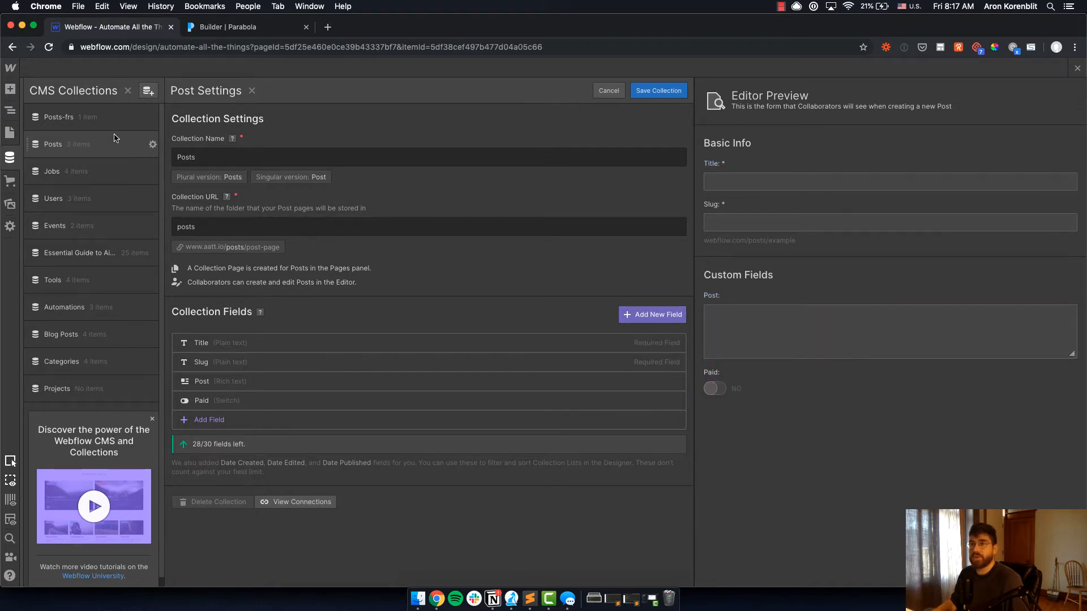
mouse_move(104, 117)
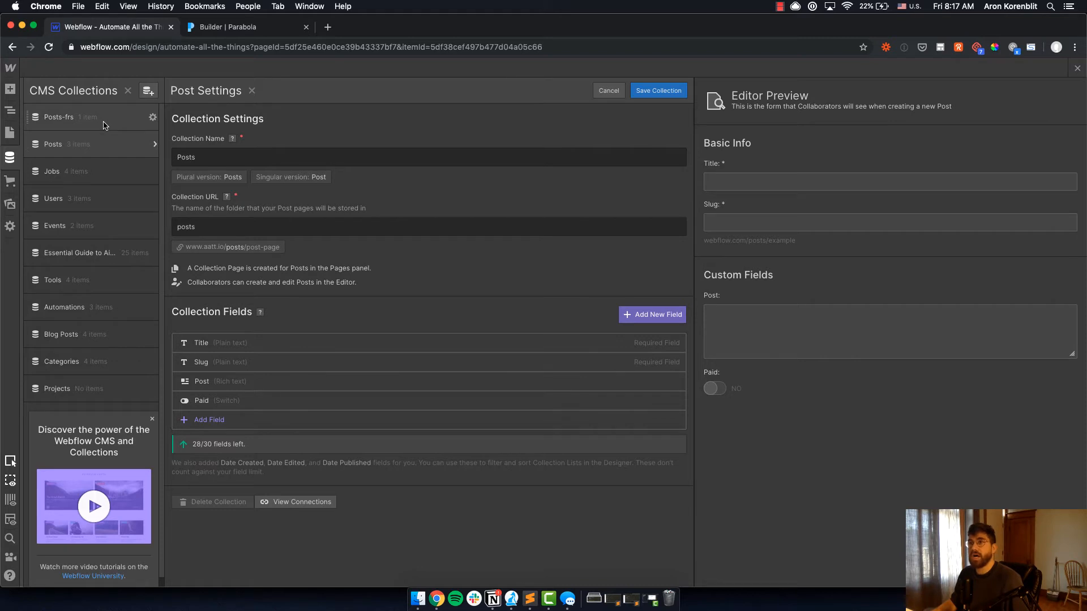
Review the Posts-frs collection settings and its English post reference field, then return to the Notion roadmap
click(59, 117)
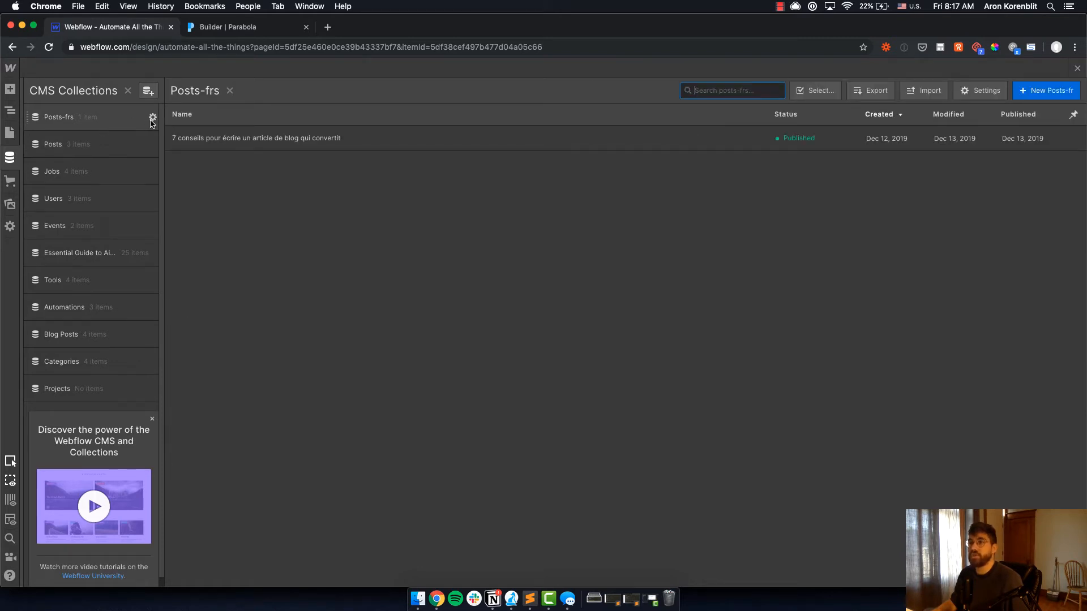
click(152, 117)
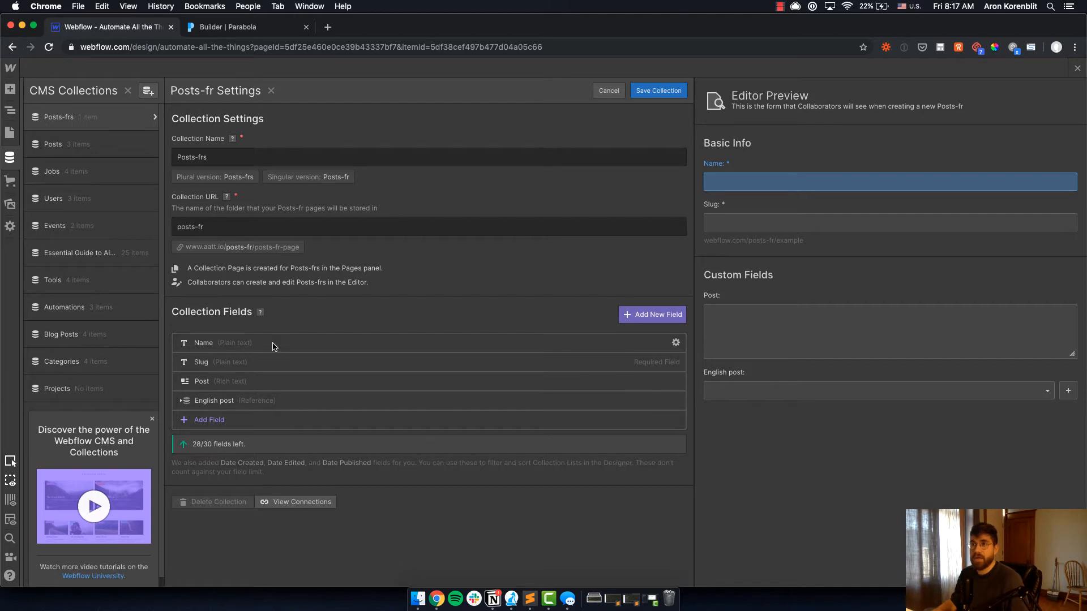
click(889, 222)
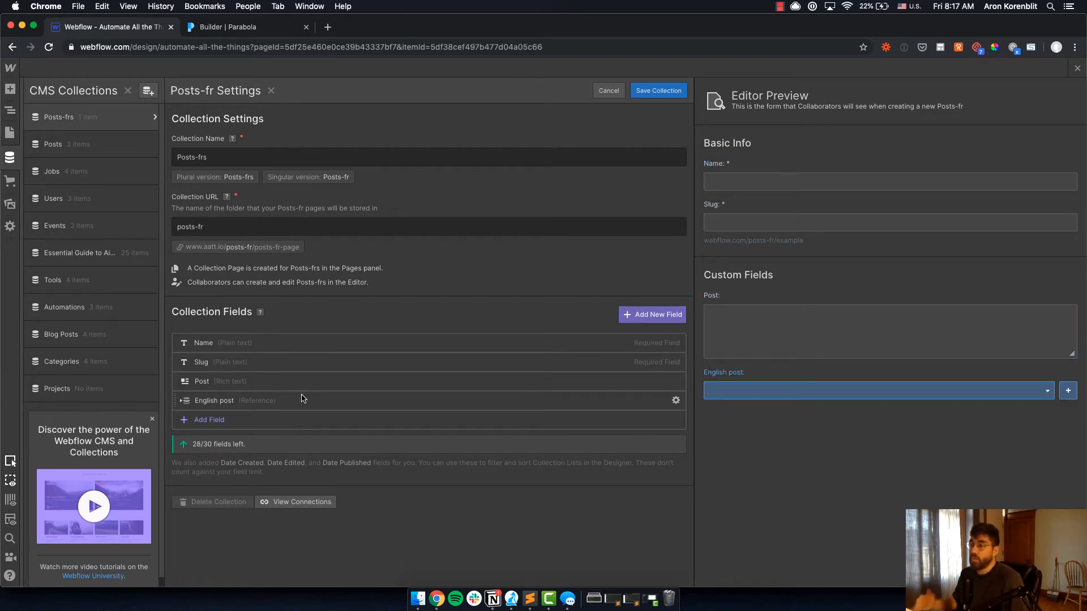
mouse_move(436, 412)
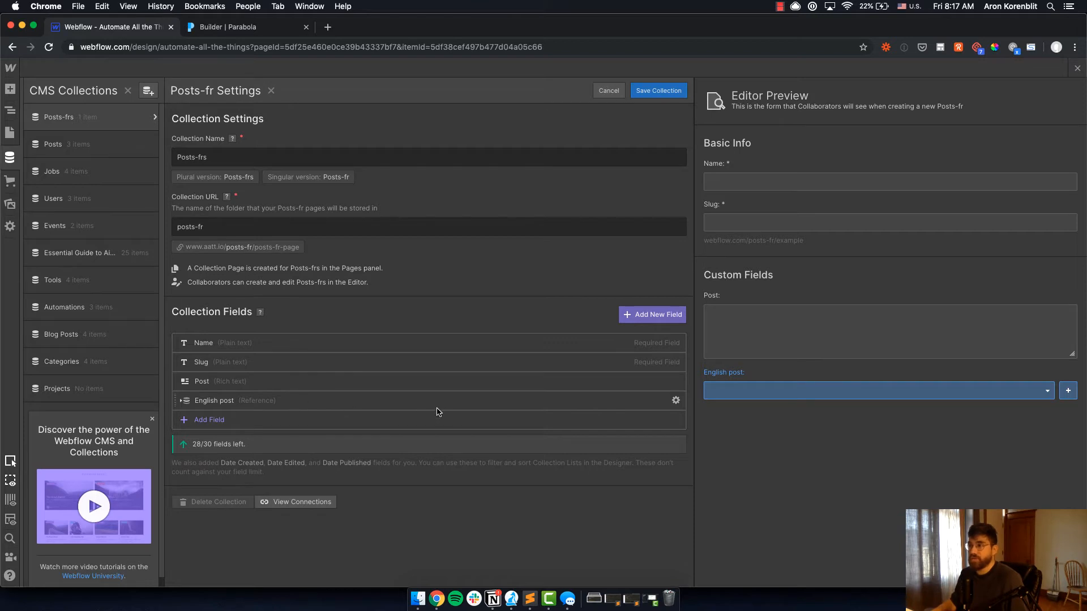
mouse_move(595, 407)
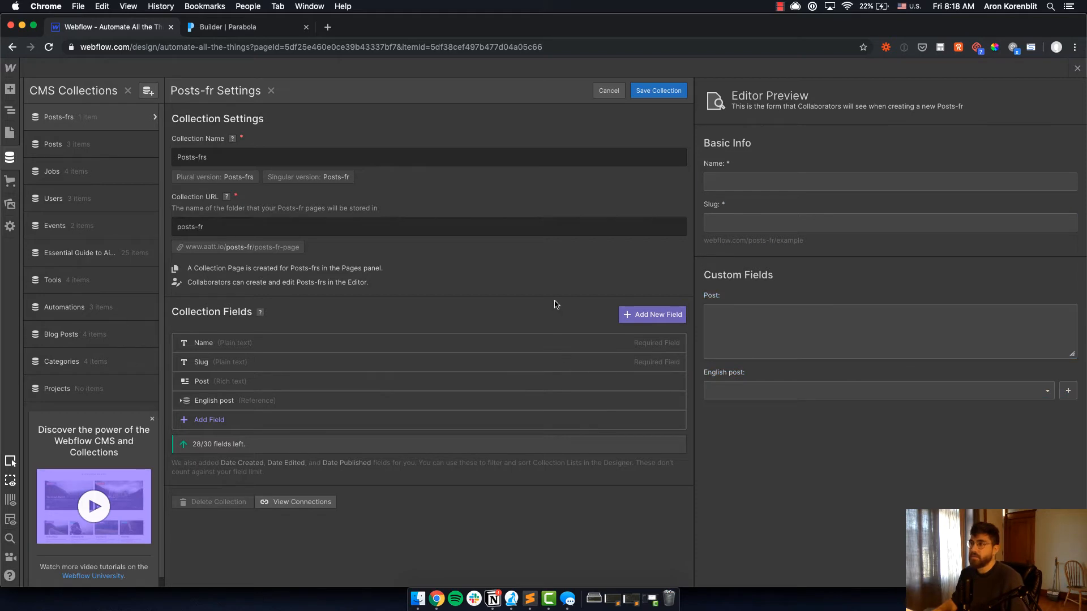
click(489, 595)
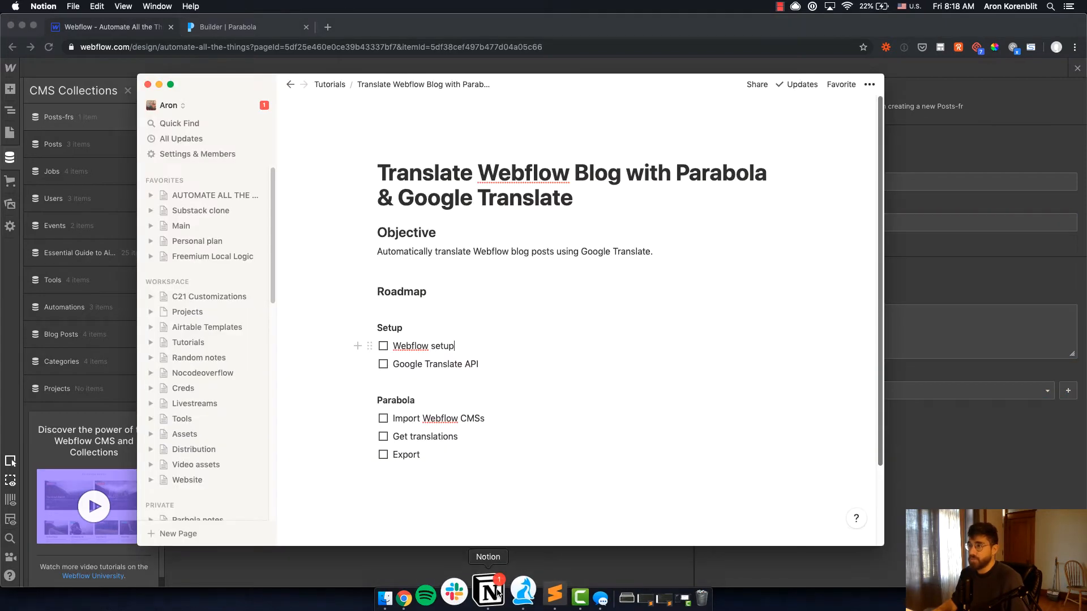
Resend the Google Translate request targeting French and get a fresh translation of the blog text
click(383, 346)
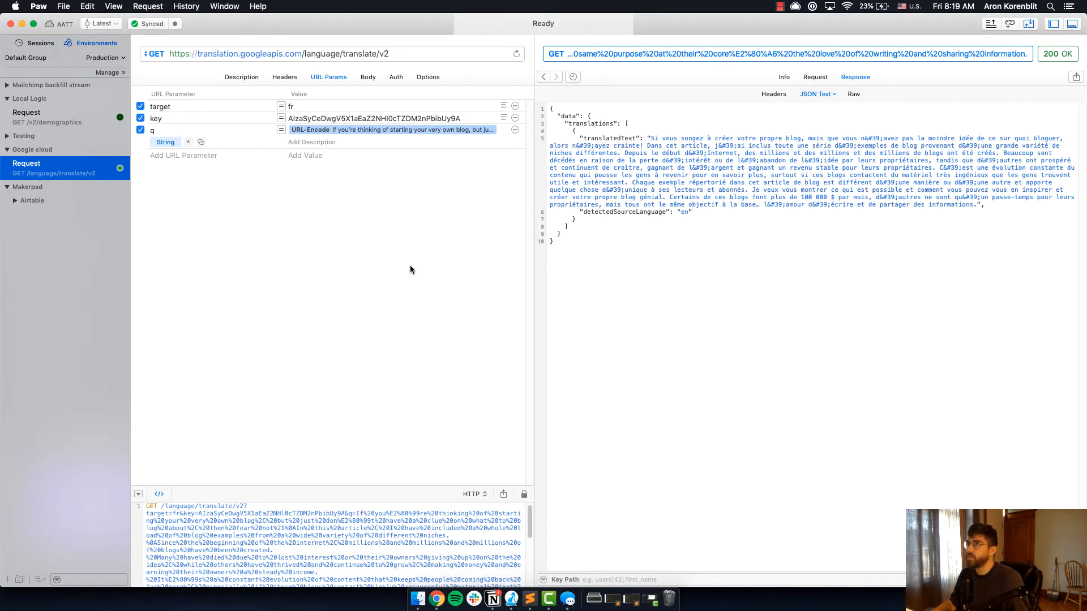
mouse_move(386, 244)
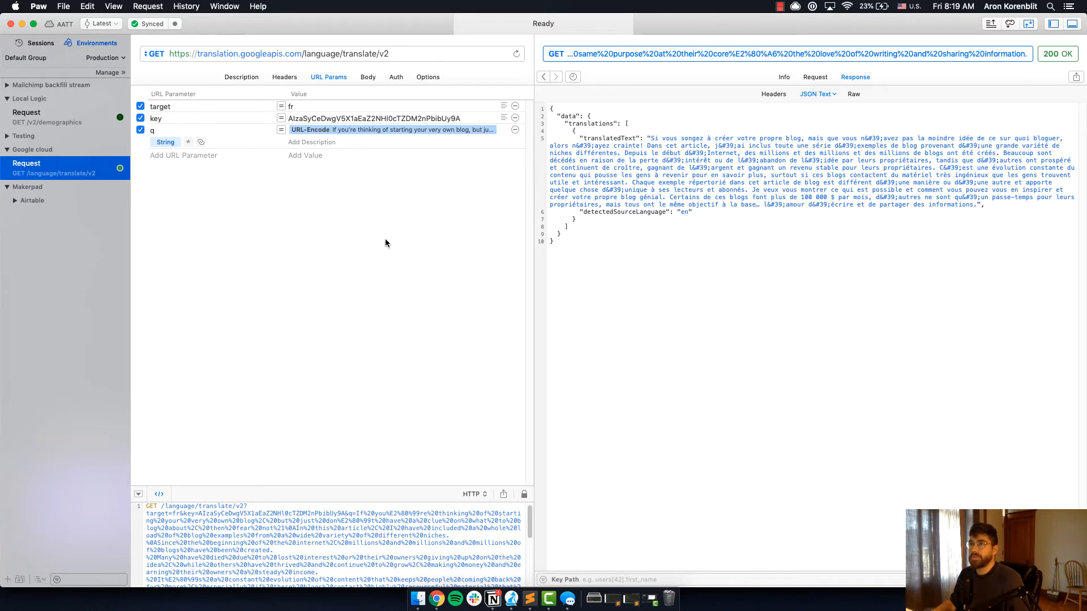
mouse_move(183, 105)
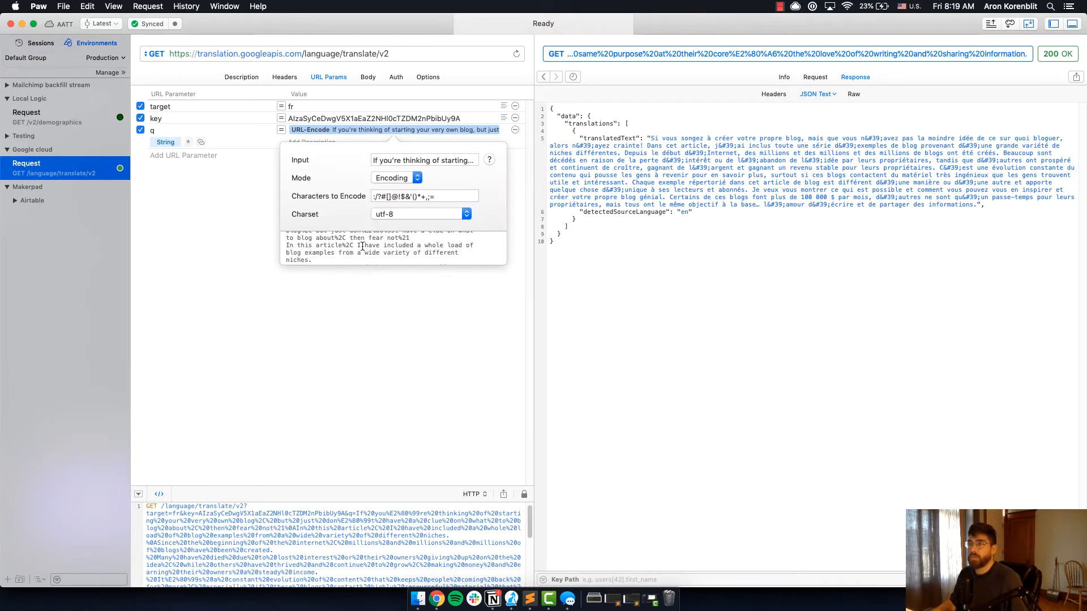
scroll(down, 3)
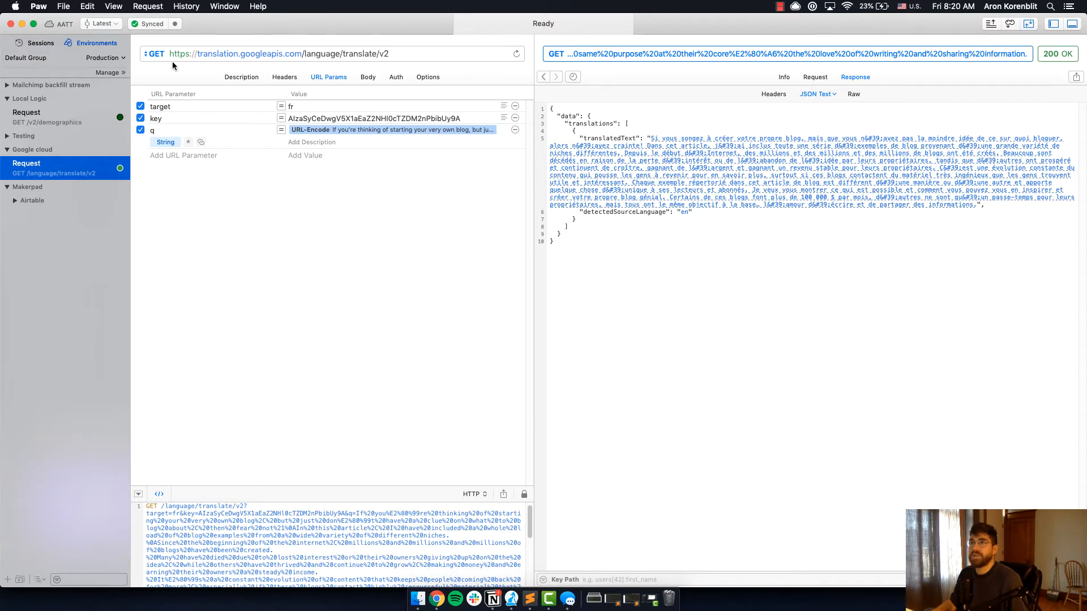
click(516, 53)
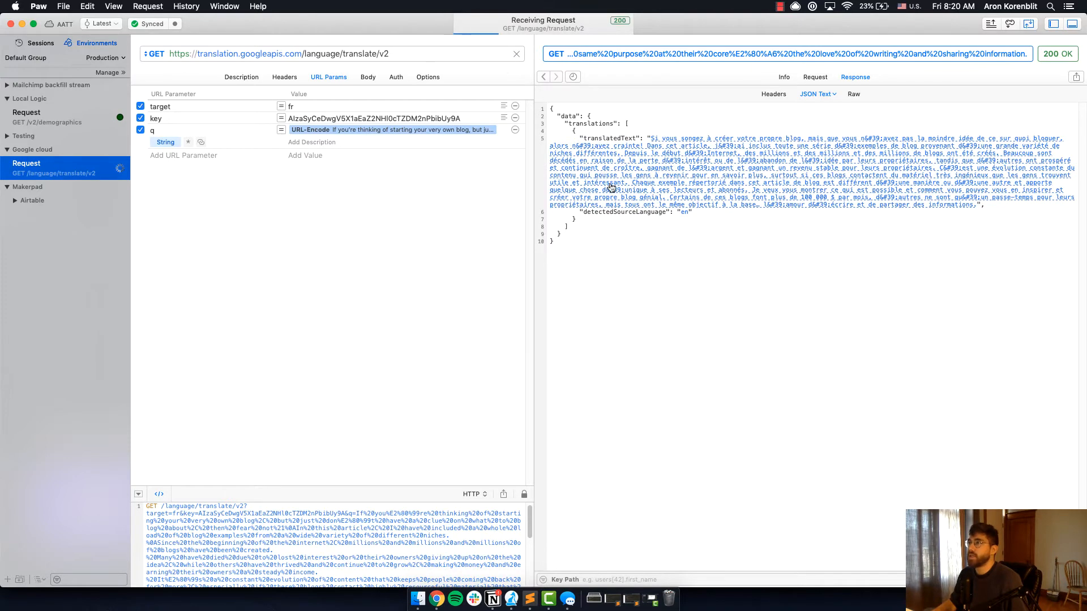
click(516, 53)
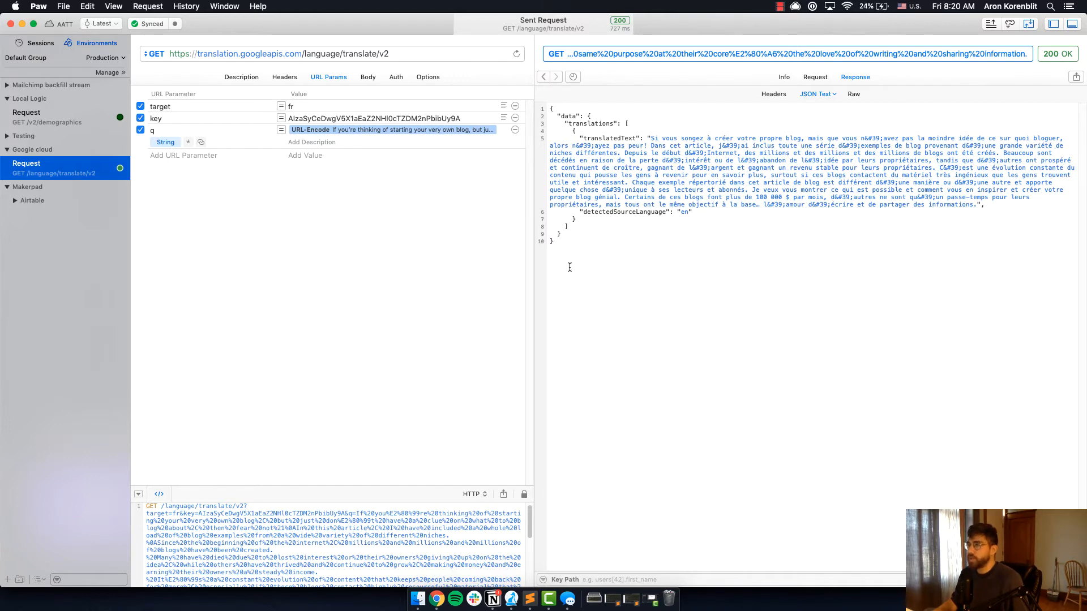
mouse_move(601, 278)
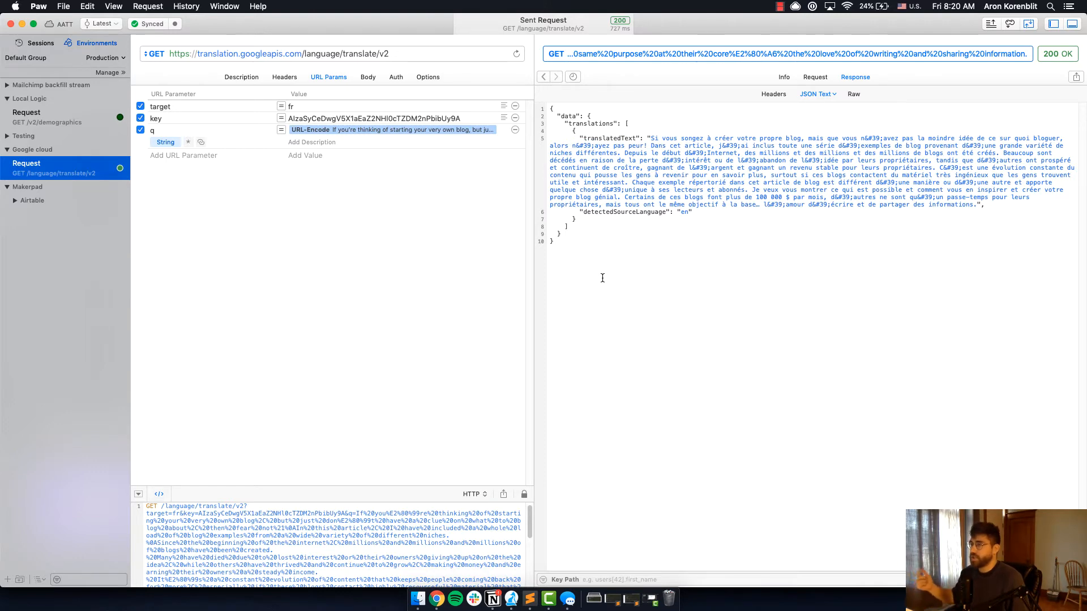
mouse_move(591, 331)
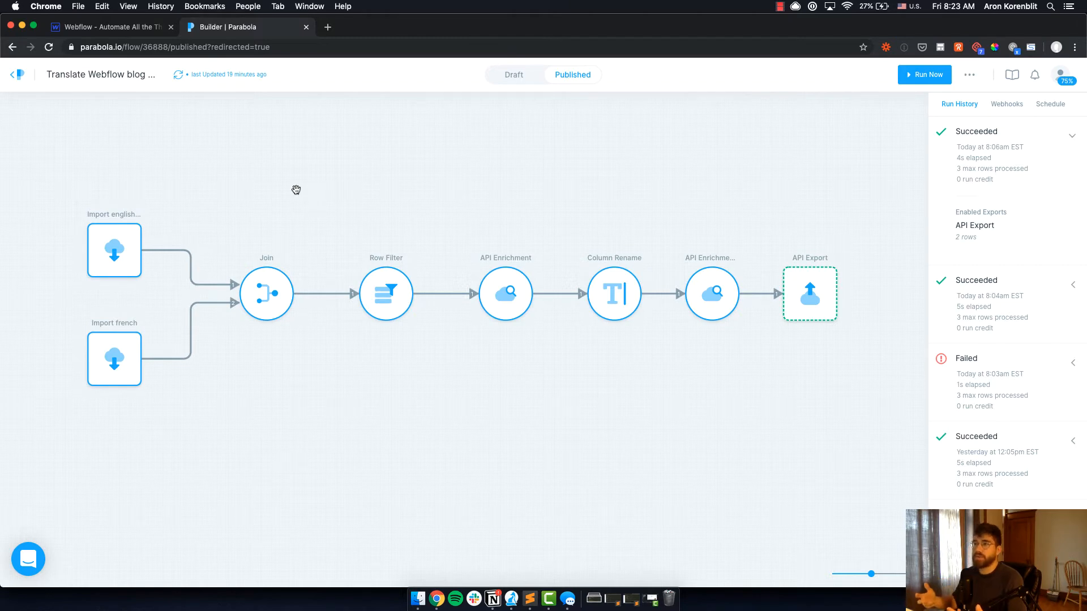
mouse_move(332, 266)
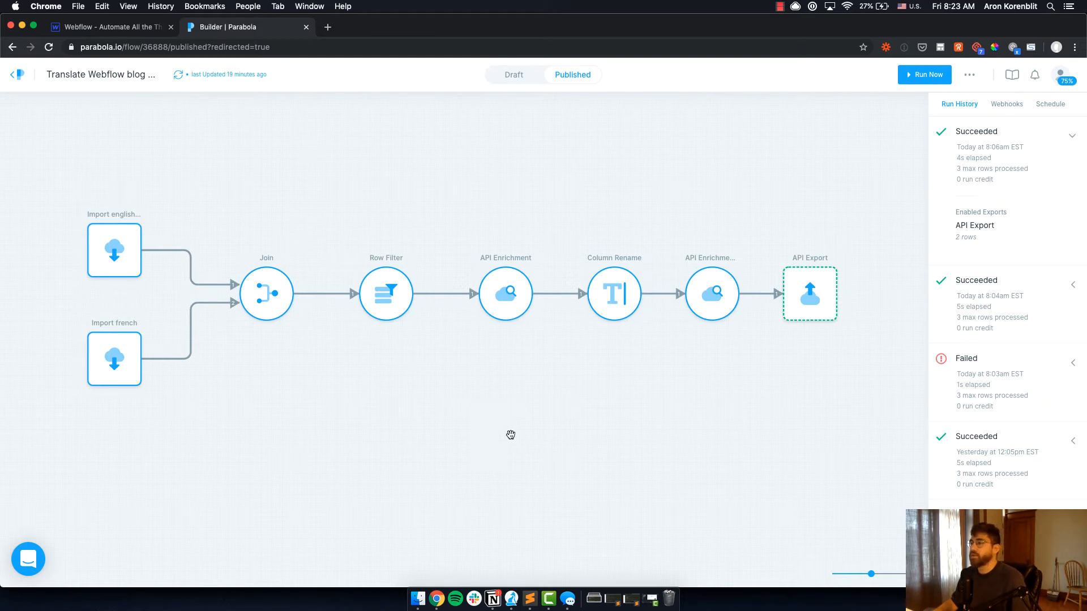
mouse_move(557, 502)
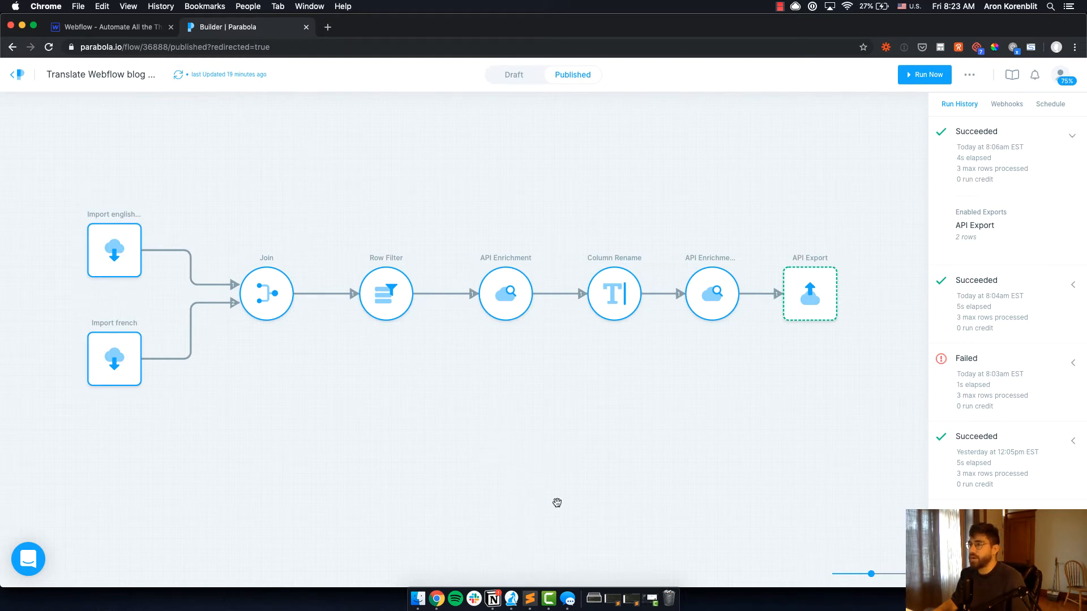
Show the published Webflow post translation flow with its run history, then return to the roadmap notes
click(492, 597)
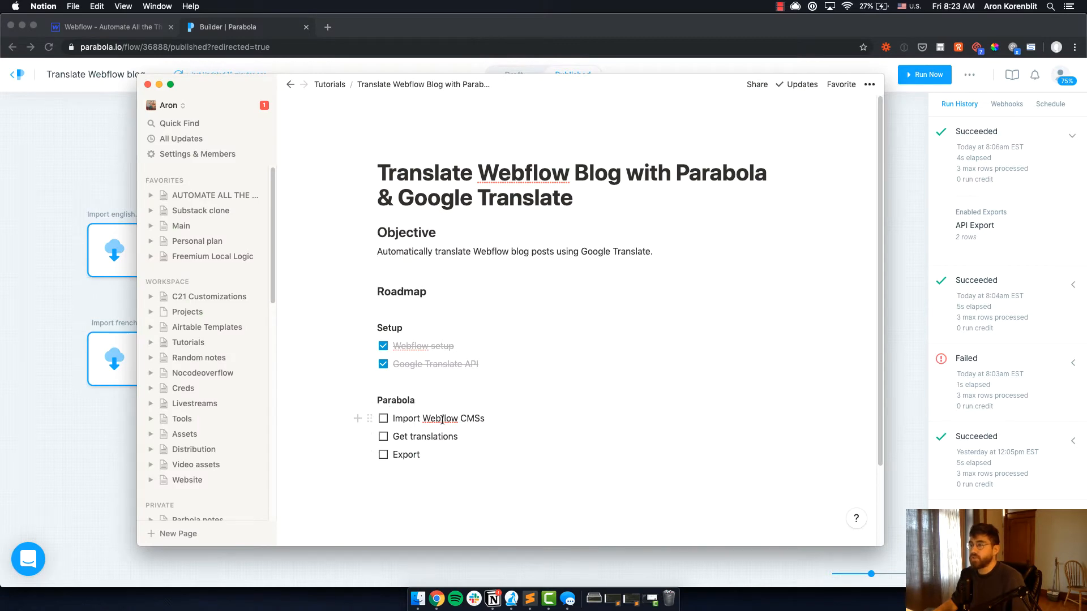
mouse_move(258, 413)
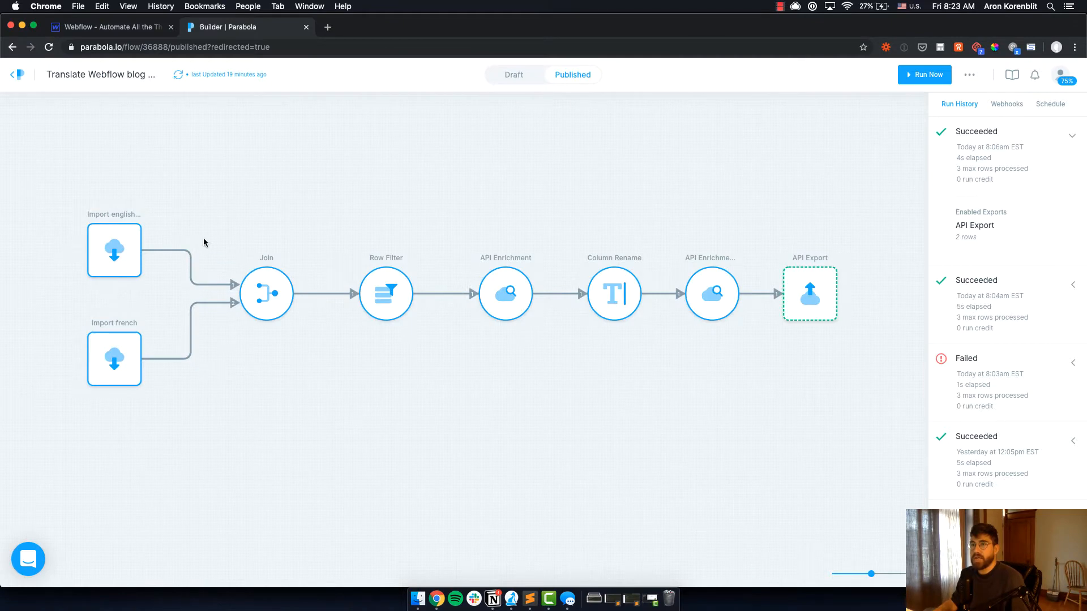
mouse_move(144, 160)
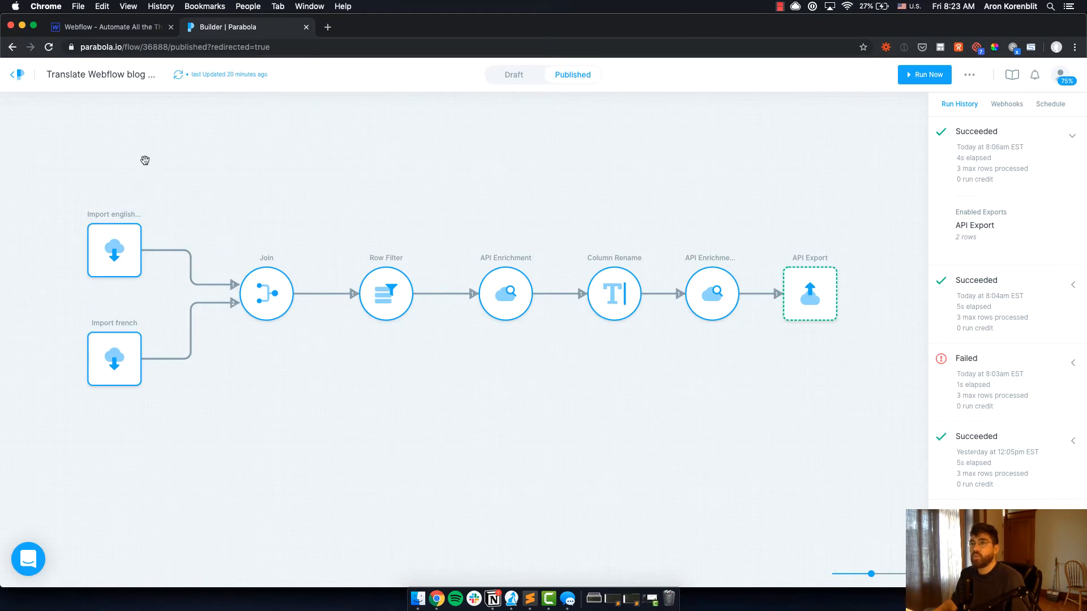
mouse_move(416, 293)
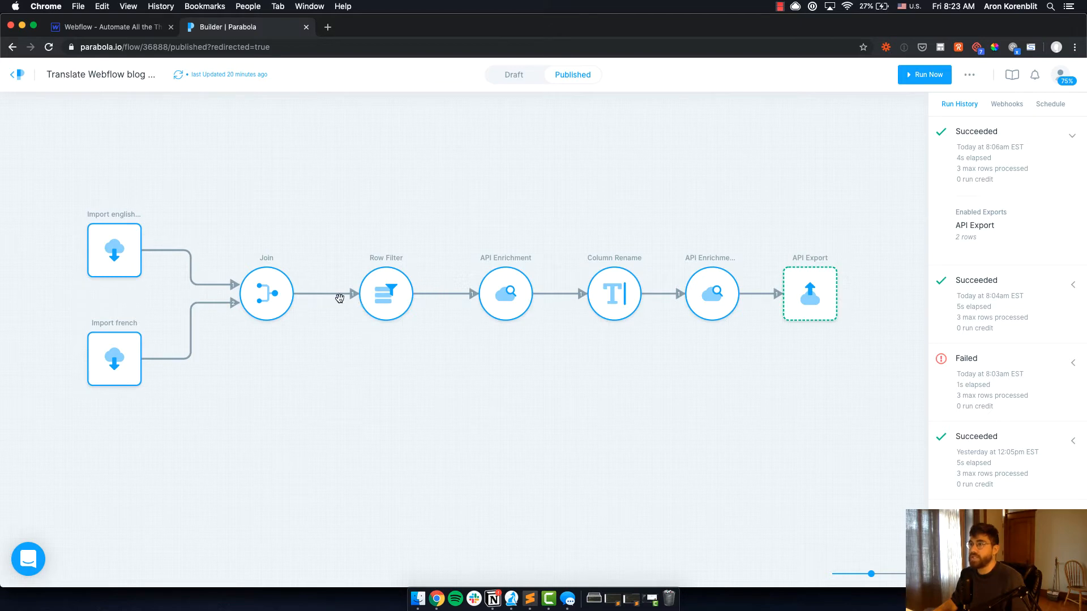
mouse_move(423, 356)
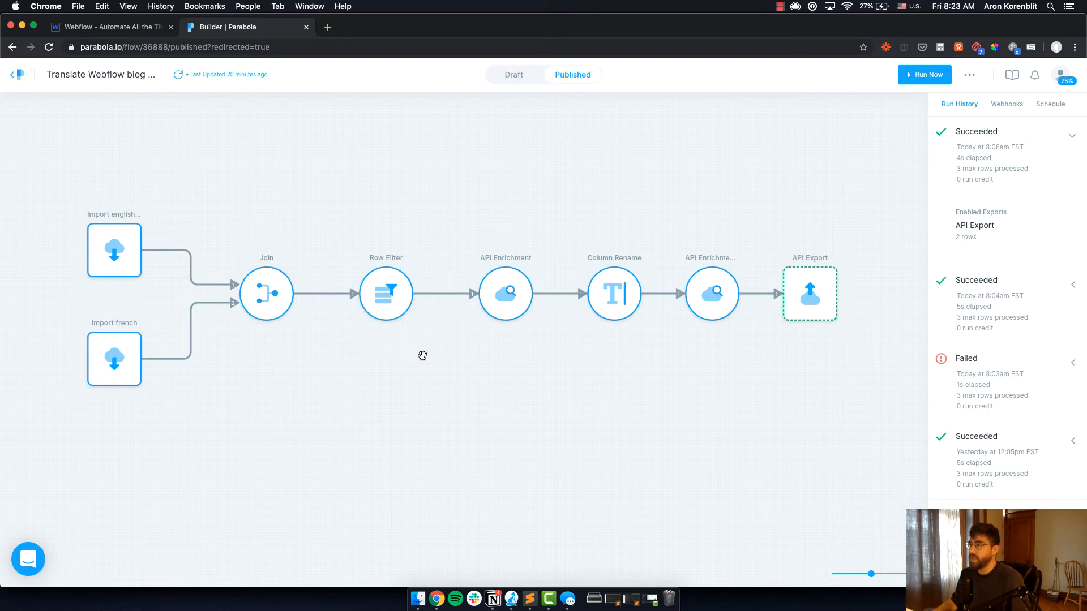
mouse_move(772, 296)
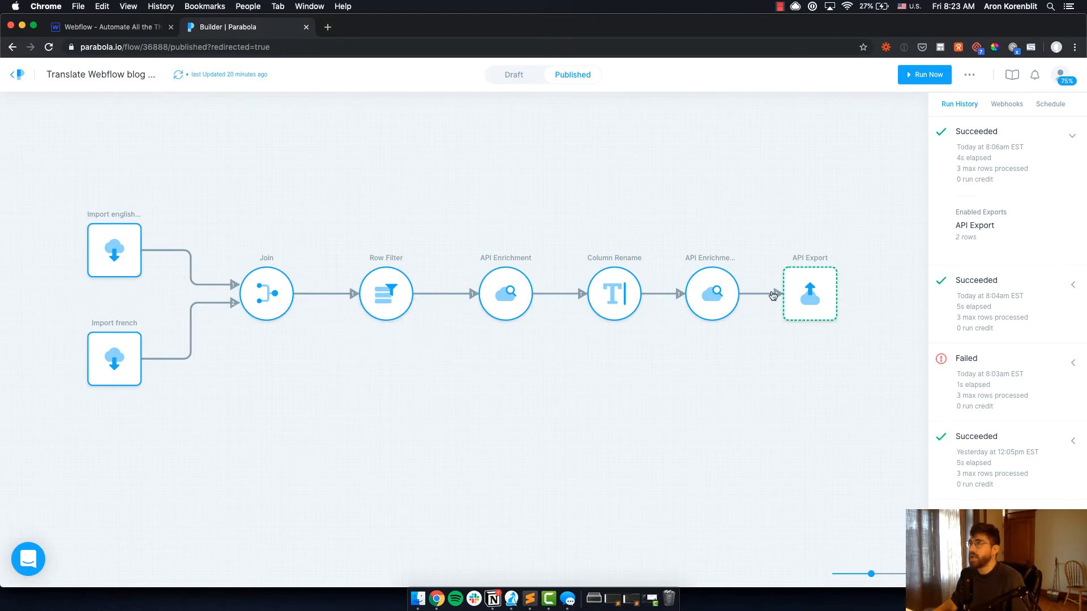
mouse_move(787, 362)
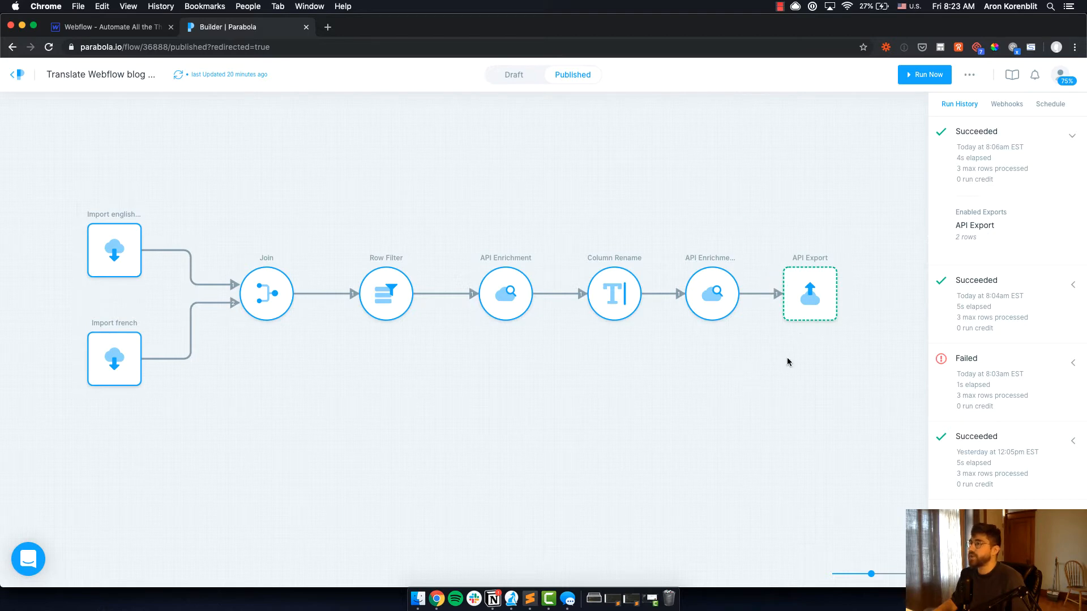
mouse_move(678, 282)
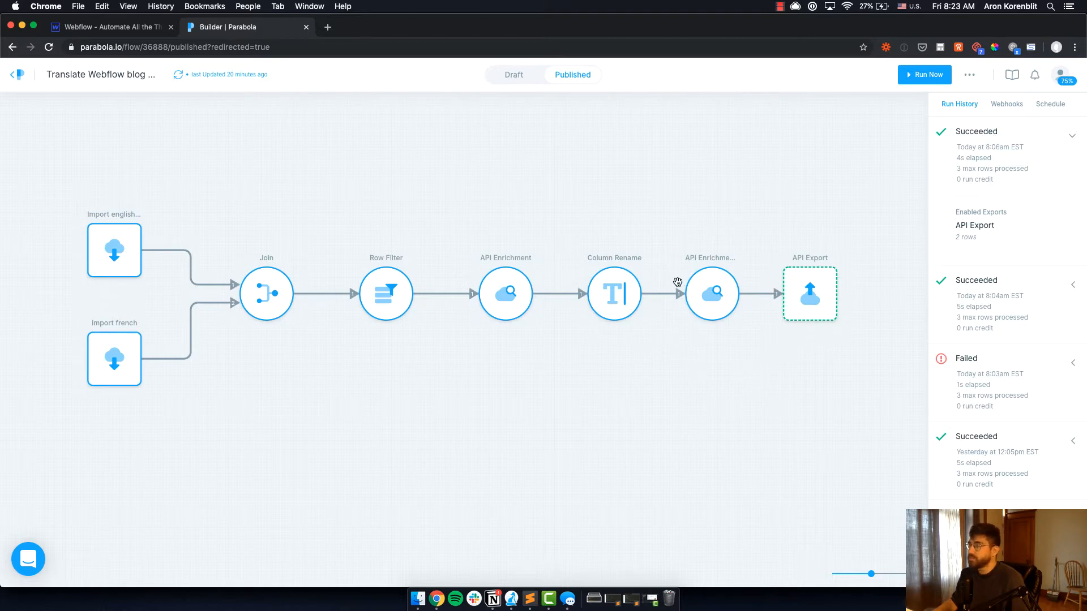
mouse_move(778, 286)
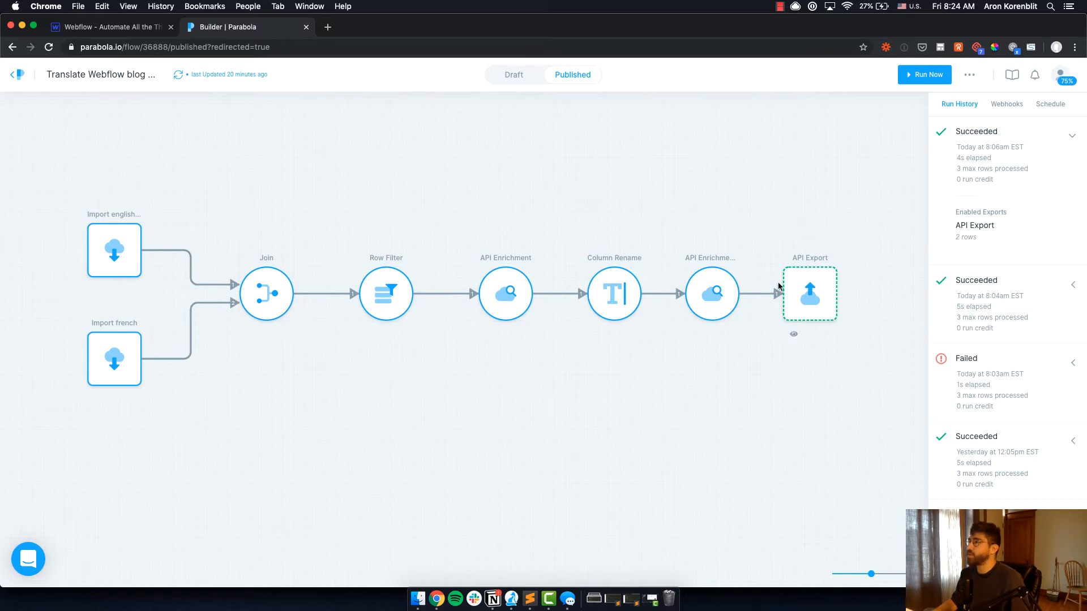
mouse_move(660, 169)
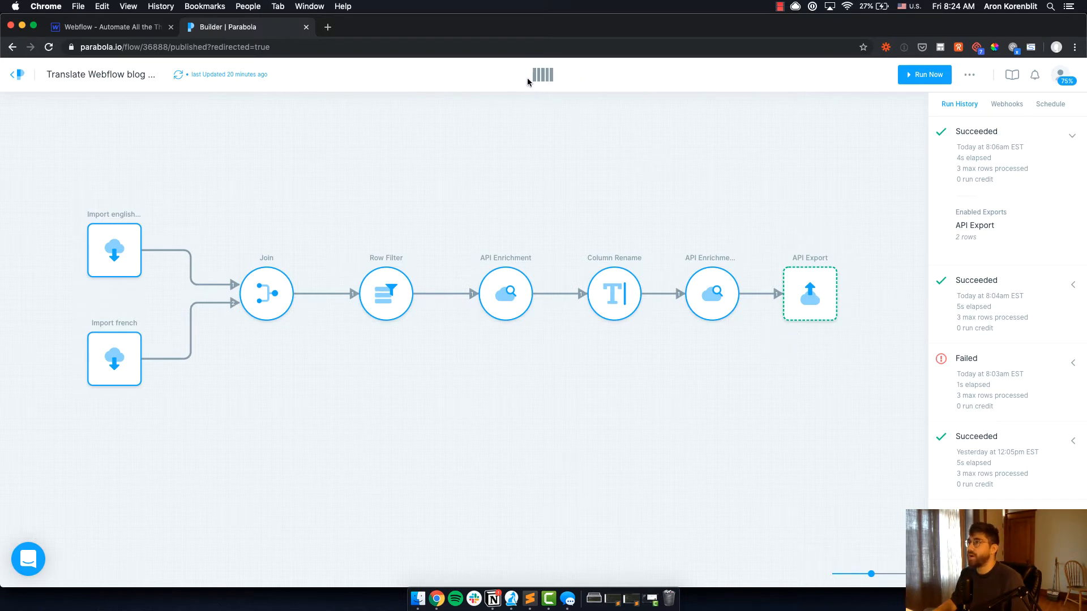
Review the three imported English Webflow posts, scrolling across the 14 columns to their _id values
click(491, 598)
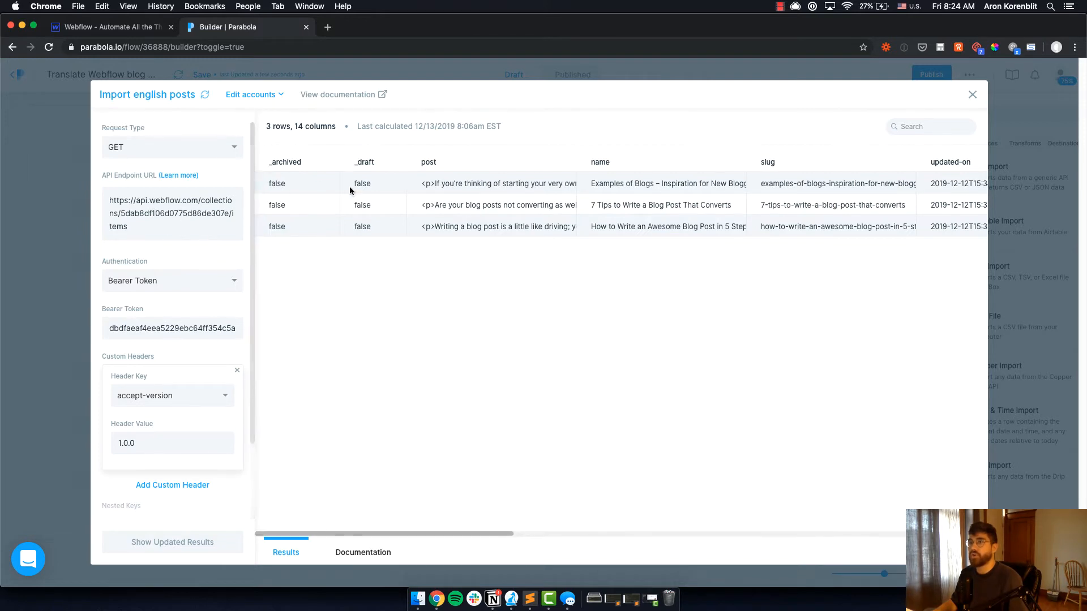
scroll(right, 3)
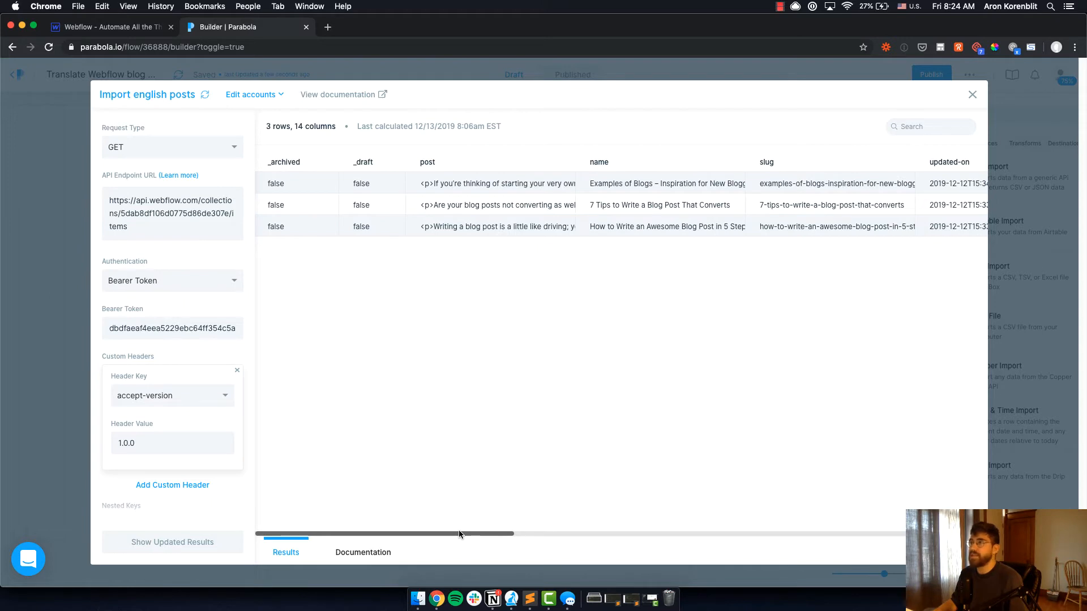
mouse_move(508, 539)
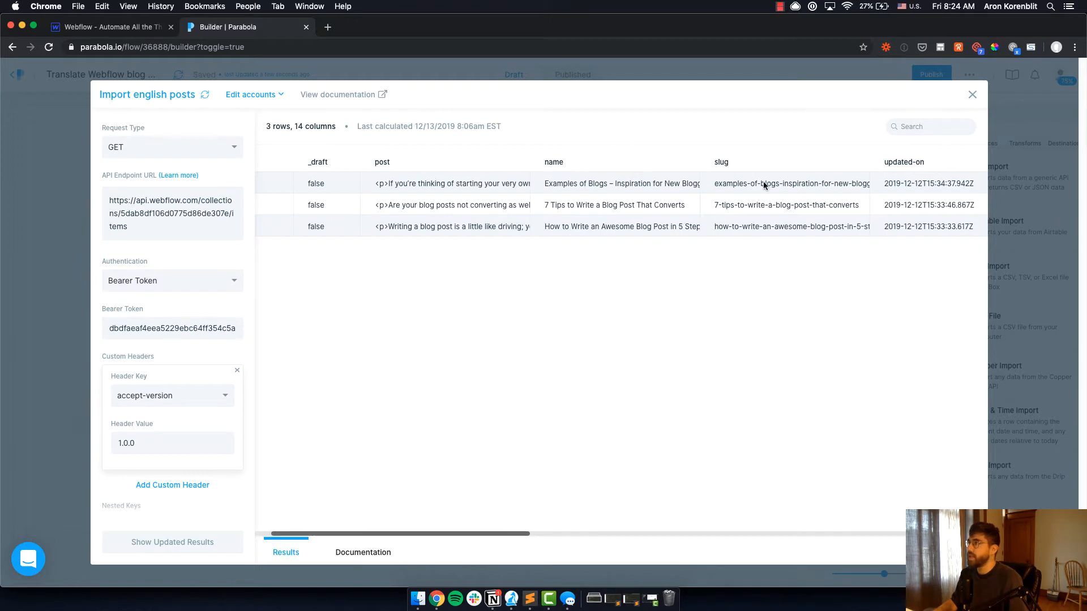
scroll(right, 3)
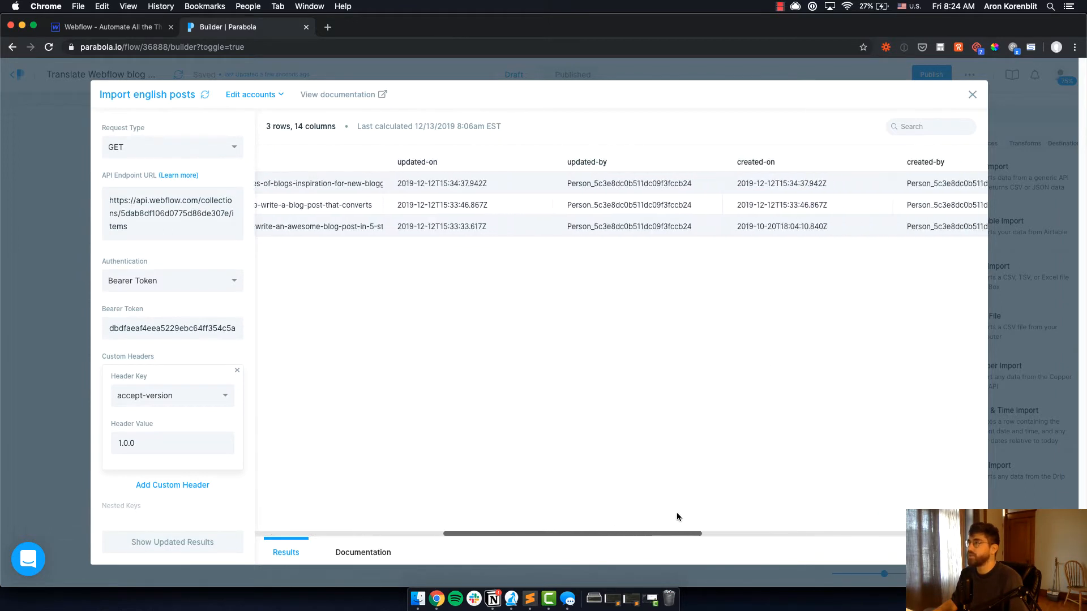
scroll(right, 3)
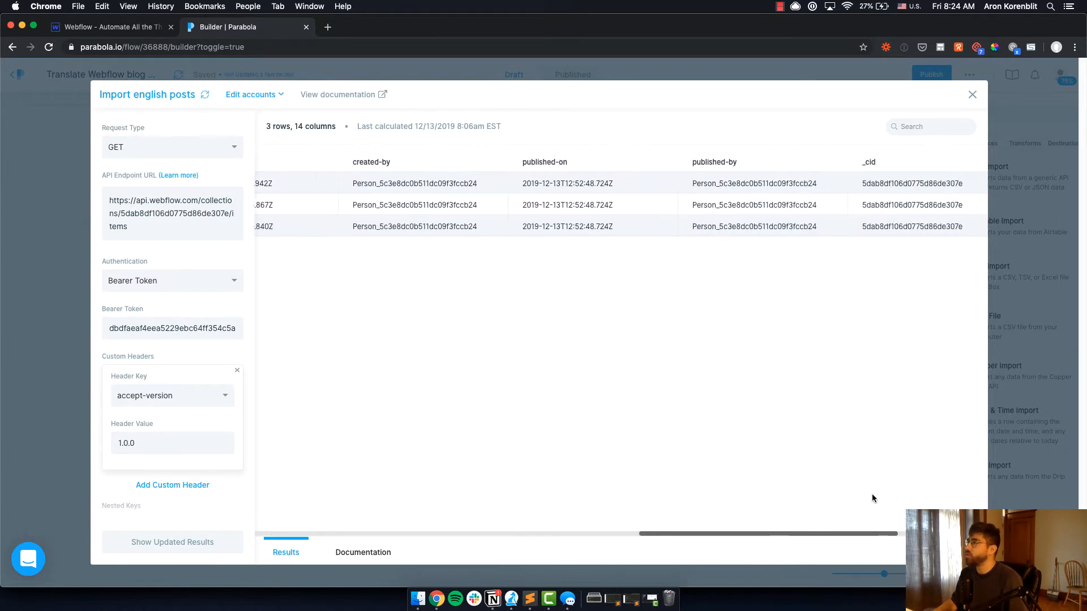
scroll(right, 3)
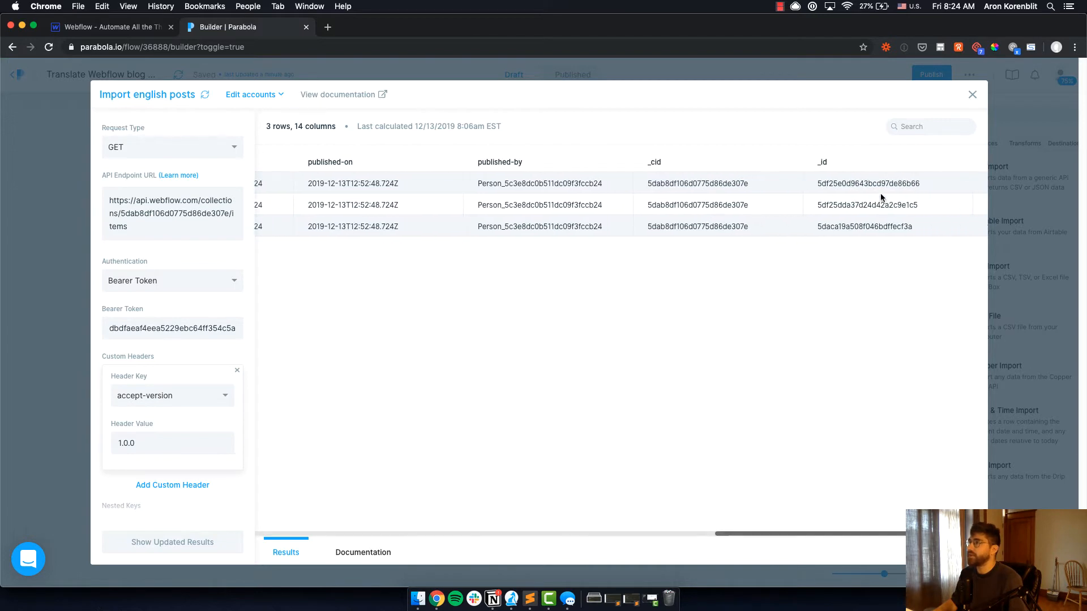
mouse_move(850, 194)
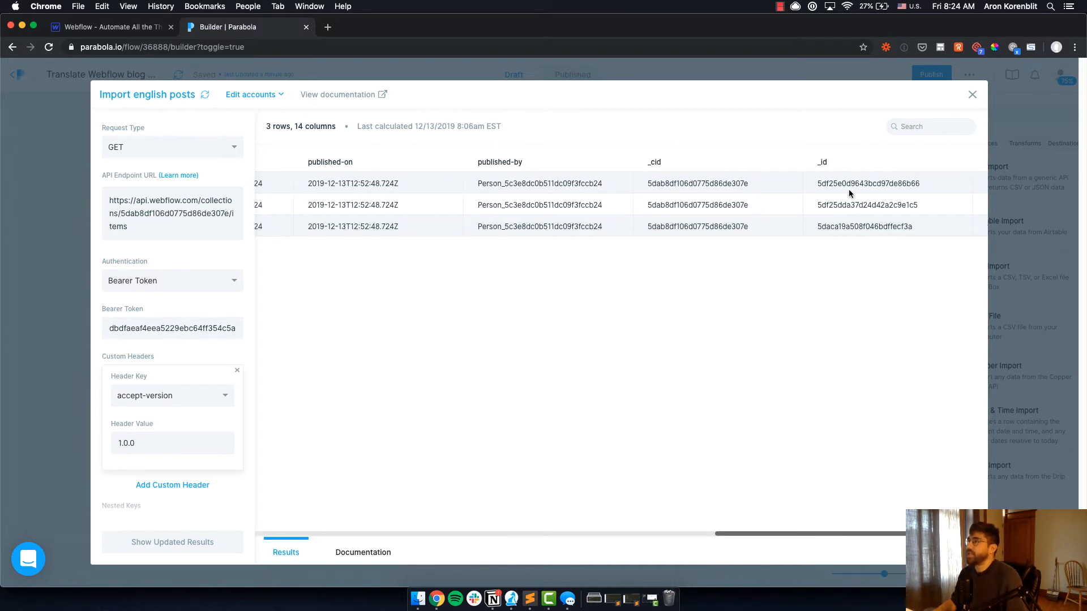
mouse_move(47, 342)
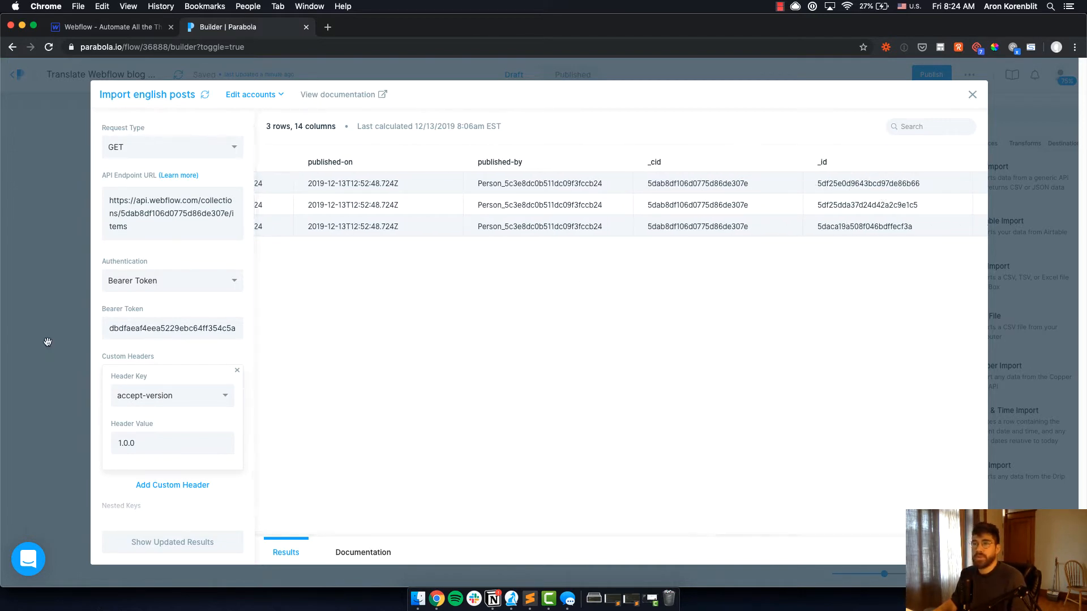
Review the single imported French post whose en-post-2 value links to an English post's _id
click(972, 95)
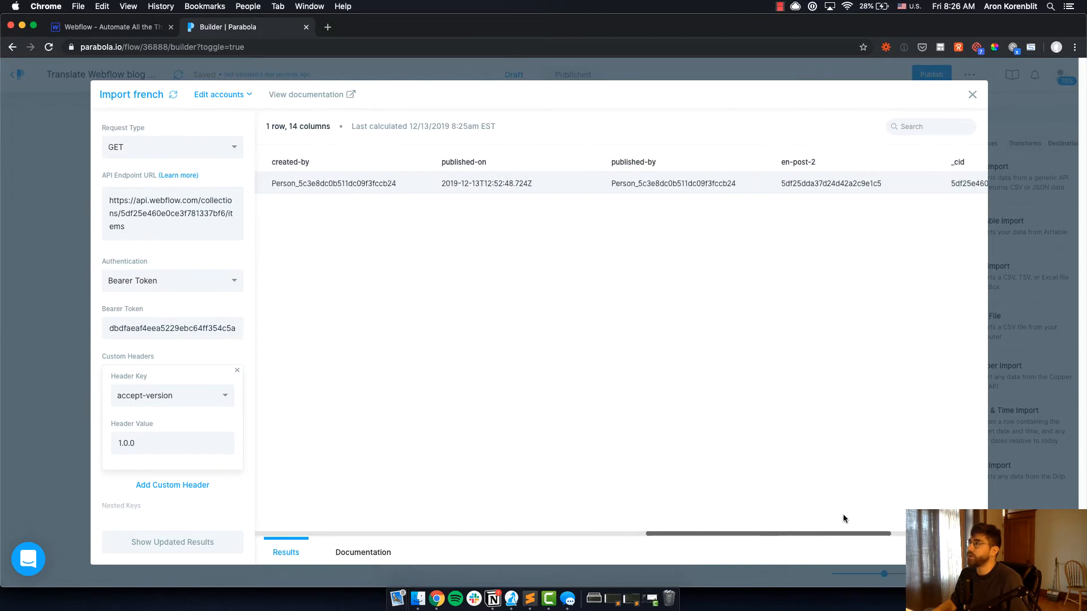
scroll(right, 3)
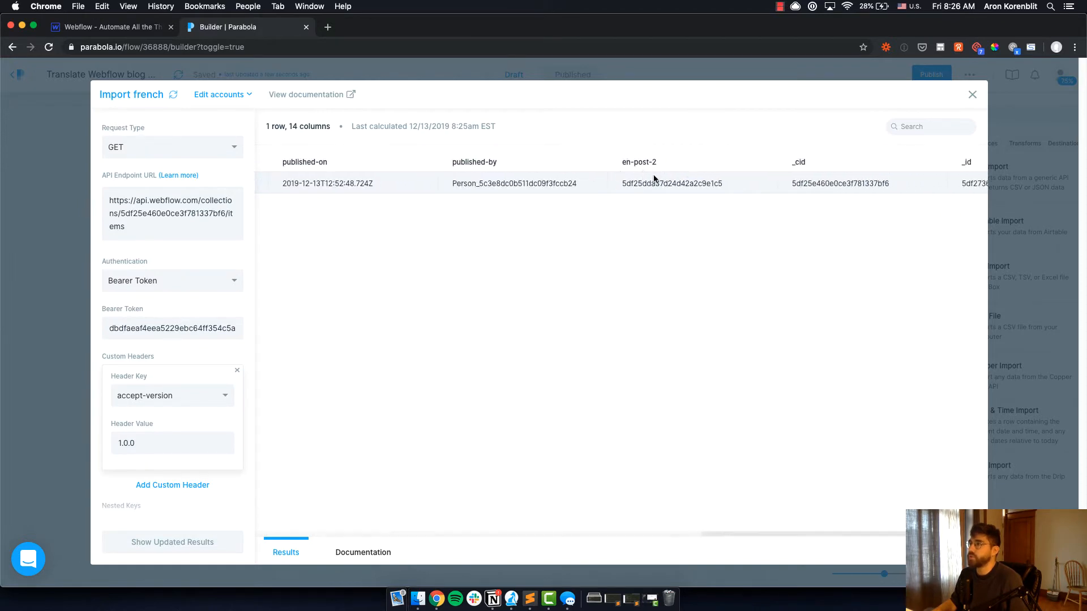
mouse_move(645, 130)
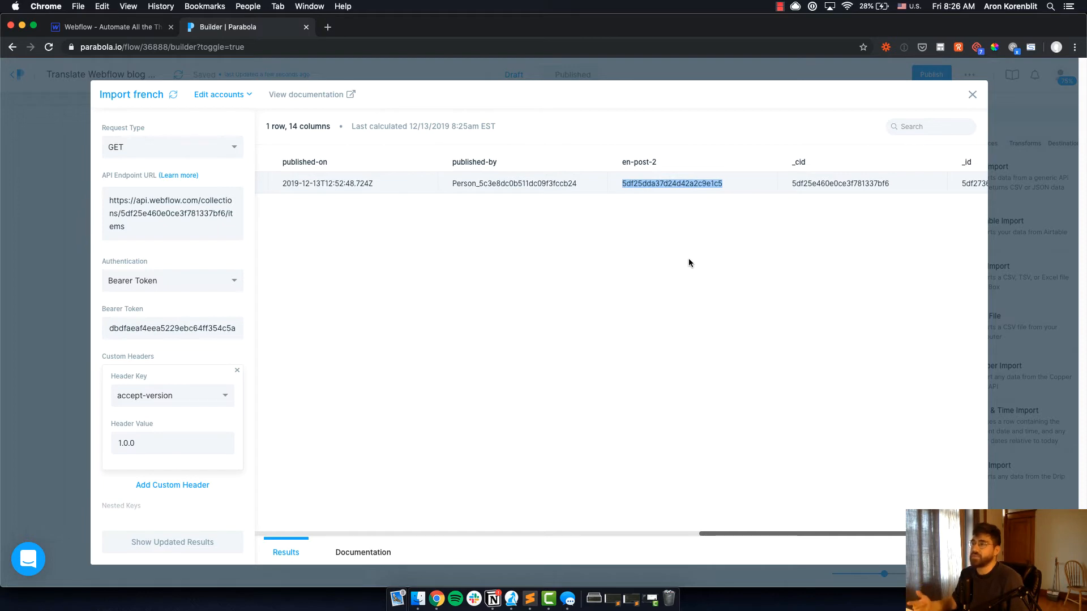
mouse_move(752, 201)
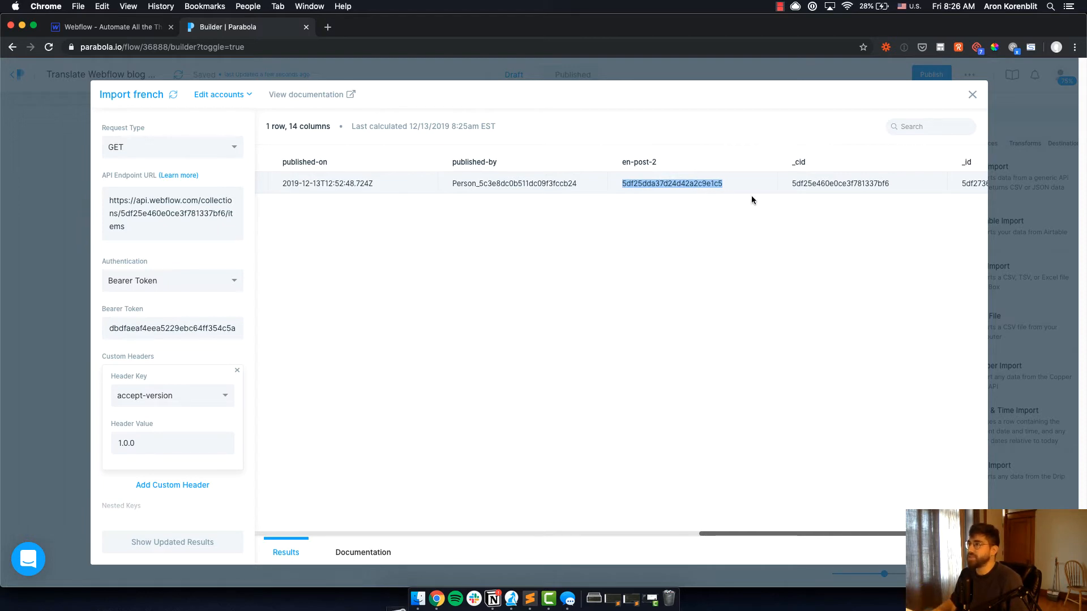
scroll(right, 3)
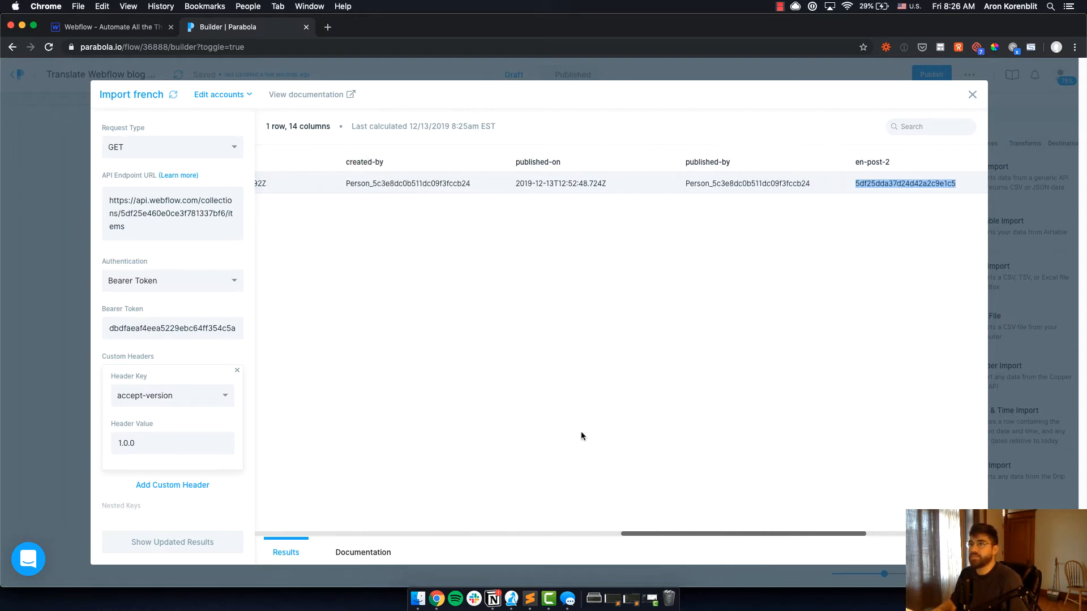
mouse_move(405, 178)
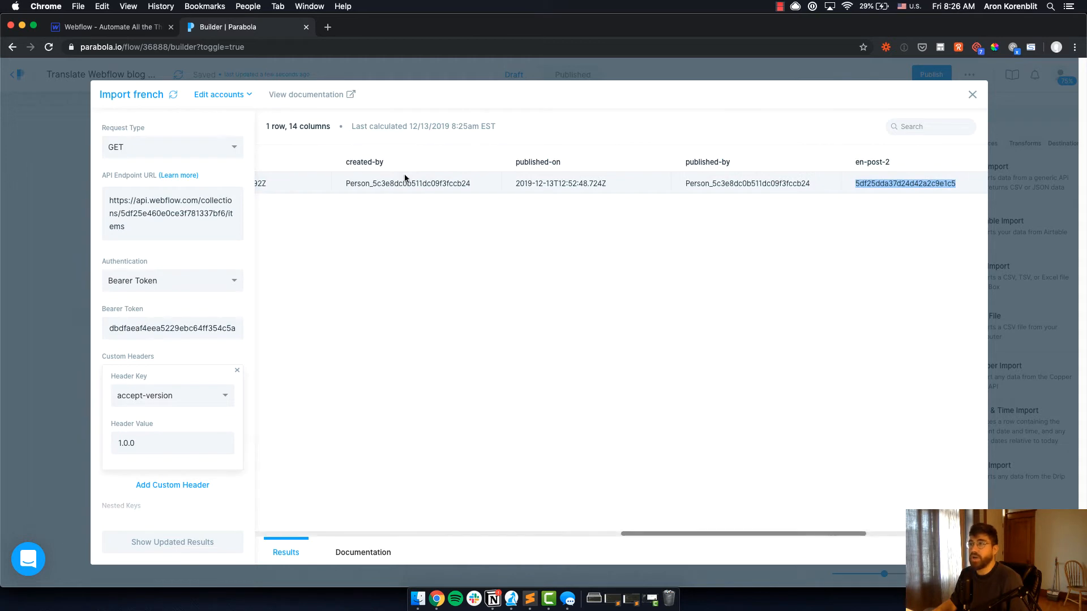
mouse_move(299, 251)
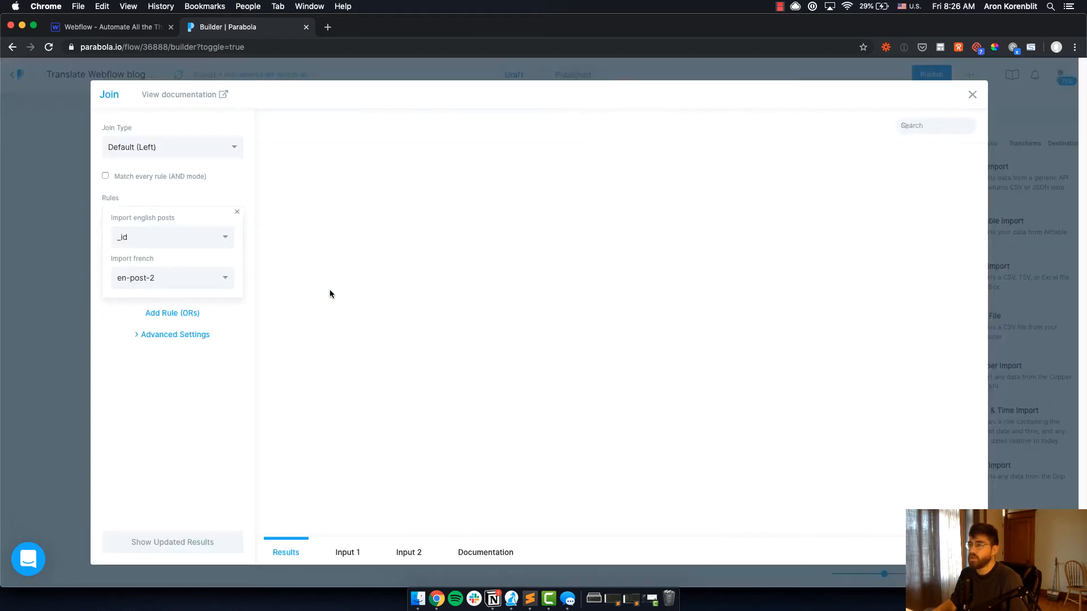
Show the joined results matching English _id to French en-post-2, 3 rows with 27 columns
click(172, 543)
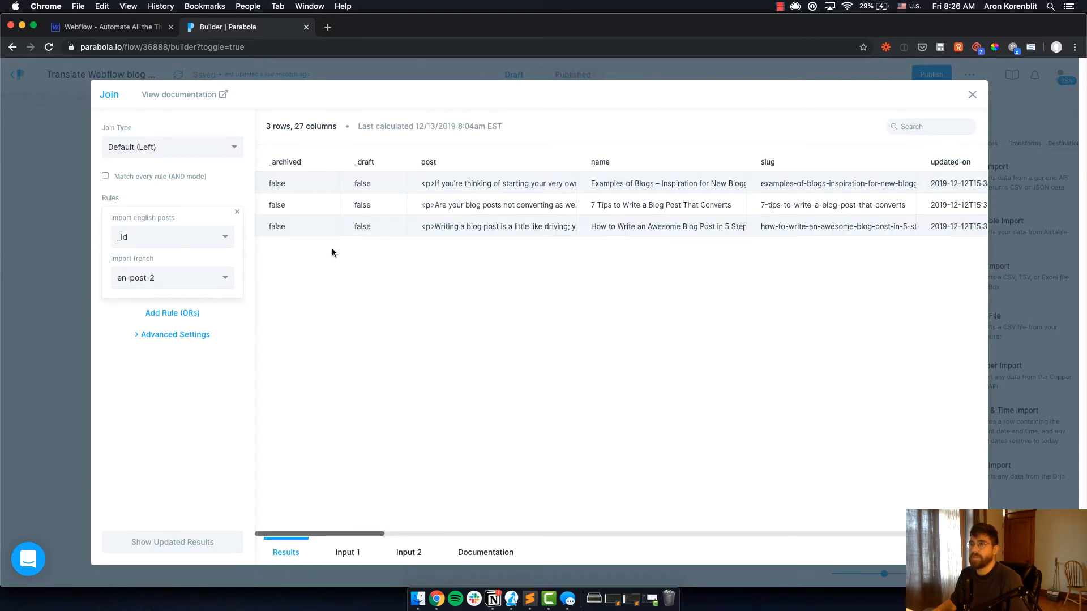
mouse_move(426, 459)
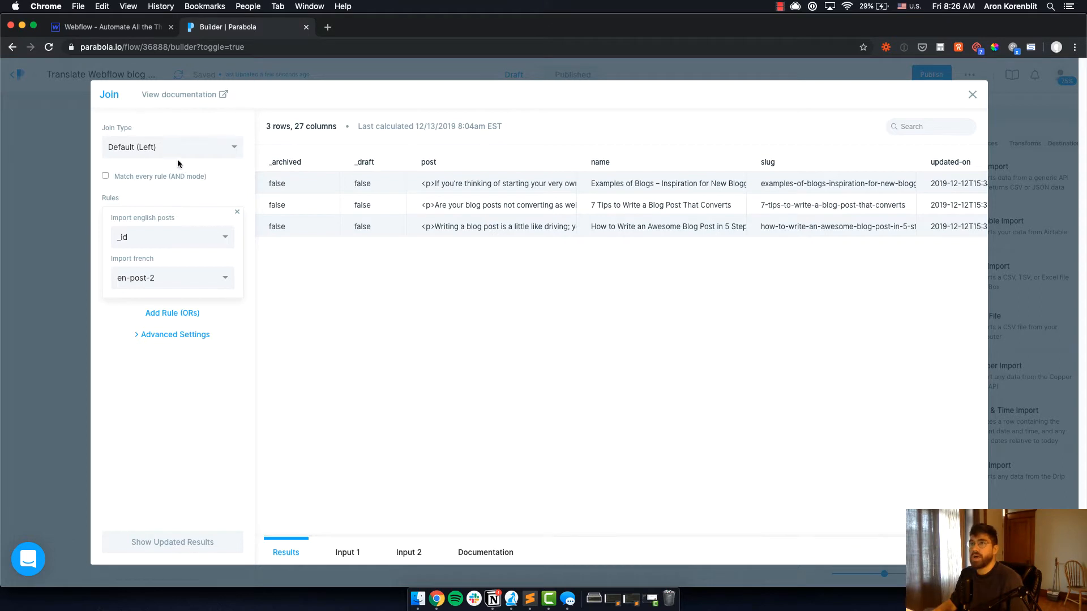
mouse_move(166, 162)
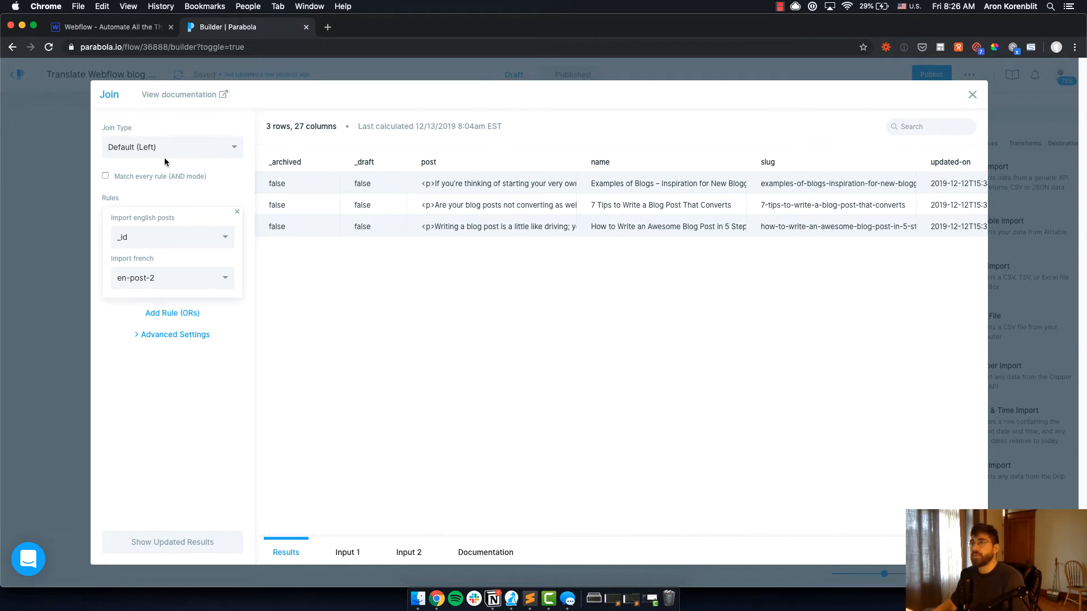
mouse_move(237, 250)
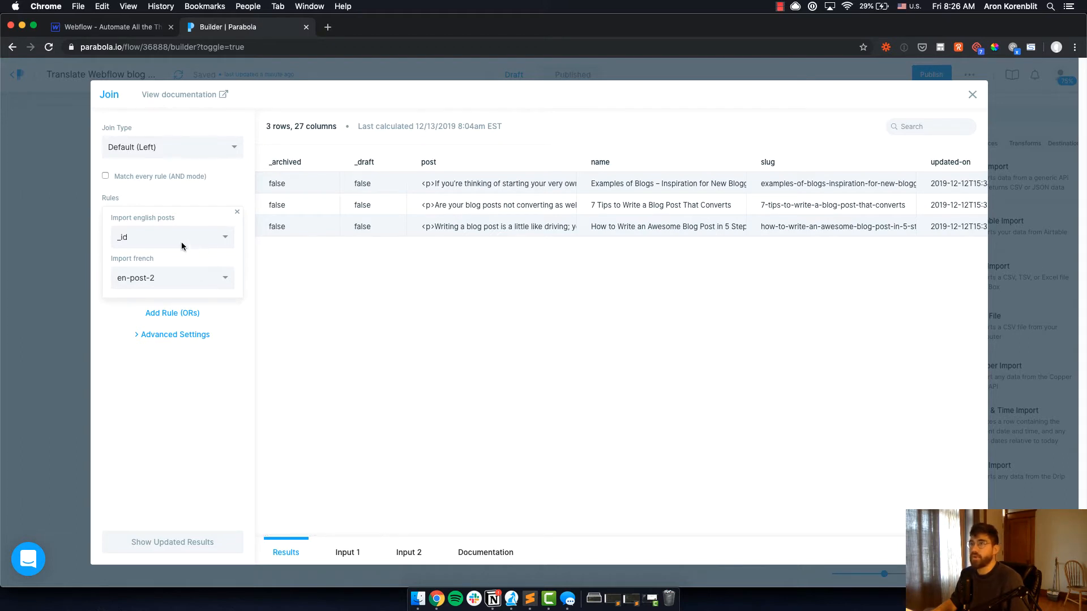
mouse_move(136, 239)
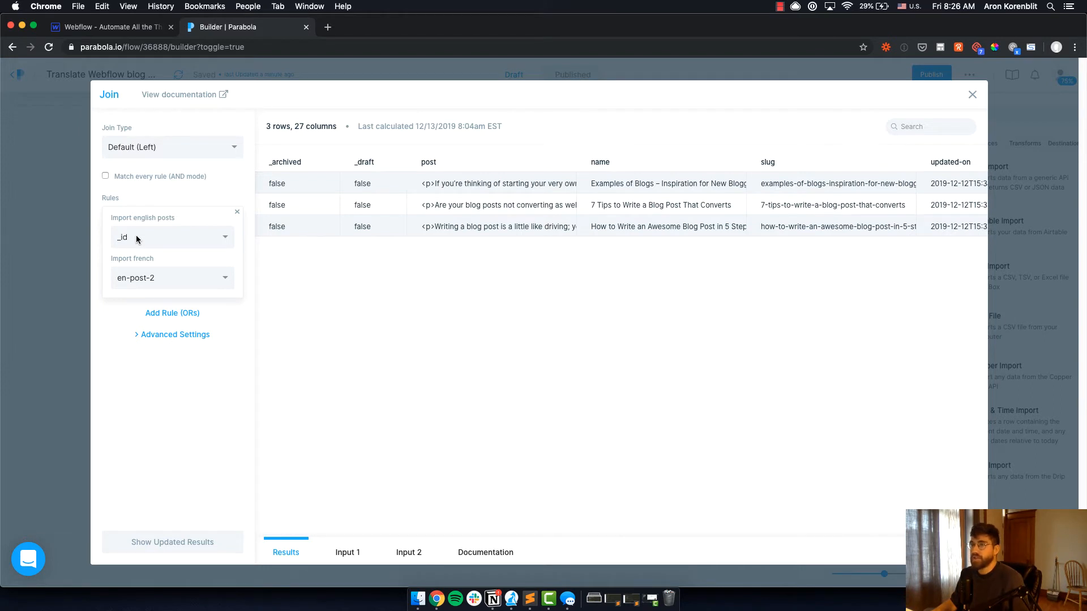
mouse_move(173, 289)
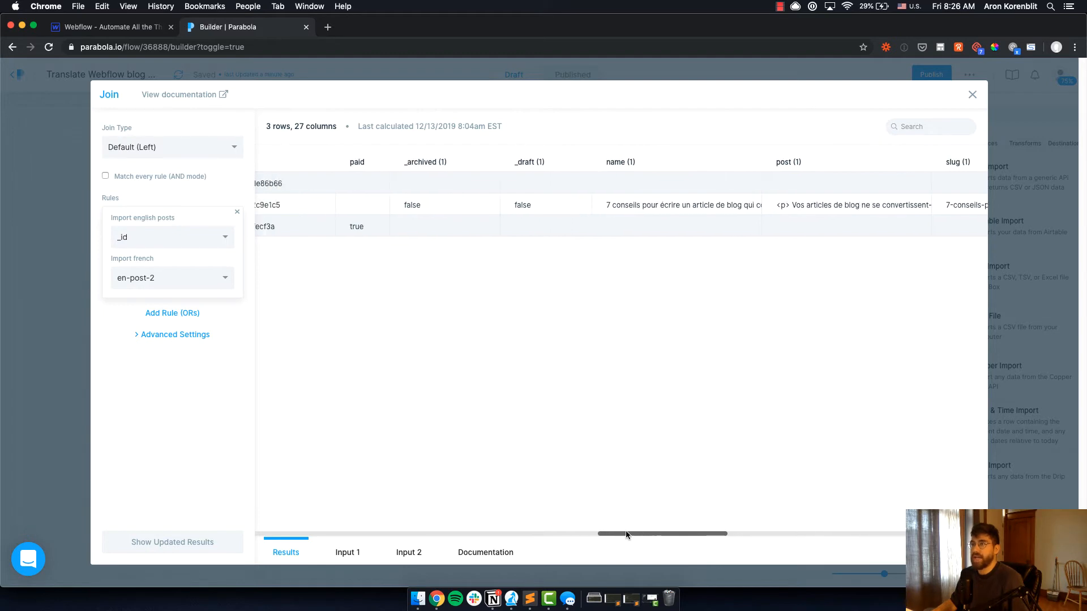
mouse_move(432, 227)
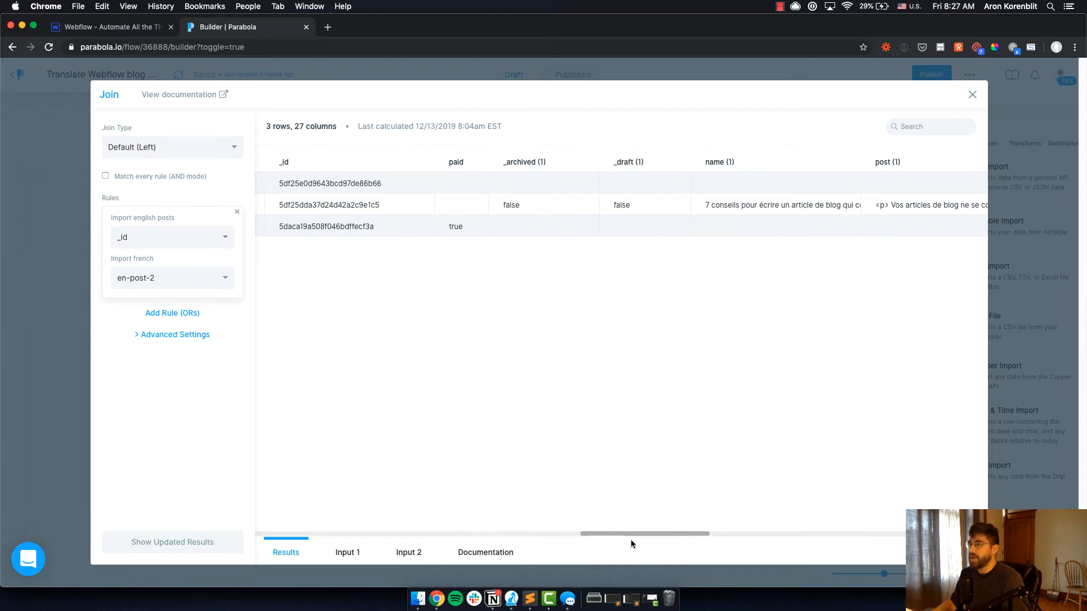
Review the Row Filter keeping rows where slug (1) is blank, leaving 2 untranslated posts
click(972, 95)
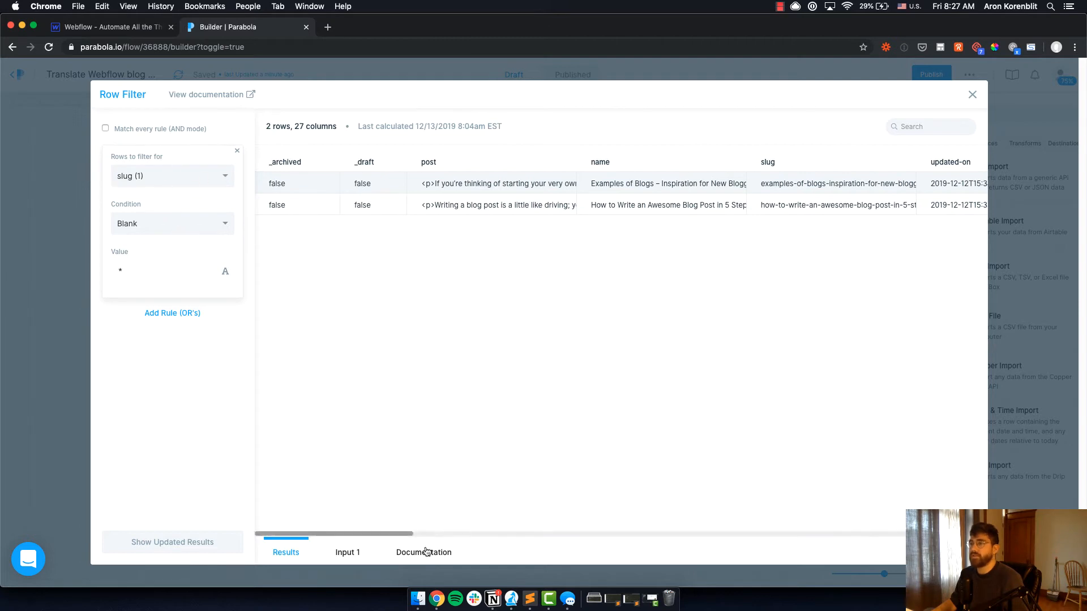
scroll(right, 3)
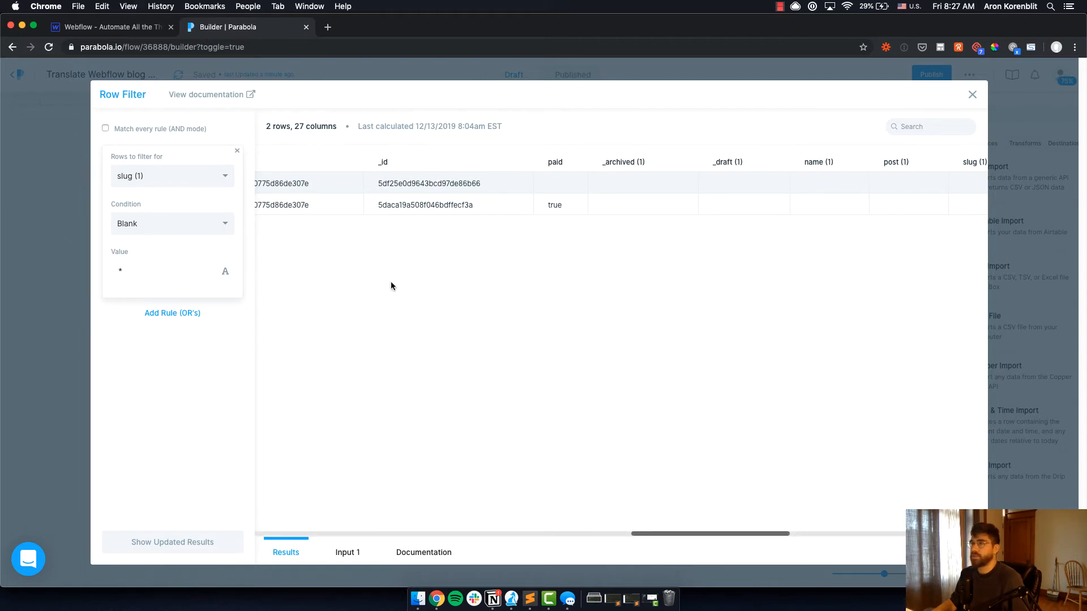
click(972, 95)
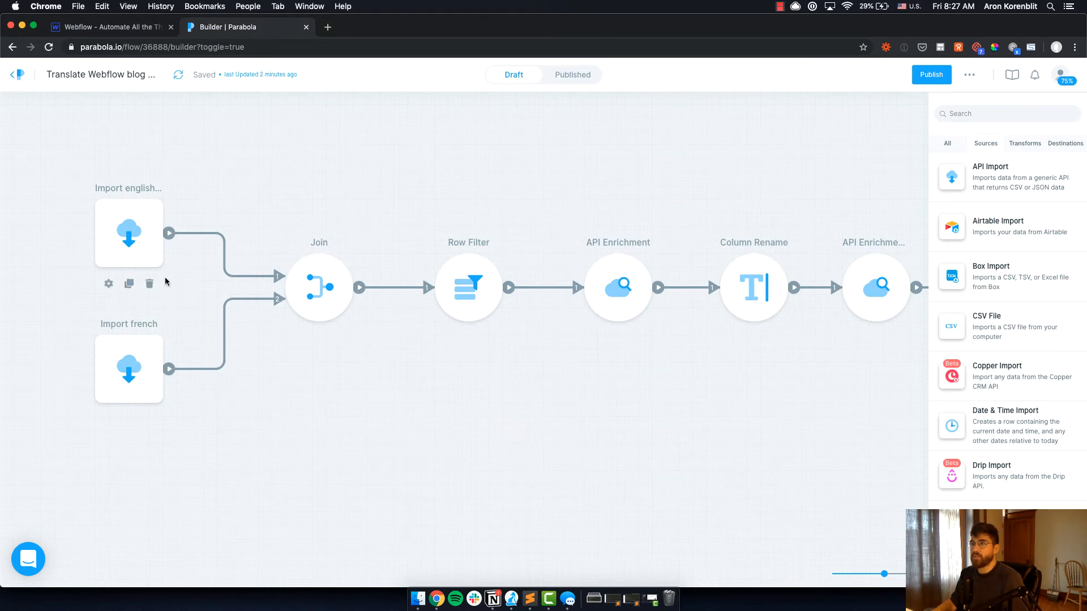
mouse_move(508, 252)
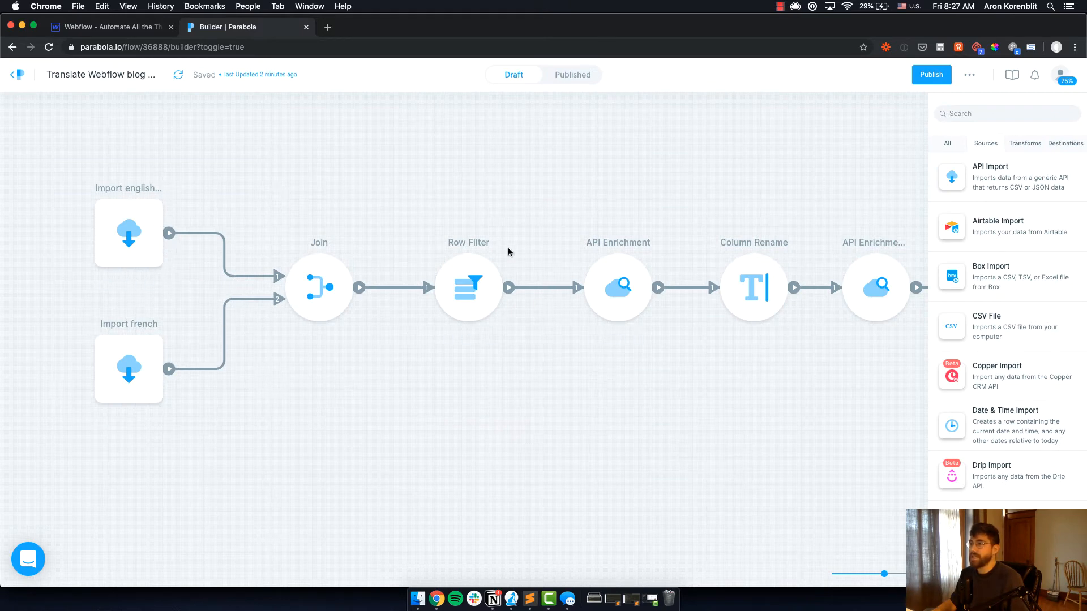
mouse_move(466, 594)
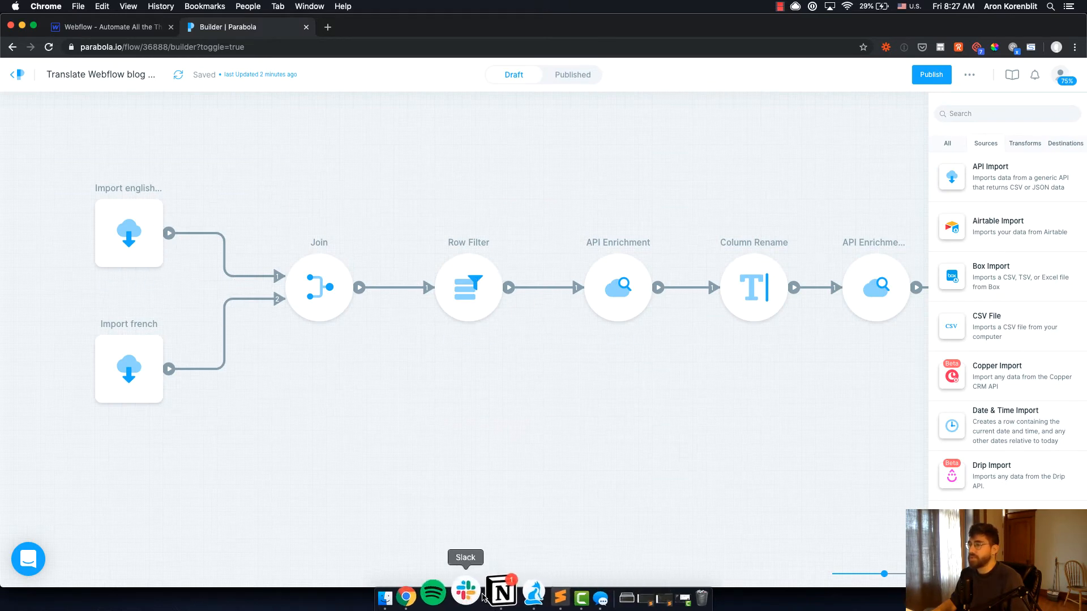
click(492, 598)
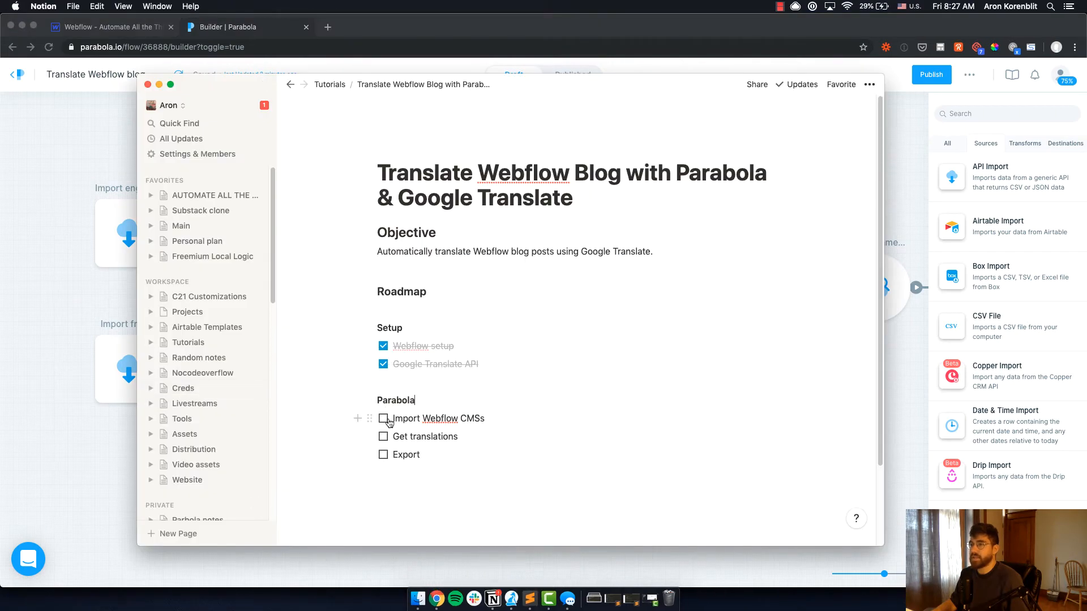
click(383, 419)
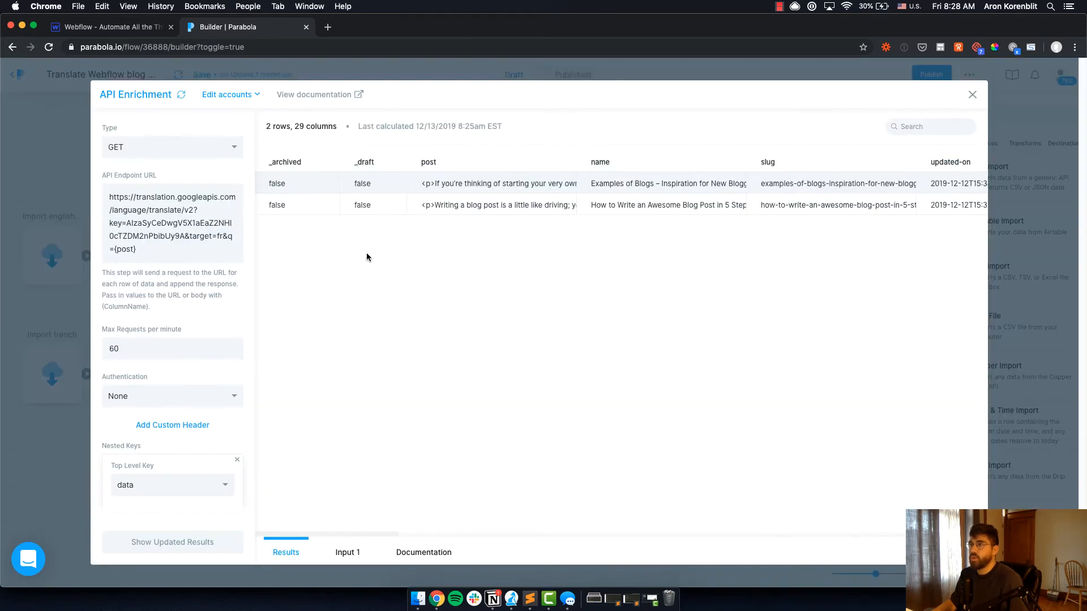
mouse_move(172, 106)
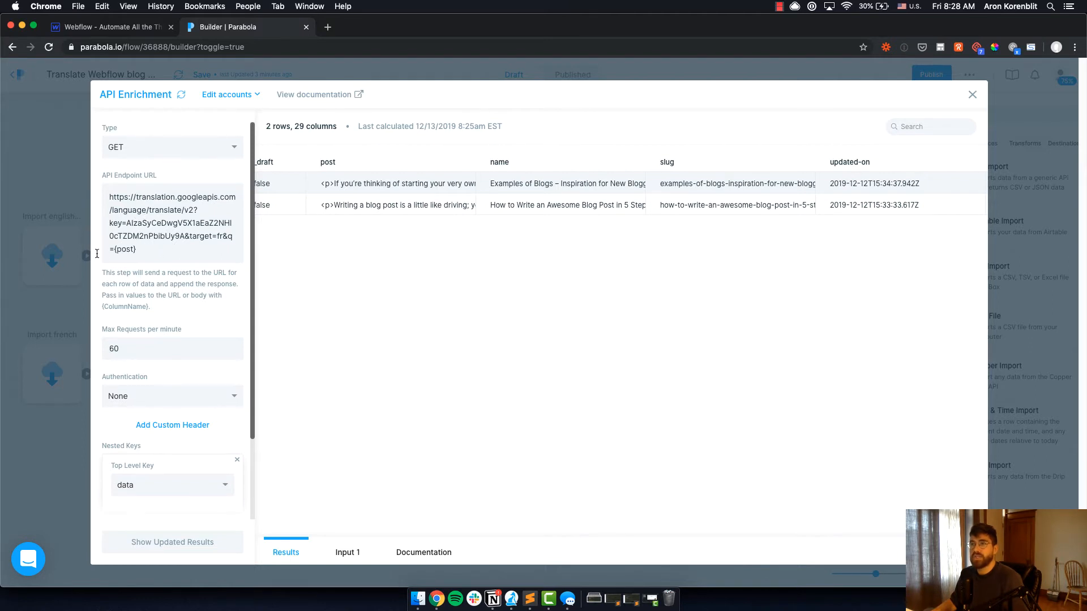
Inspect the Google Translate request URL passing each row's {post} column as the text to translate
double_click(122, 250)
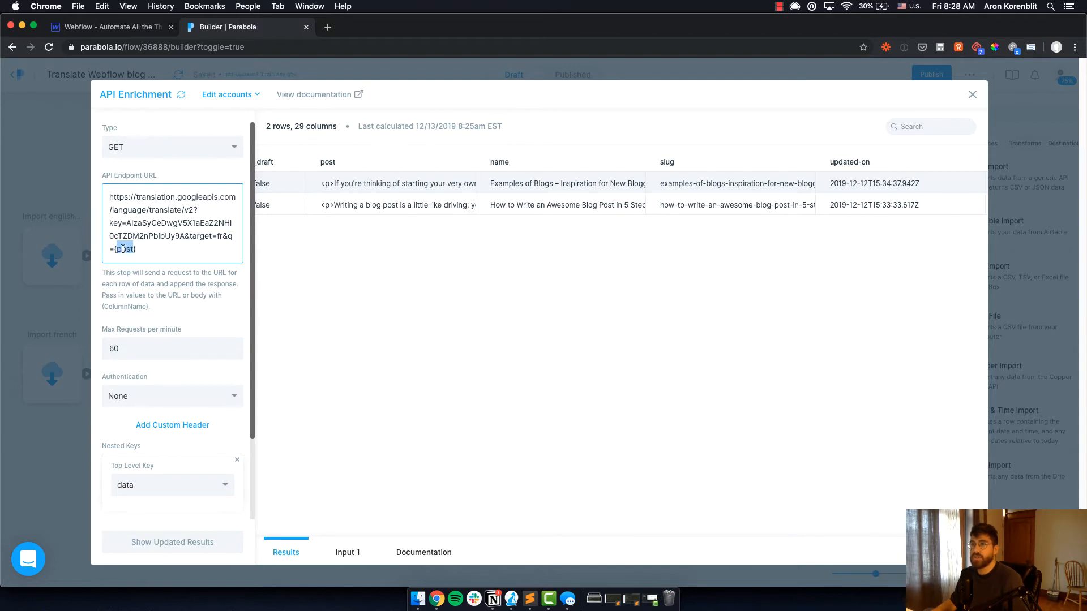
mouse_move(468, 481)
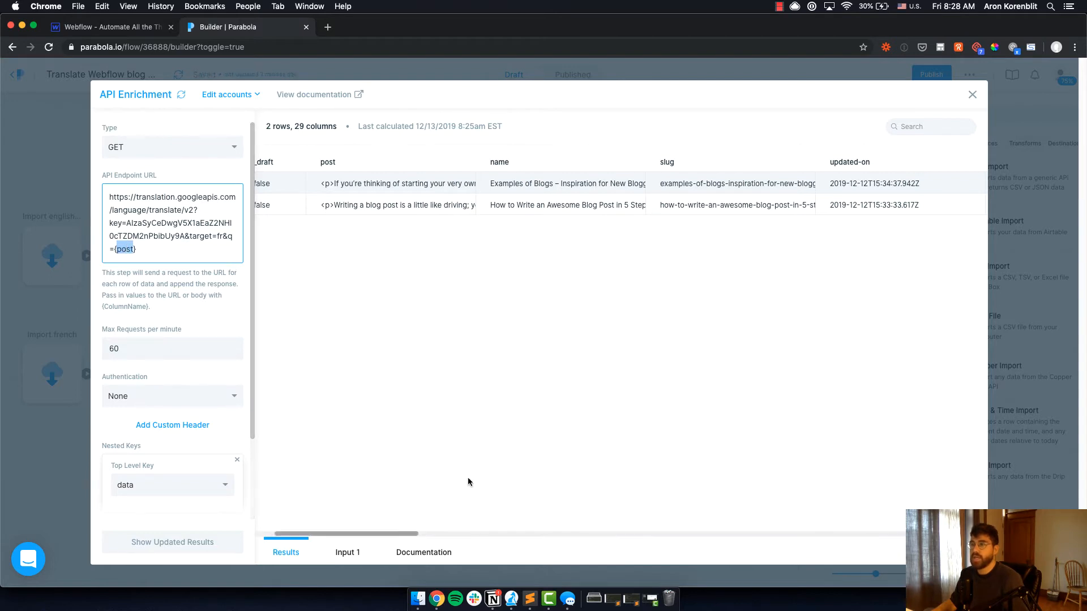
mouse_move(358, 345)
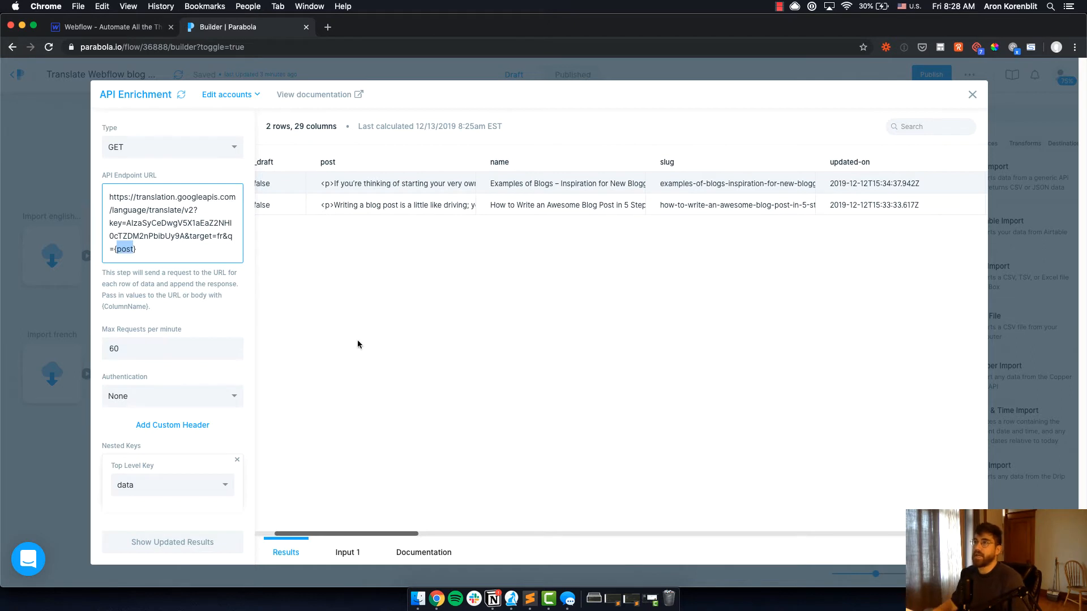
mouse_move(349, 162)
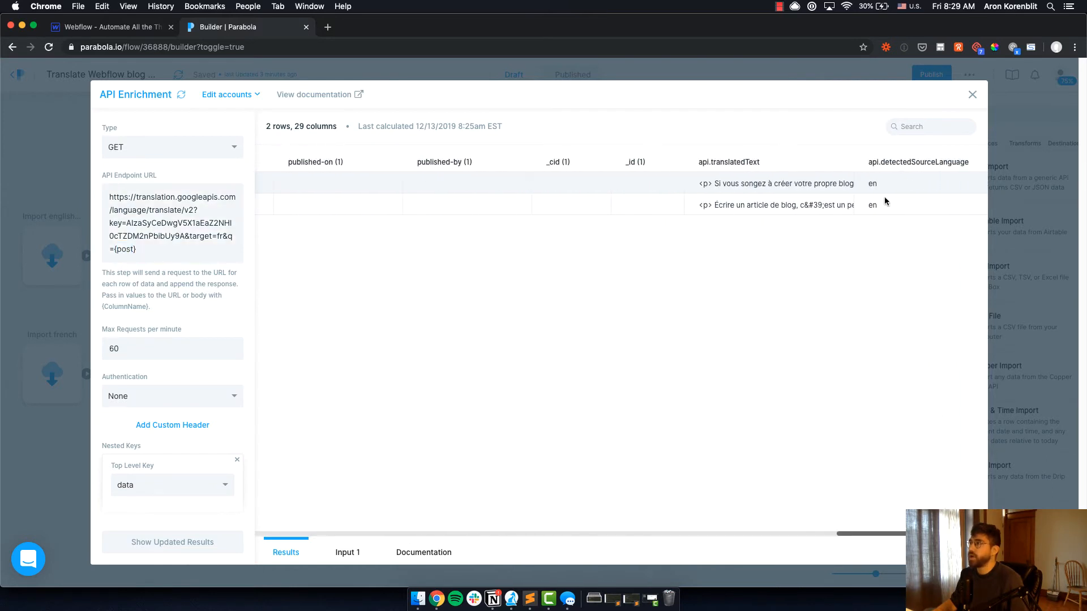
mouse_move(204, 104)
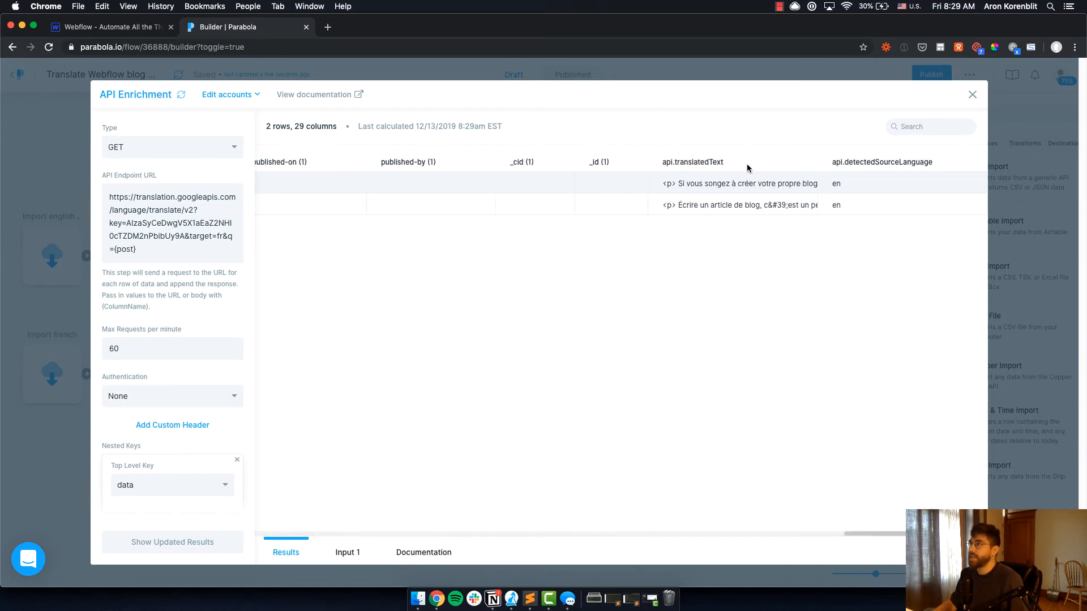
scroll(down, 3)
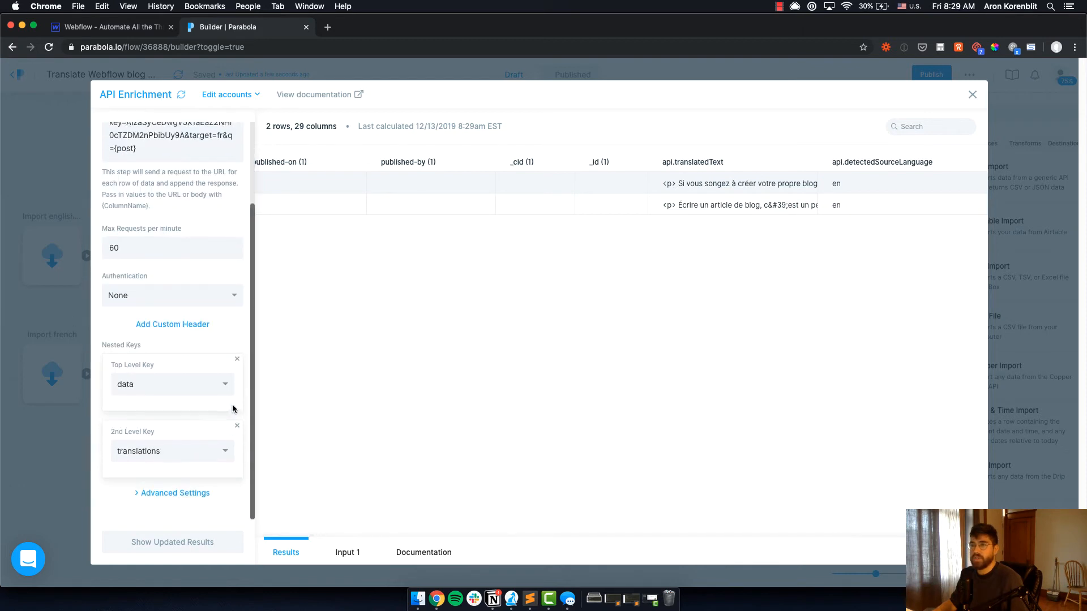
click(237, 425)
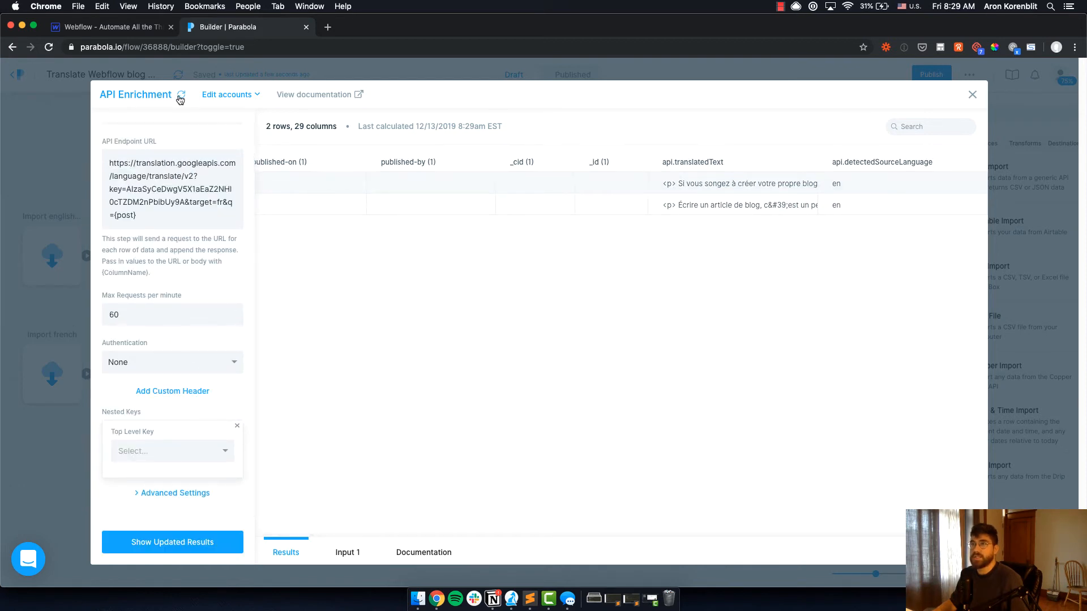
click(172, 542)
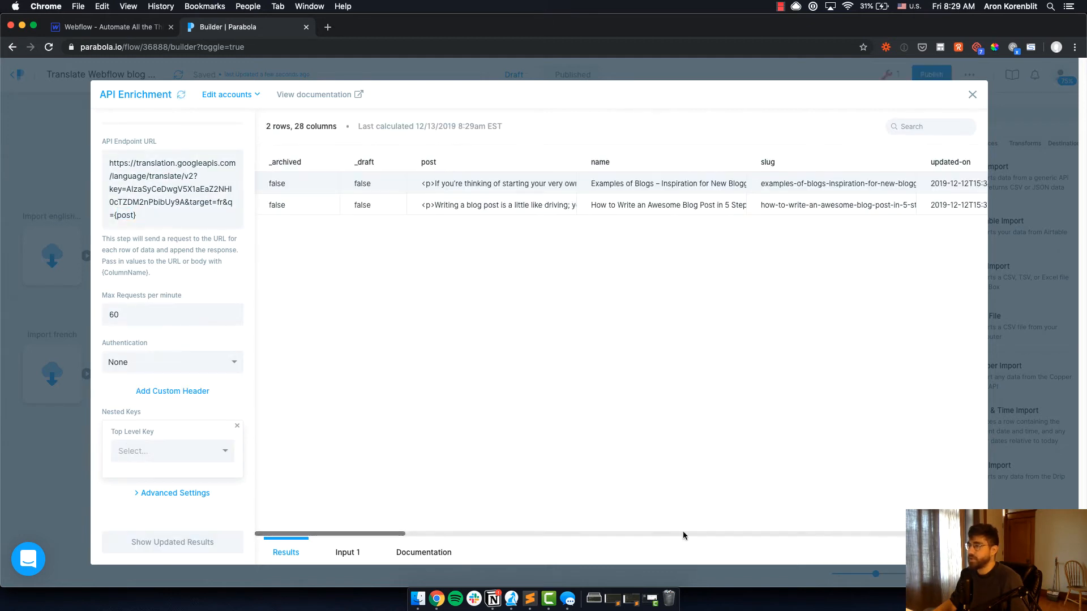
scroll(right, 3)
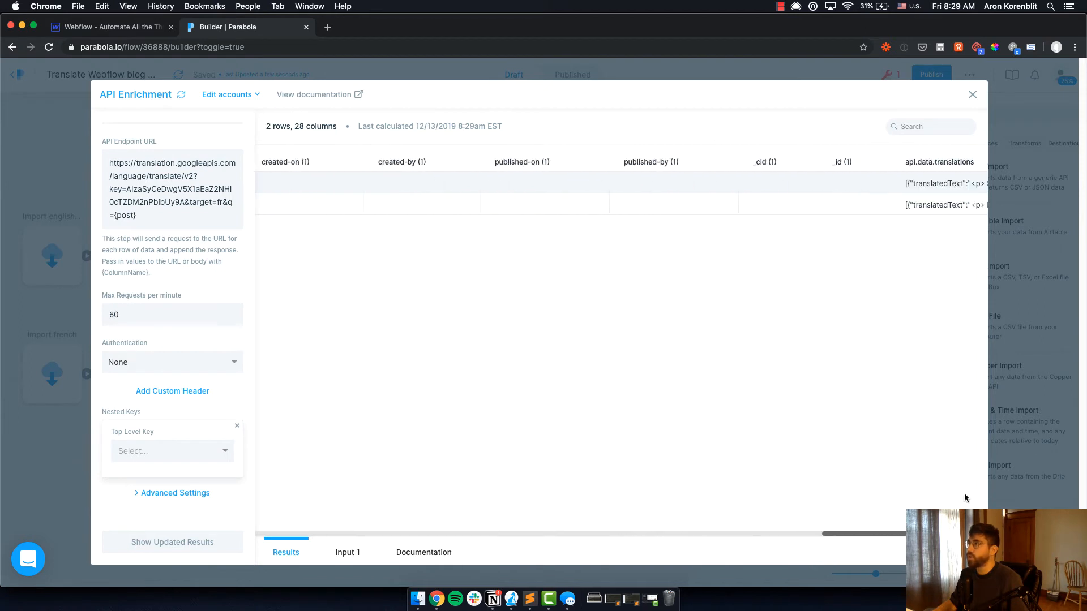
scroll(right, 3)
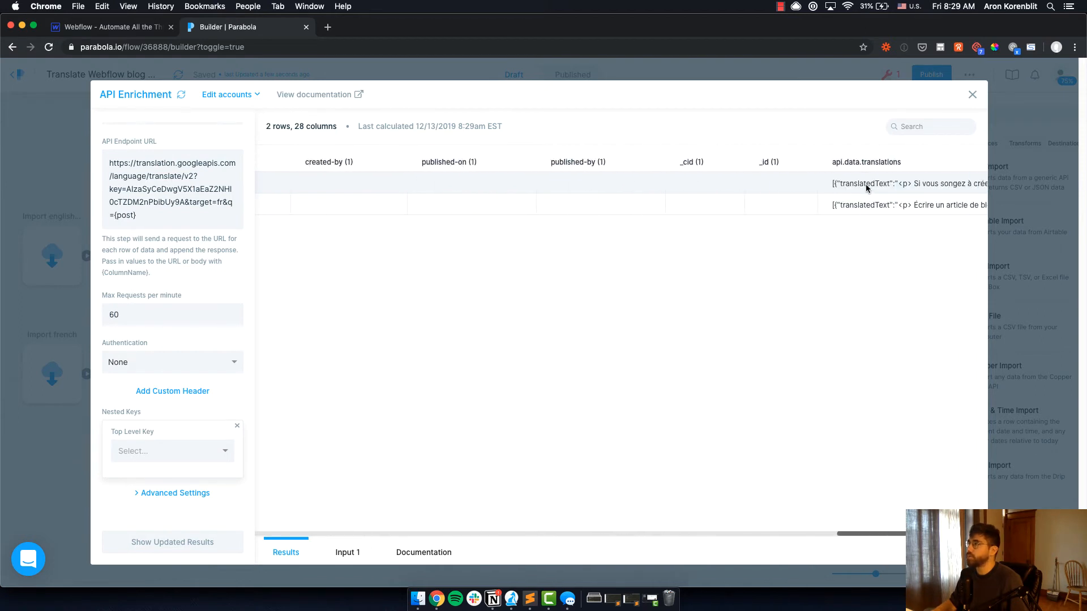
mouse_move(866, 183)
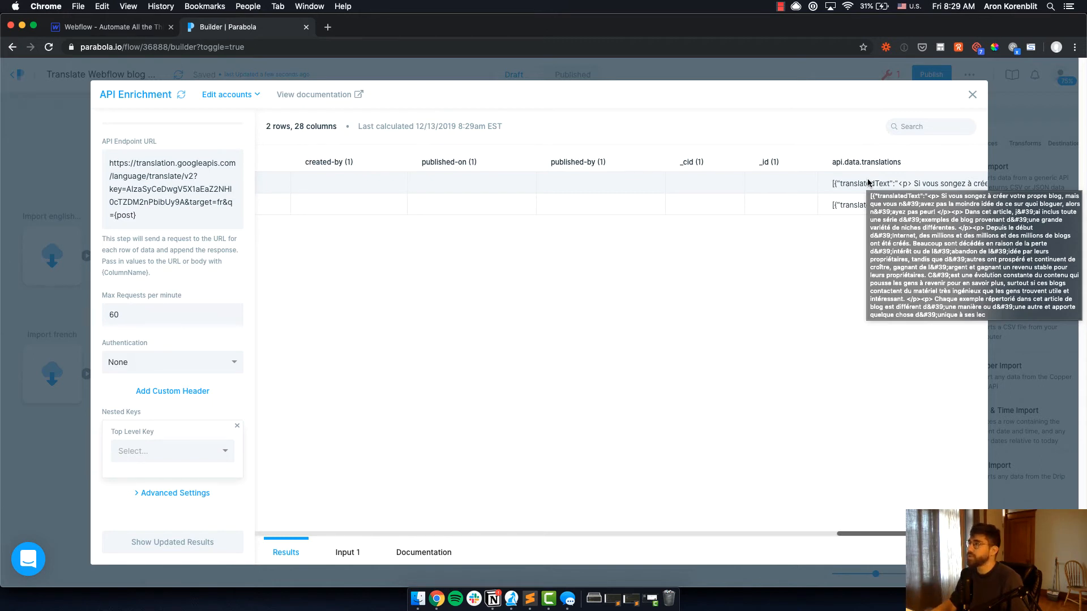
click(172, 451)
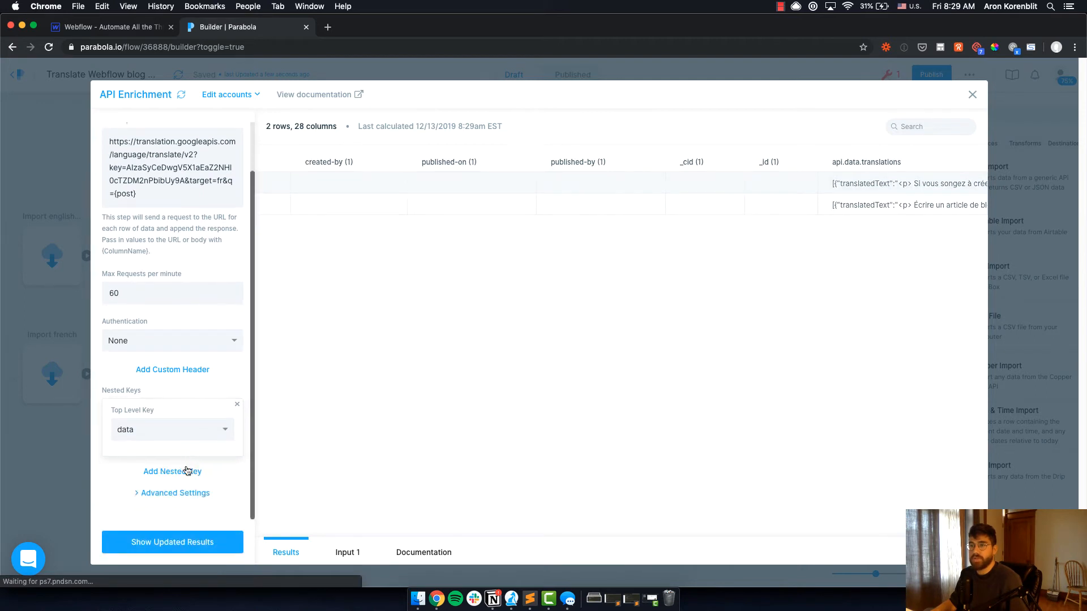
click(172, 472)
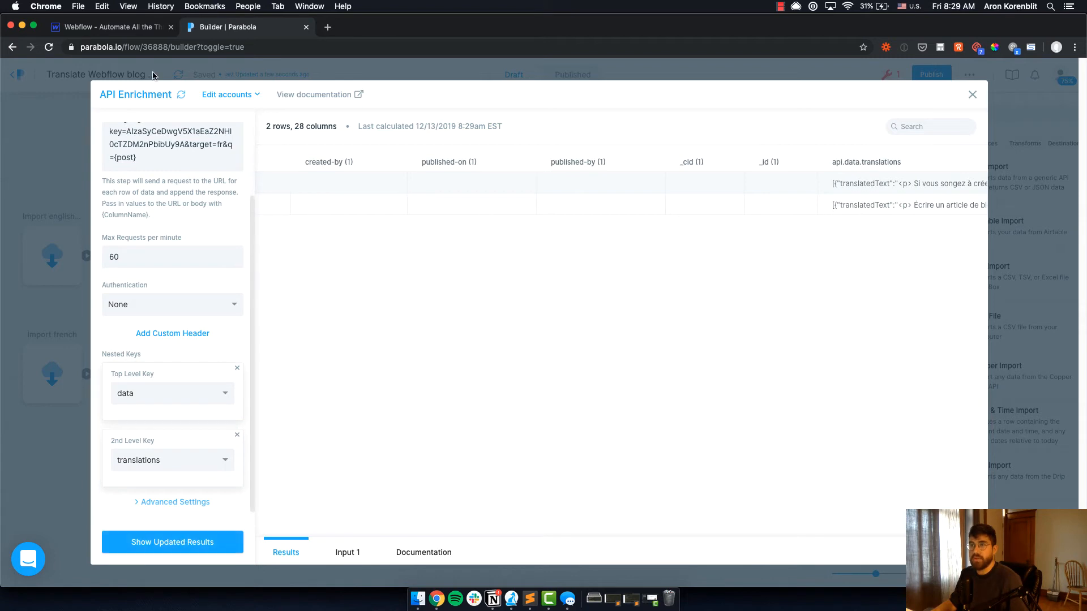
click(172, 542)
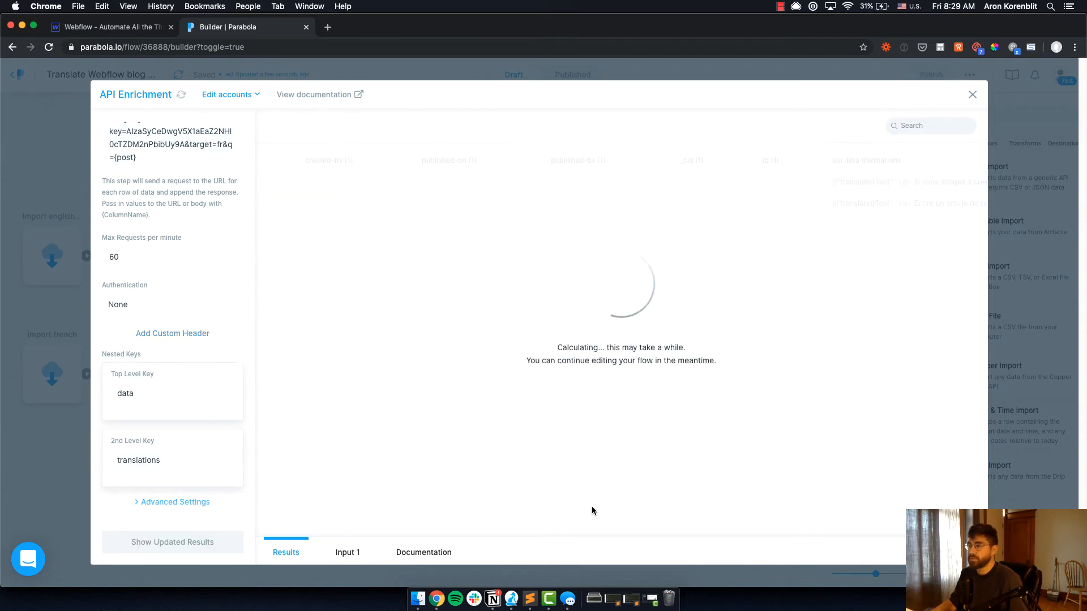
mouse_move(659, 527)
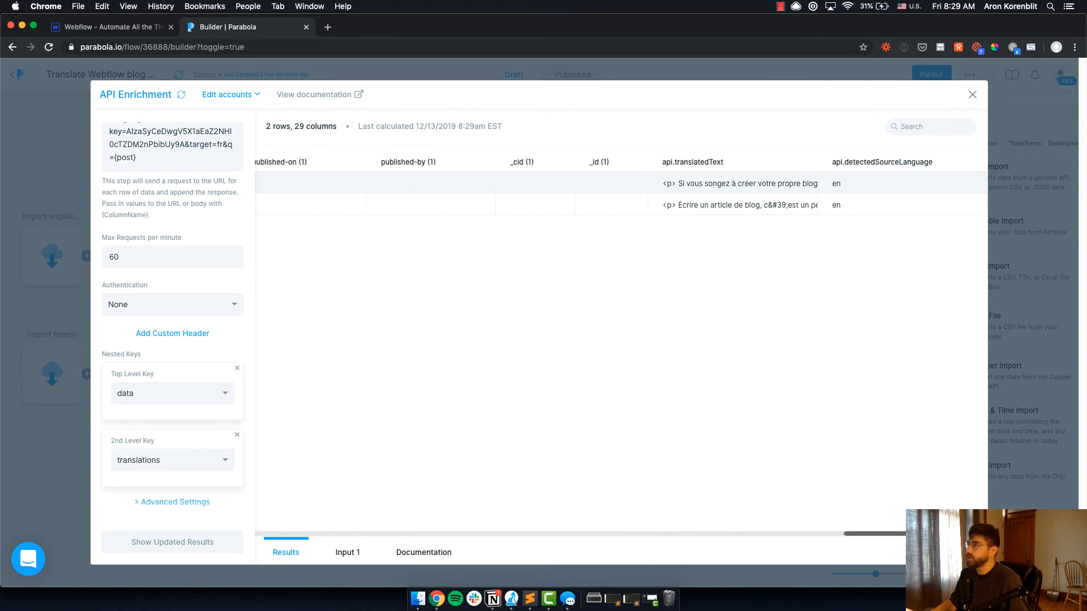
mouse_move(871, 186)
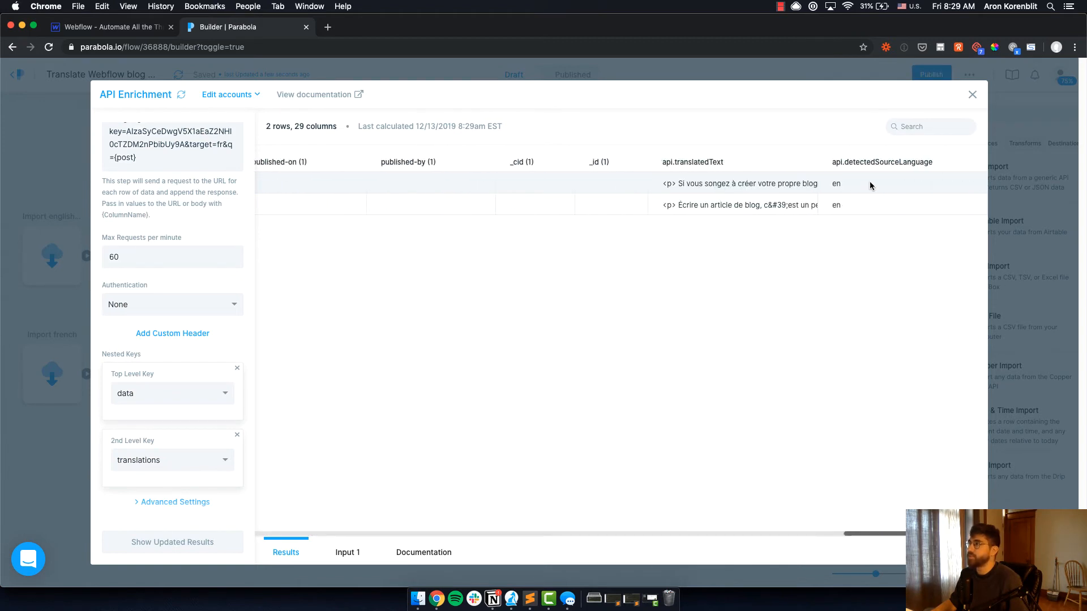
mouse_move(753, 186)
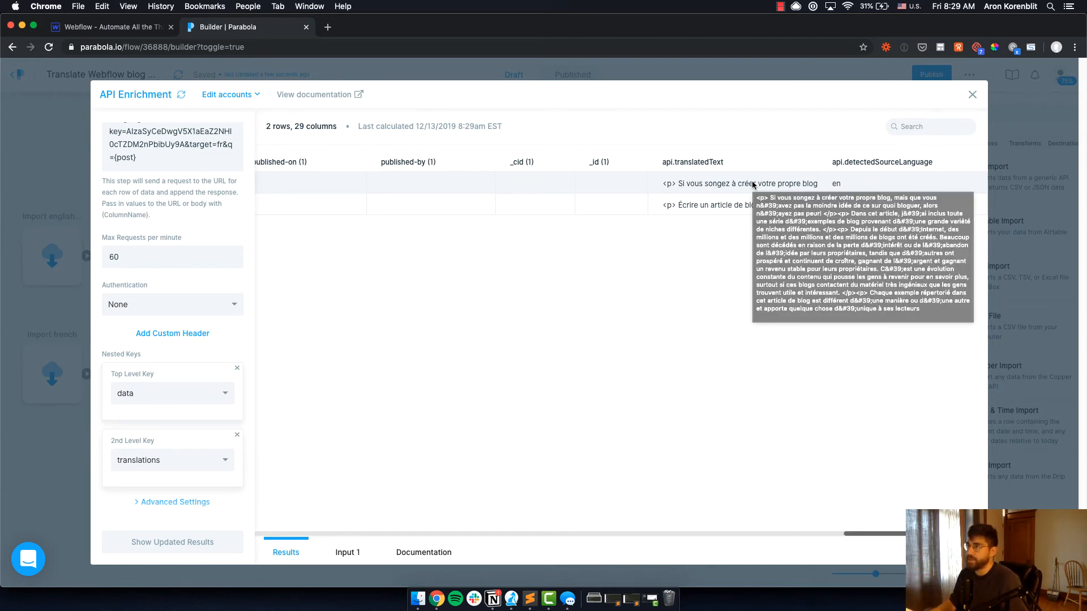
mouse_move(754, 106)
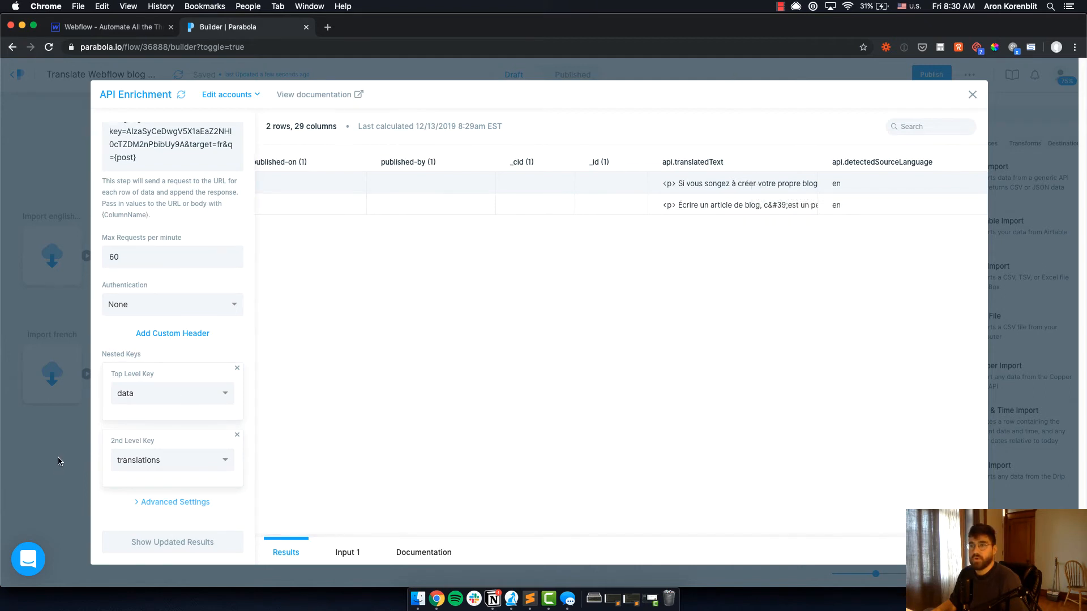
Review the rename of api.translatedText to translatedPostFr and the second API step translating each post's {name}
click(972, 94)
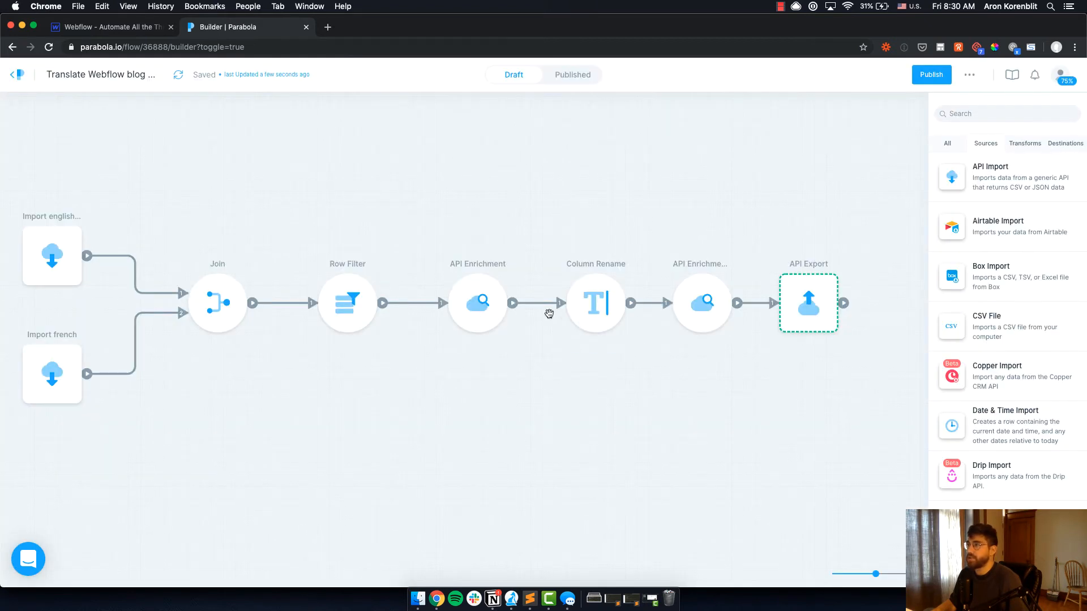
mouse_move(701, 302)
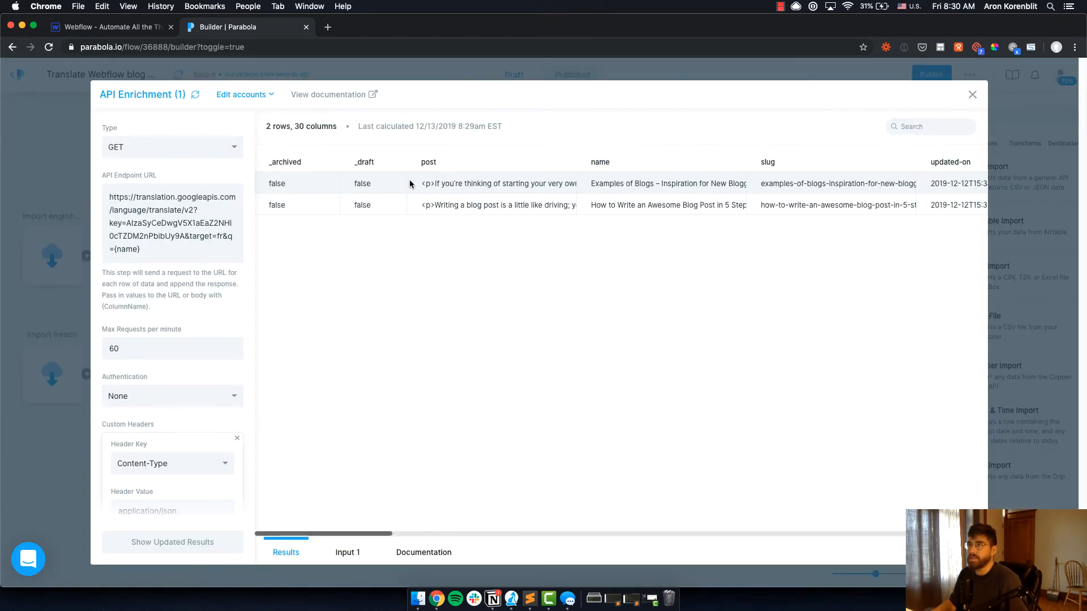
mouse_move(642, 185)
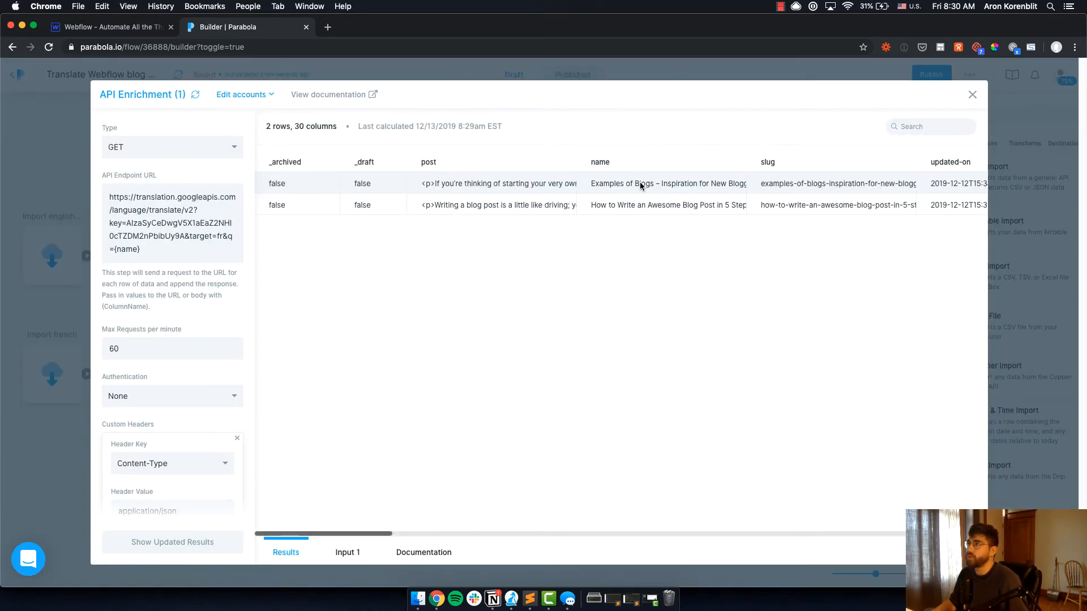
mouse_move(640, 183)
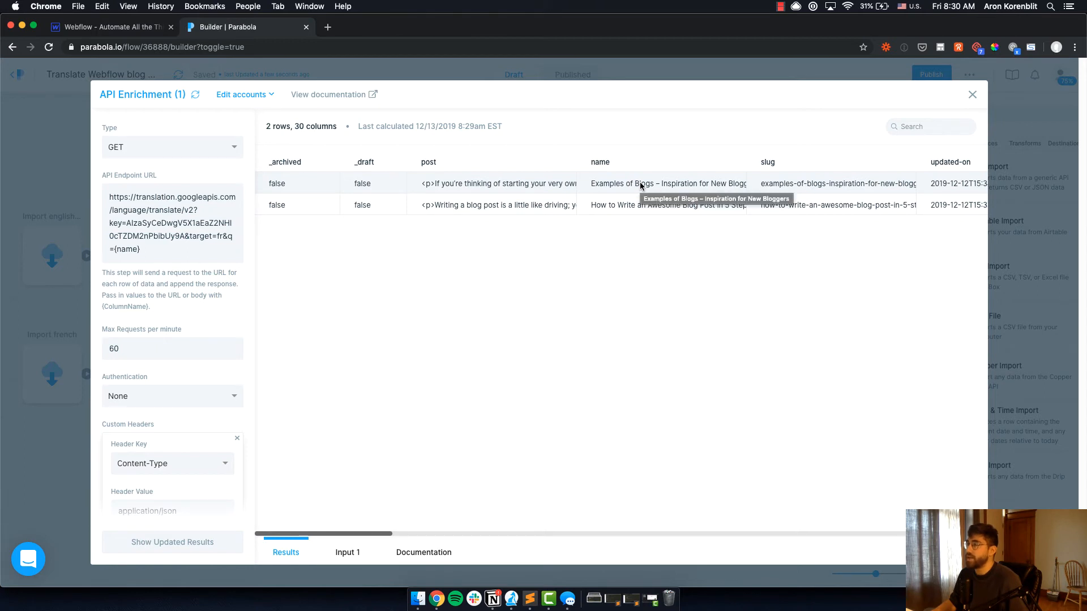
click(972, 95)
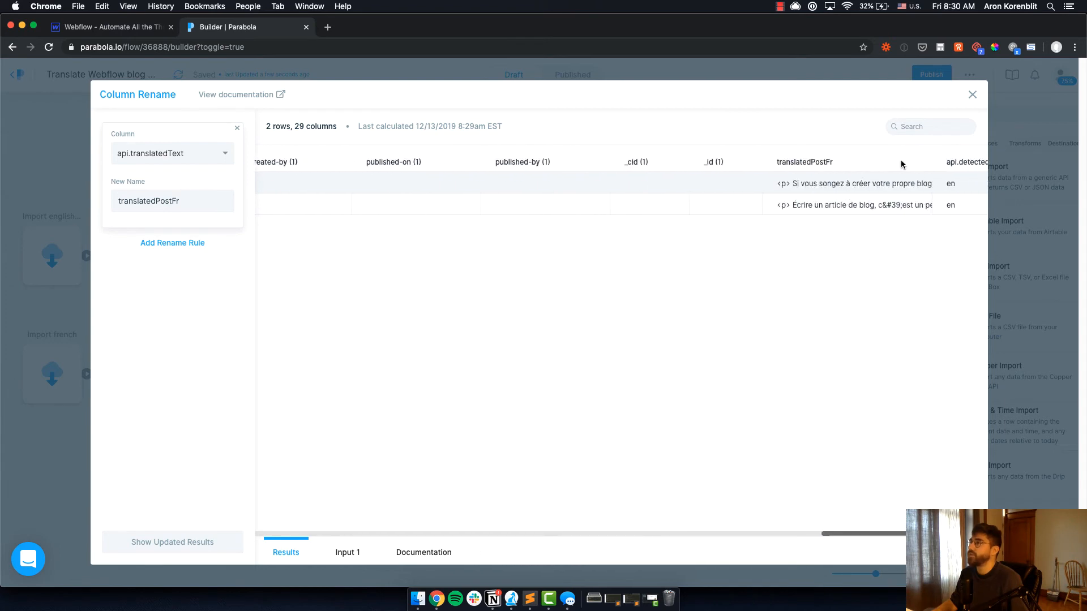
mouse_move(804, 184)
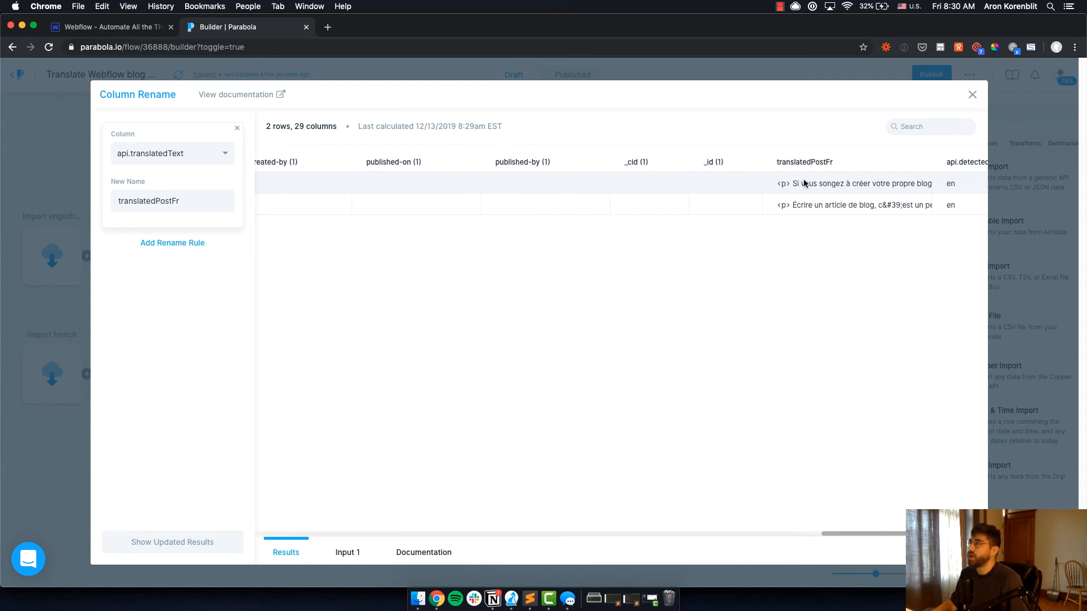
mouse_move(804, 170)
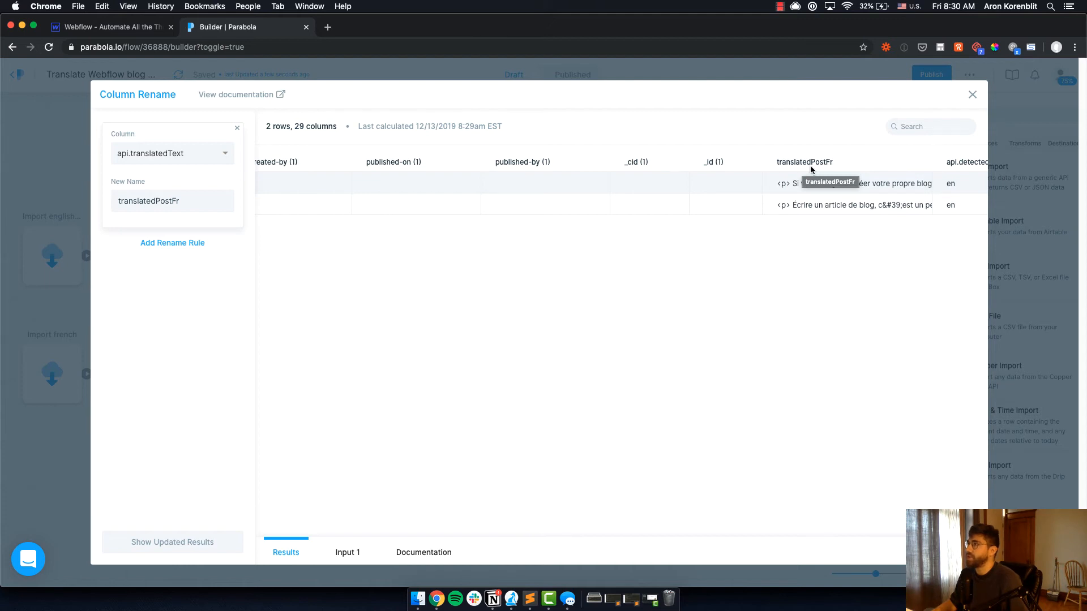
click(972, 94)
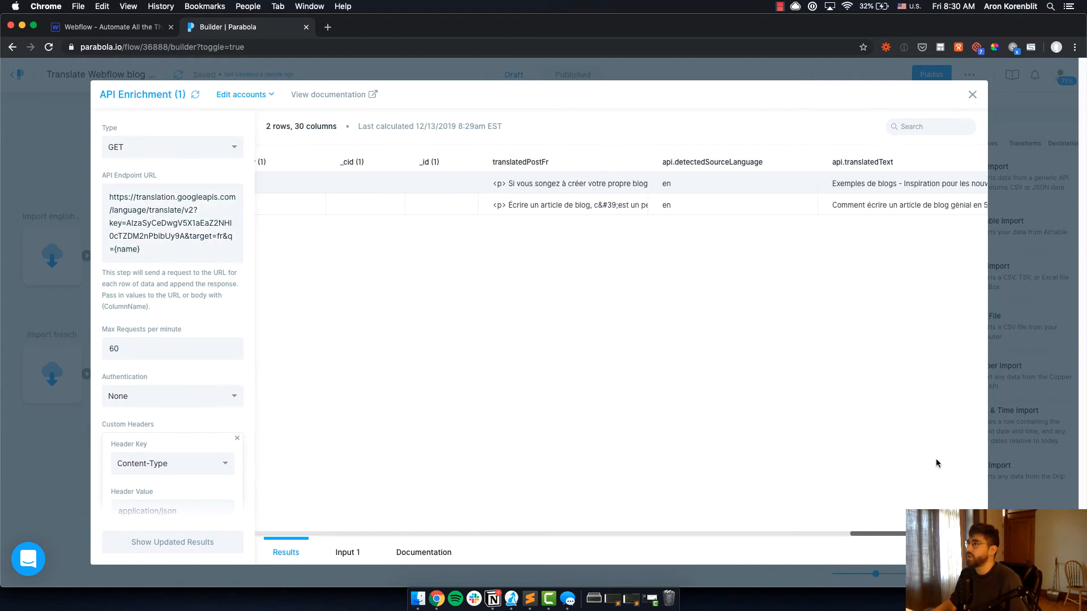
mouse_move(865, 191)
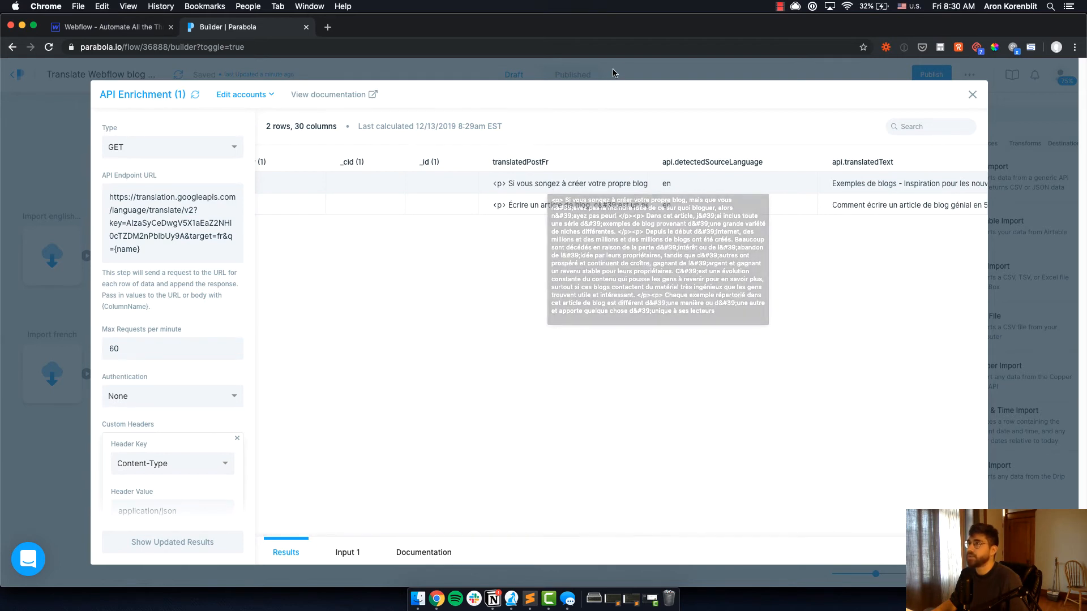
click(972, 95)
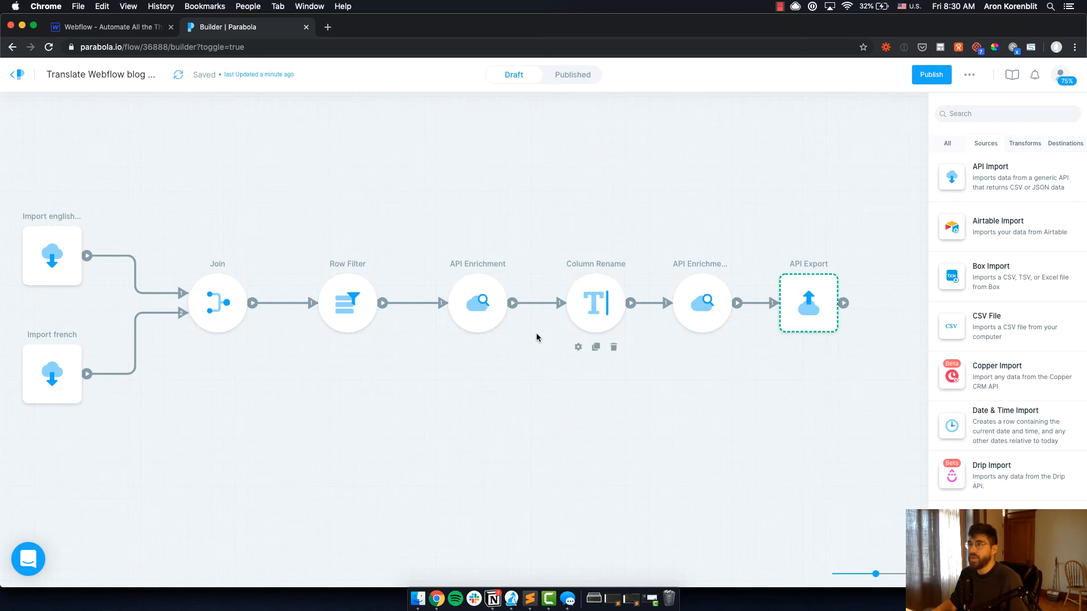
mouse_move(491, 593)
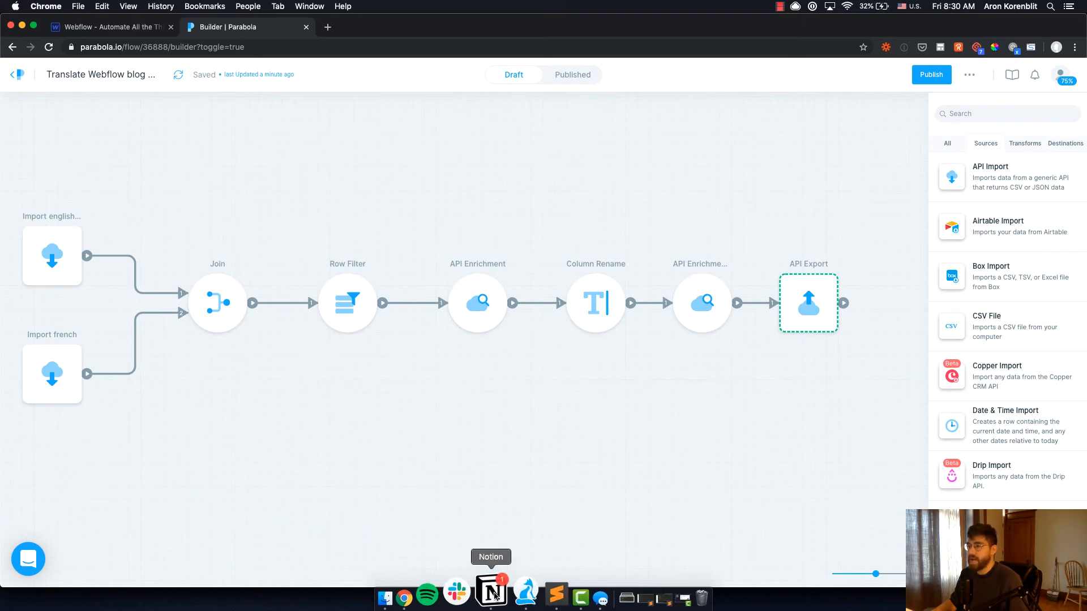
click(492, 594)
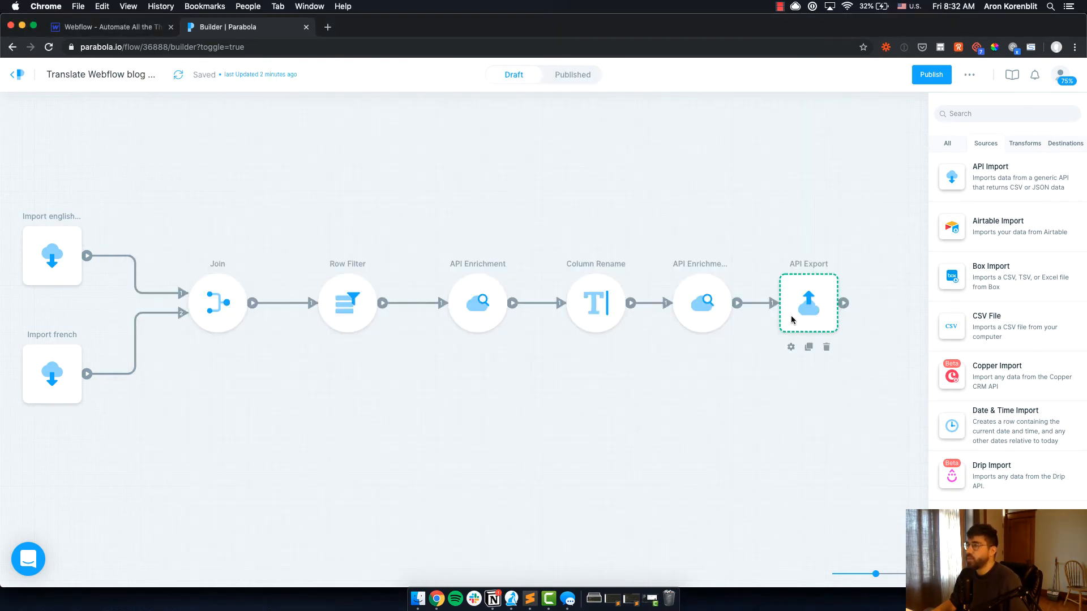
Open the API Export step's settings to review its Webflow POST request and body mapping
click(808, 303)
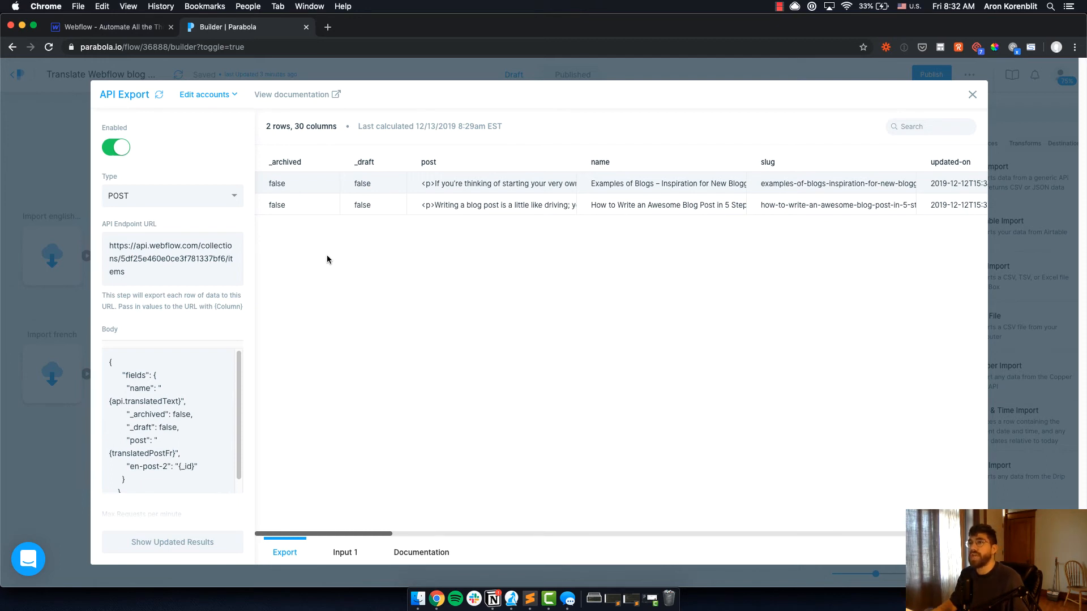
mouse_move(275, 246)
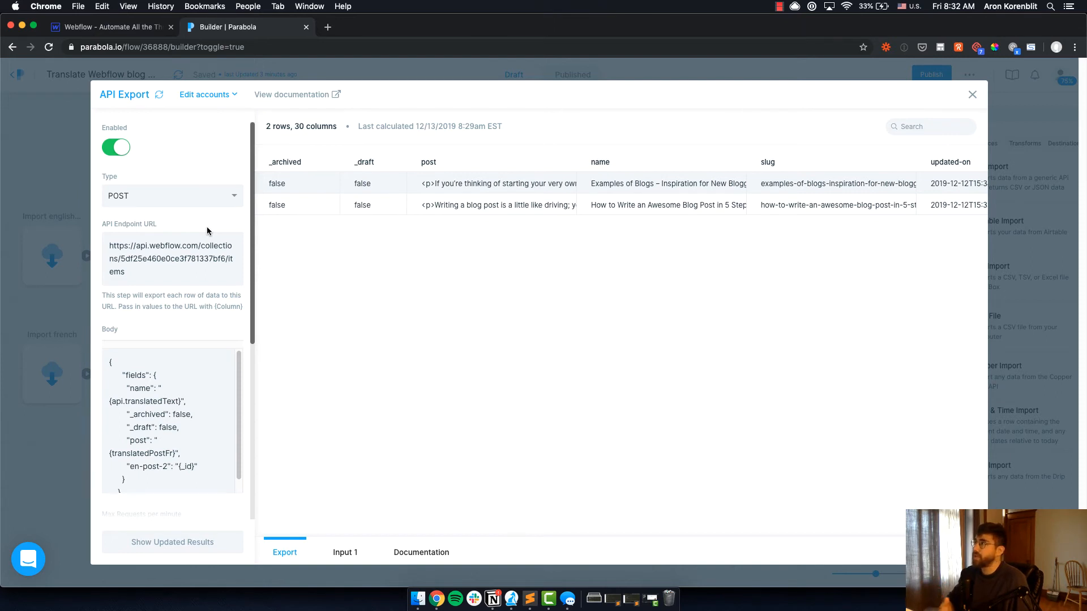
mouse_move(188, 187)
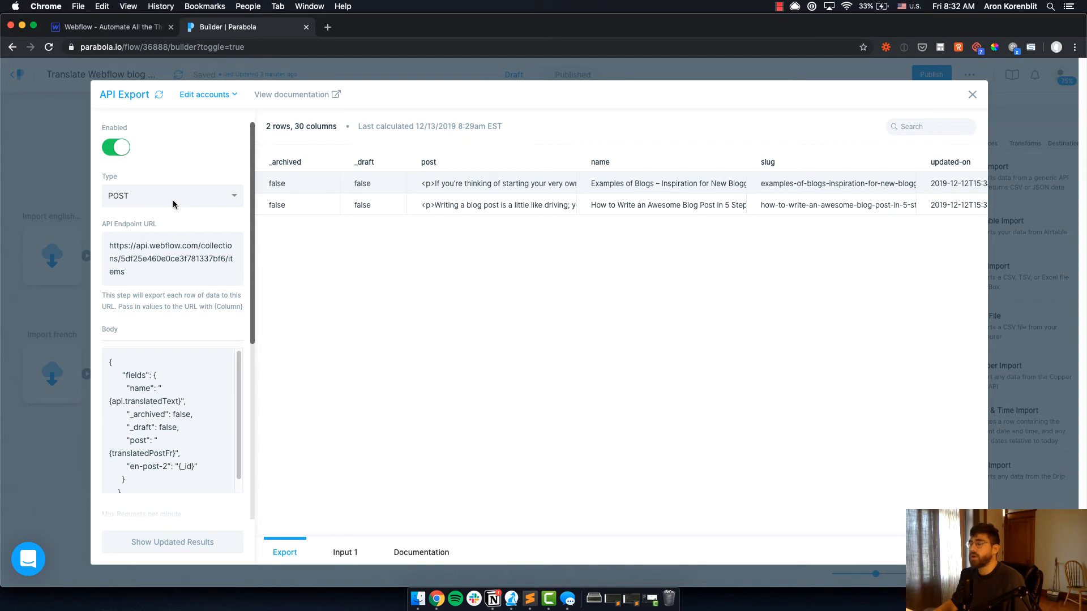
mouse_move(158, 271)
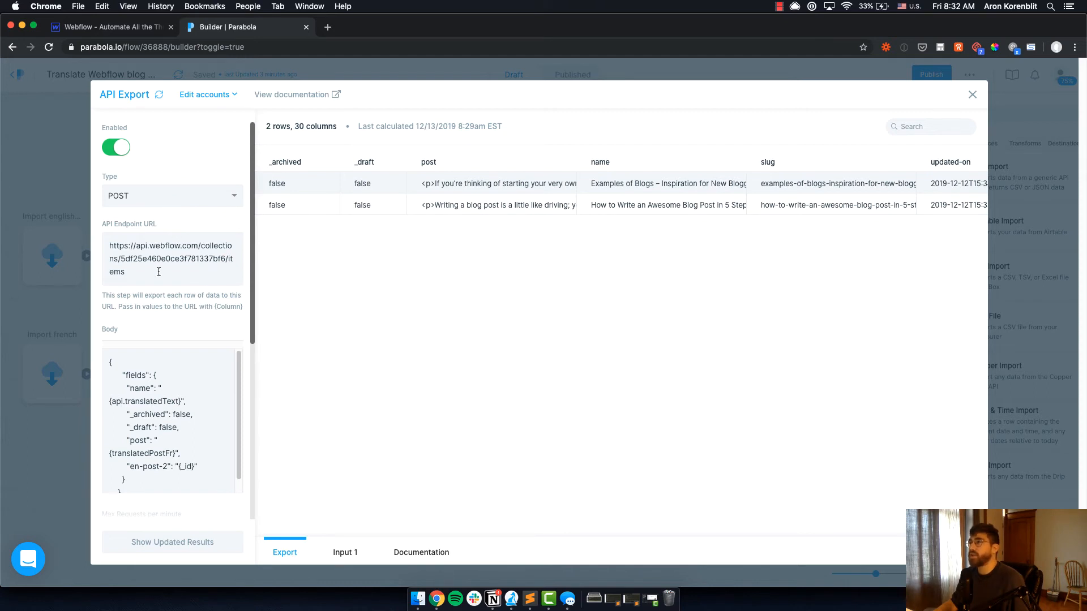
mouse_move(175, 262)
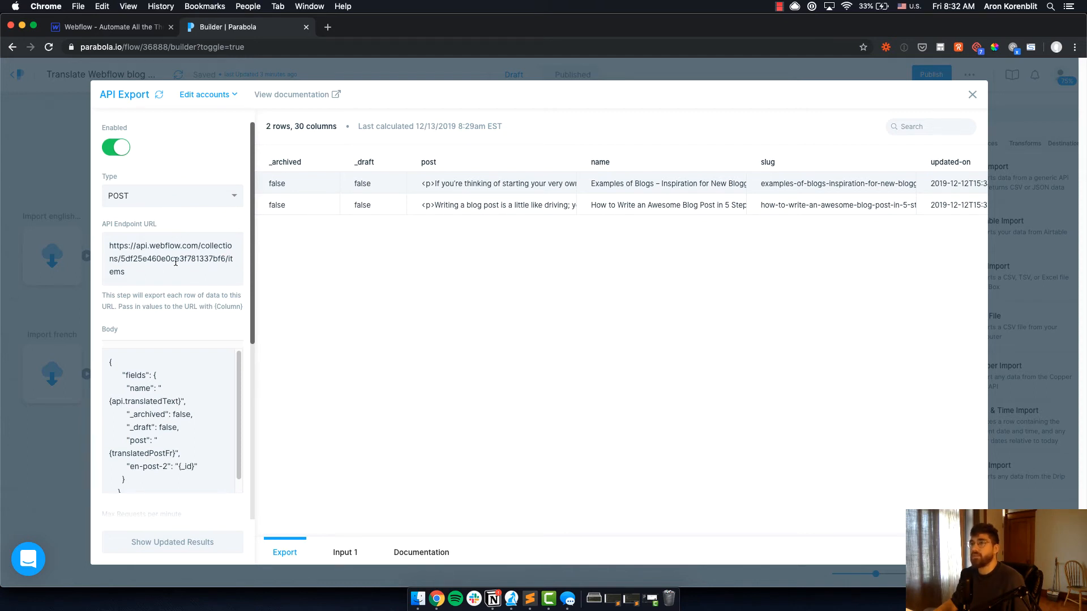
mouse_move(253, 267)
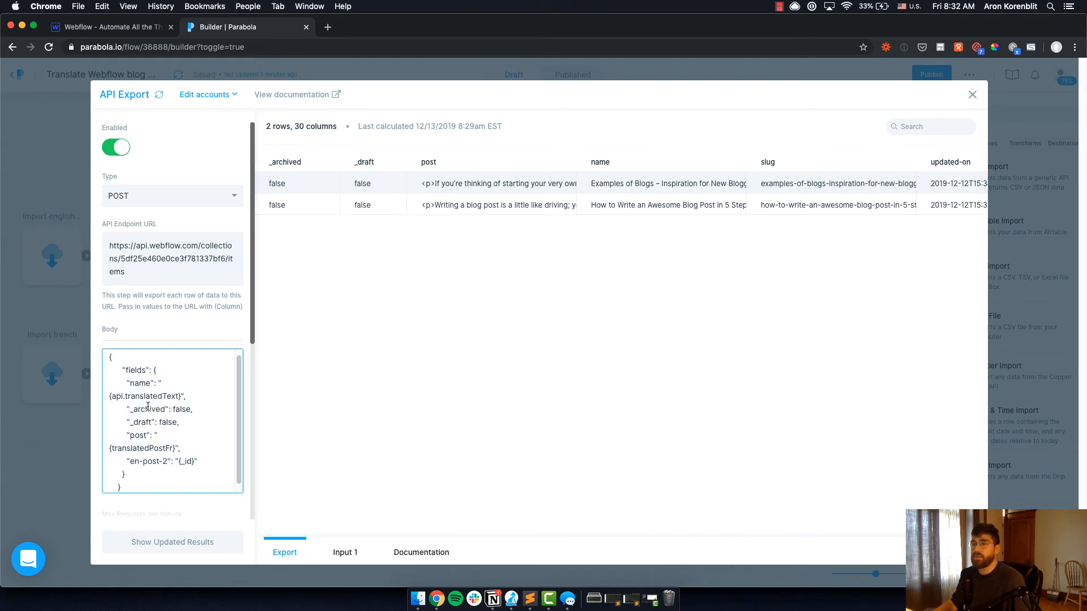
mouse_move(380, 447)
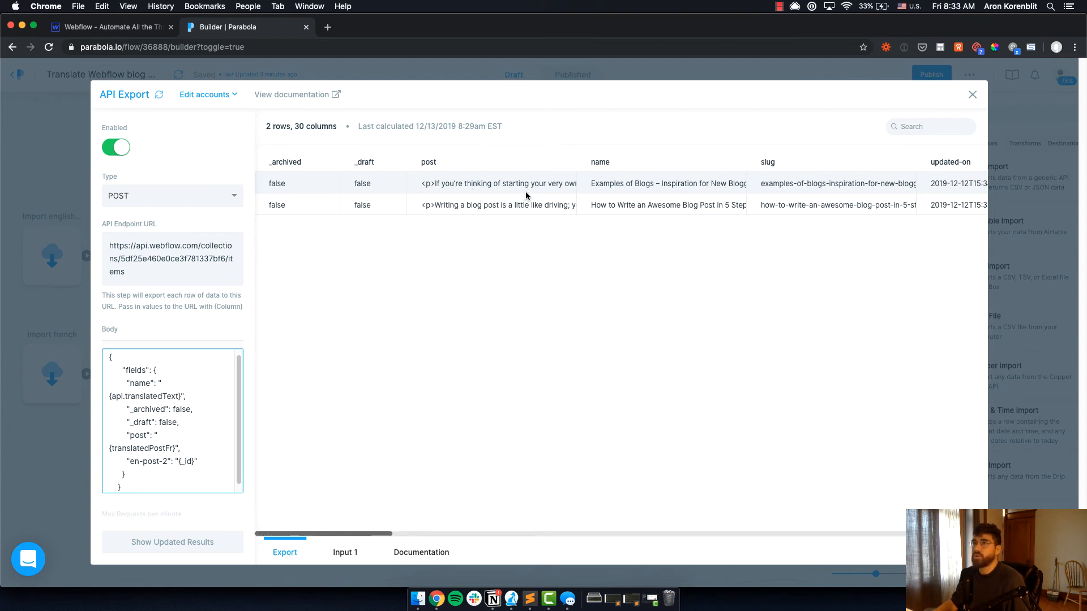
mouse_move(500, 184)
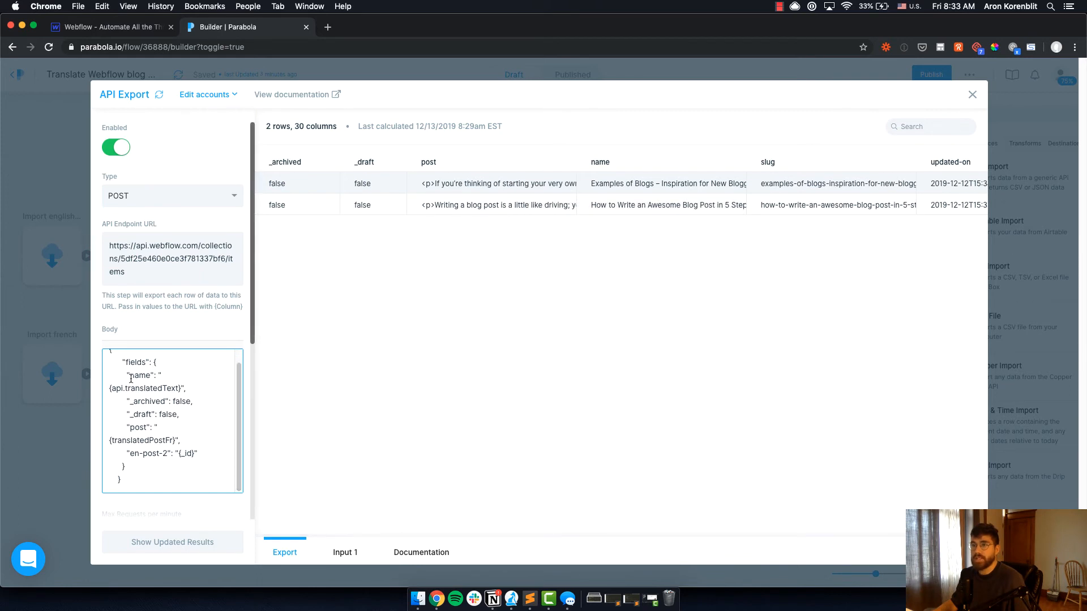
double_click(141, 374)
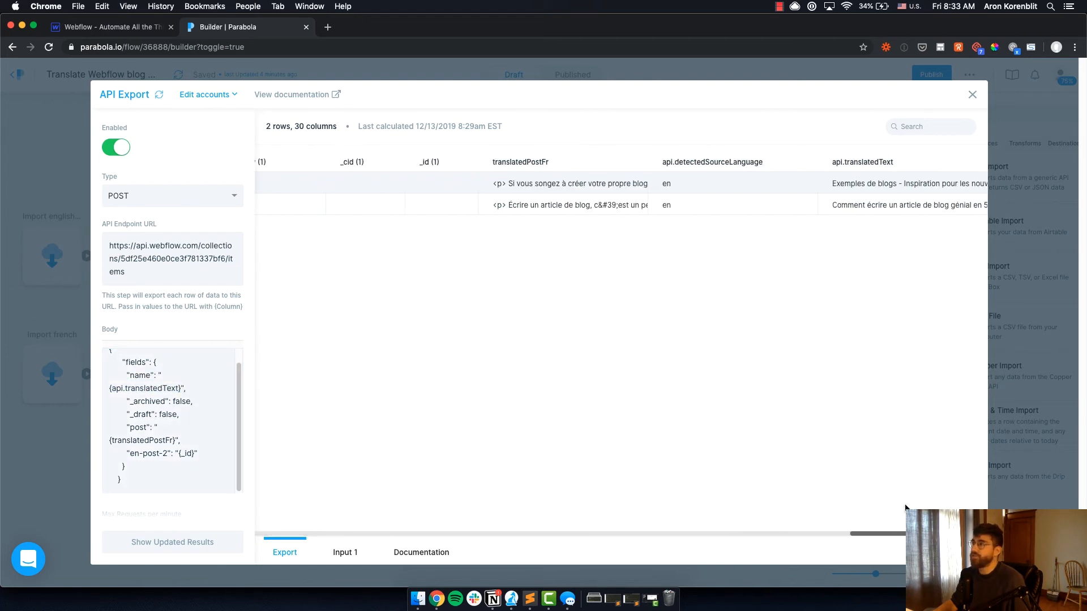
mouse_move(874, 186)
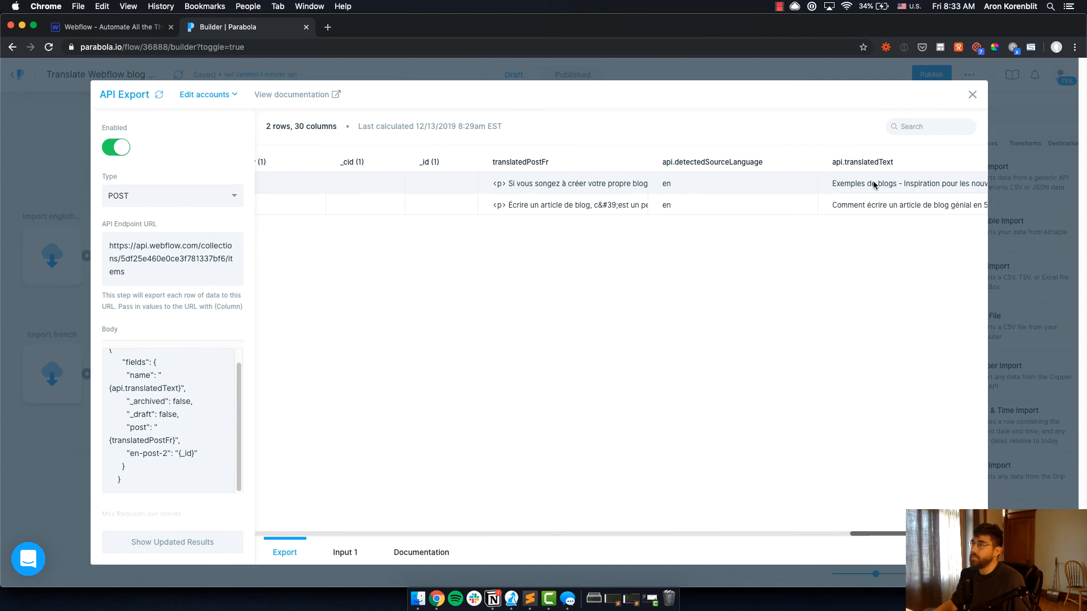
mouse_move(908, 183)
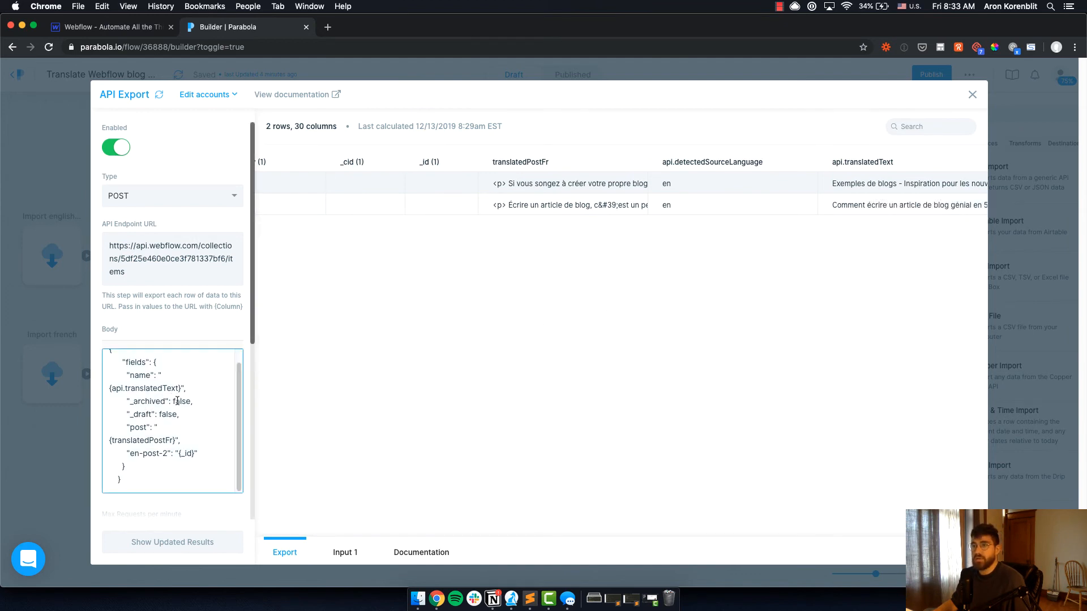
double_click(138, 427)
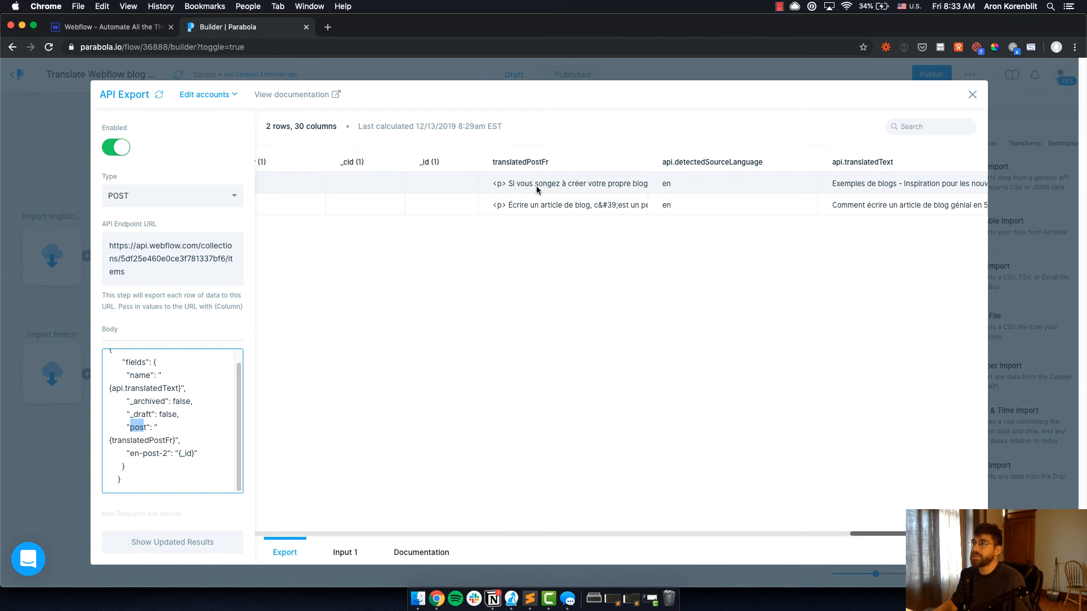
mouse_move(537, 191)
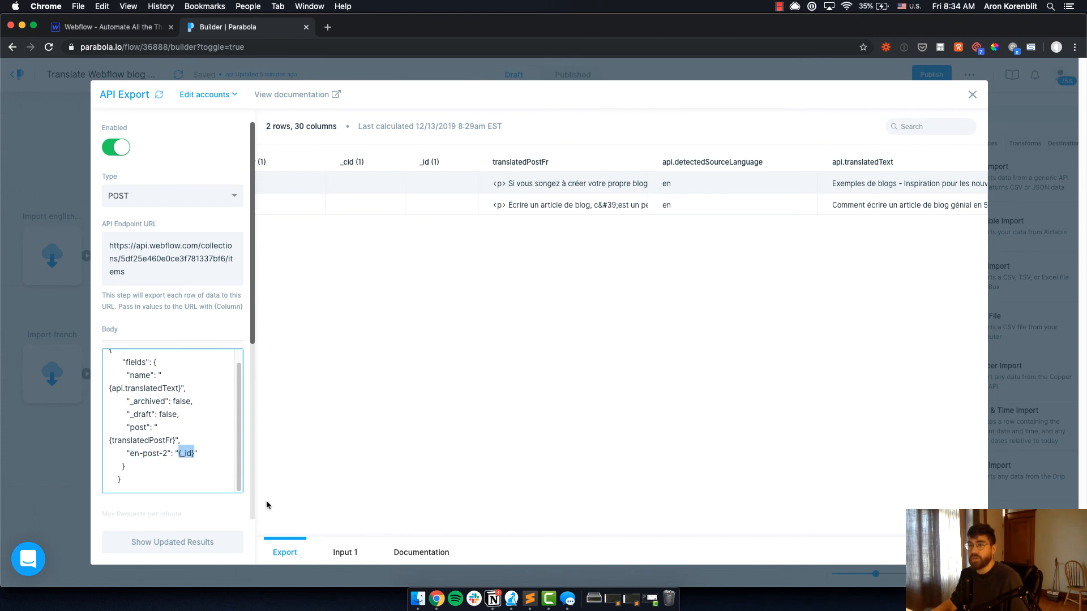
scroll(left, 3)
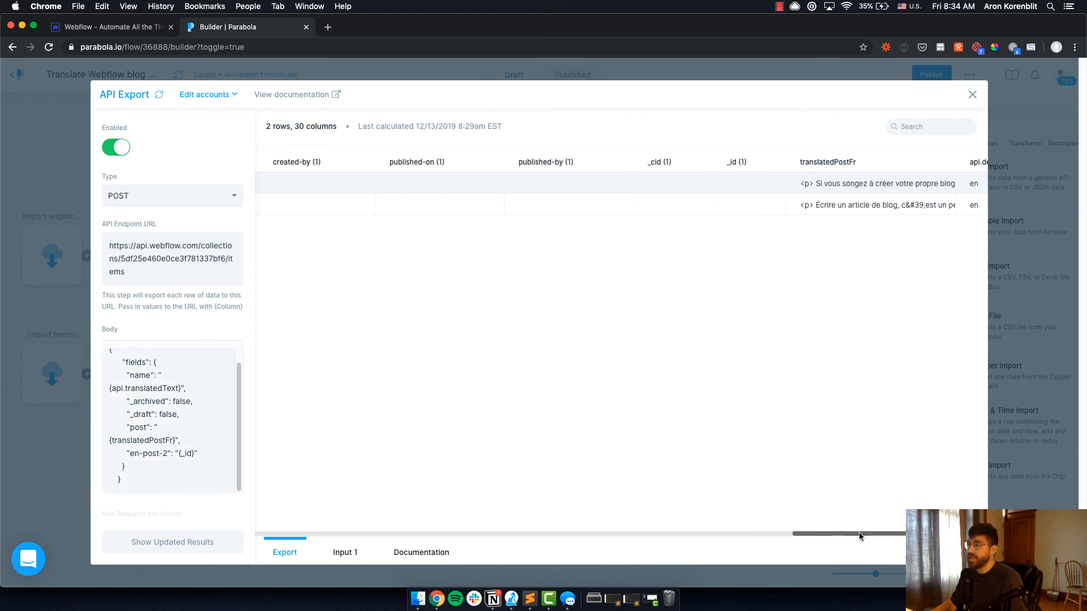
scroll(left, 3)
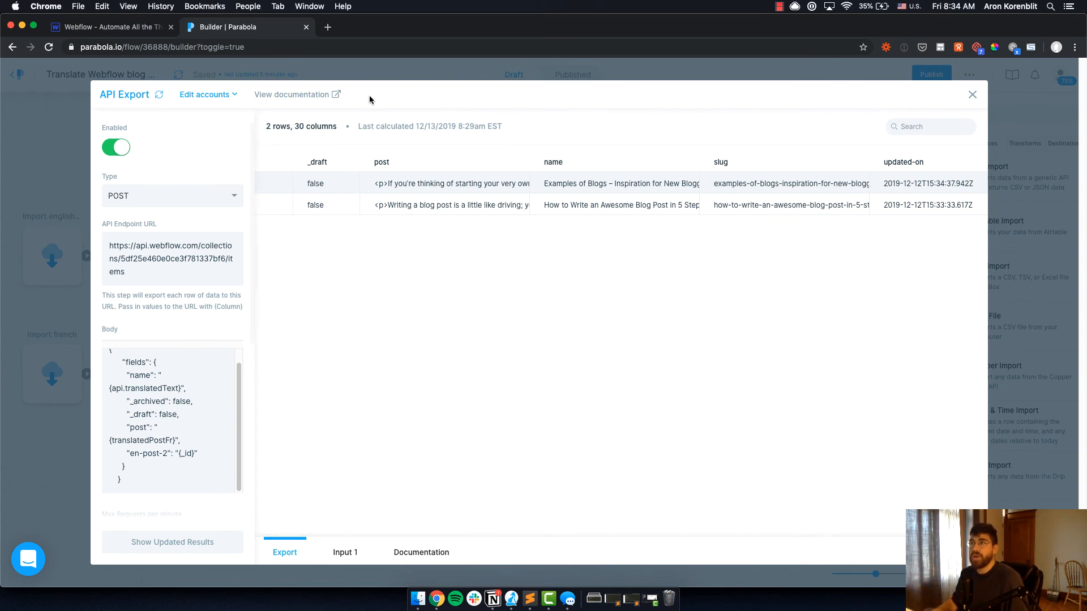
mouse_move(380, 72)
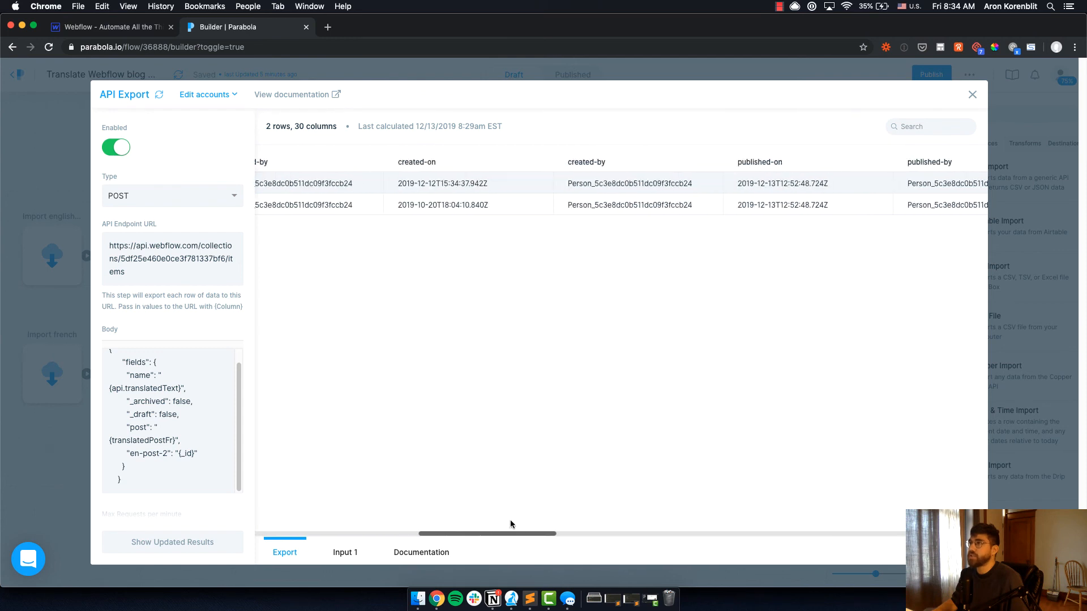
scroll(right, 3)
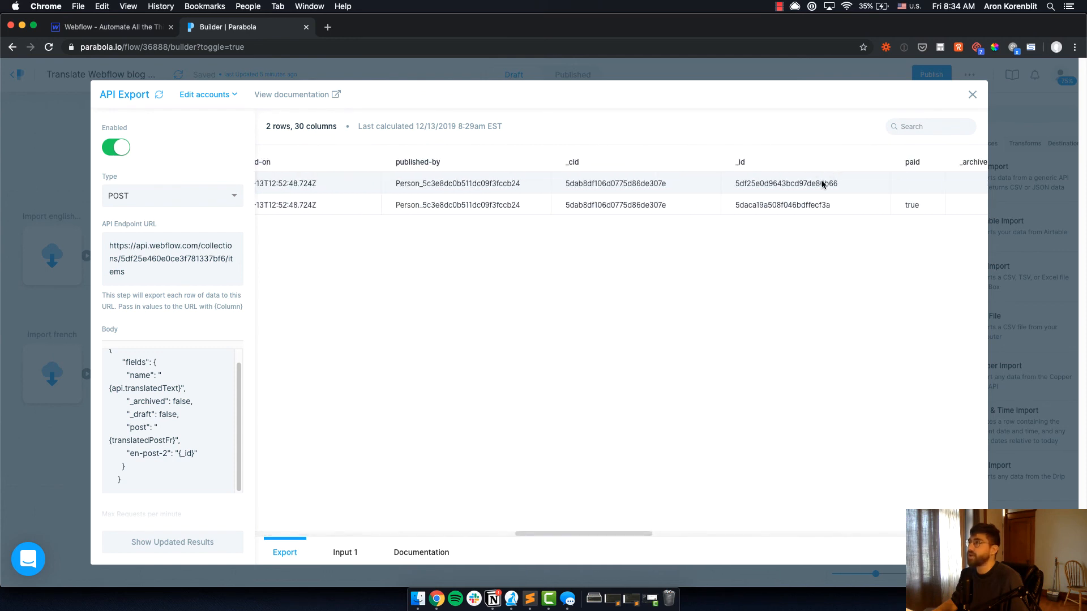
mouse_move(781, 288)
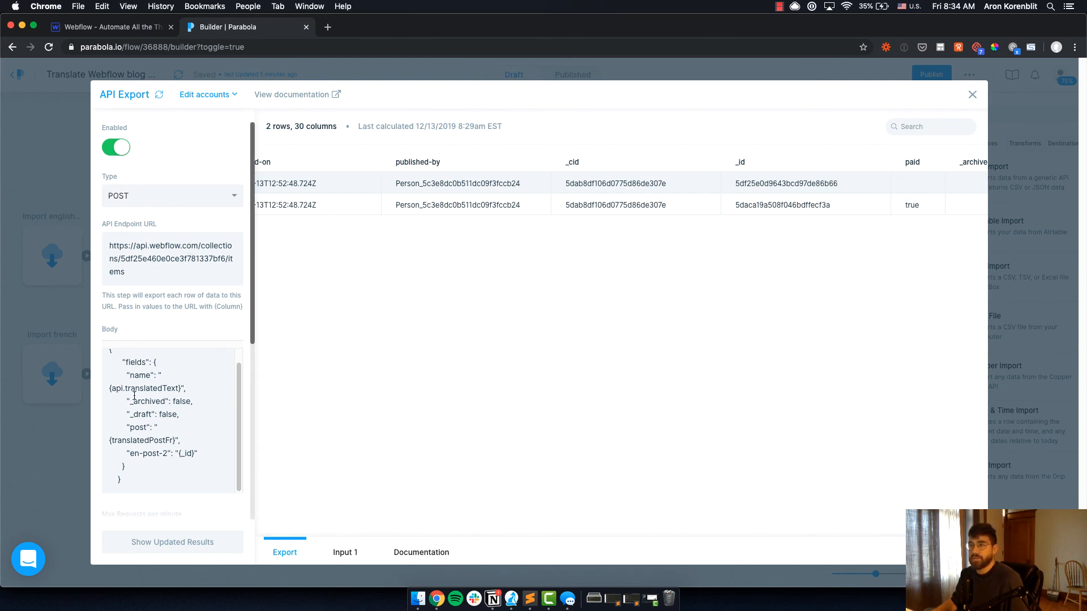
Run the published flow now, then switch over to the Webflow project to check the results
click(972, 94)
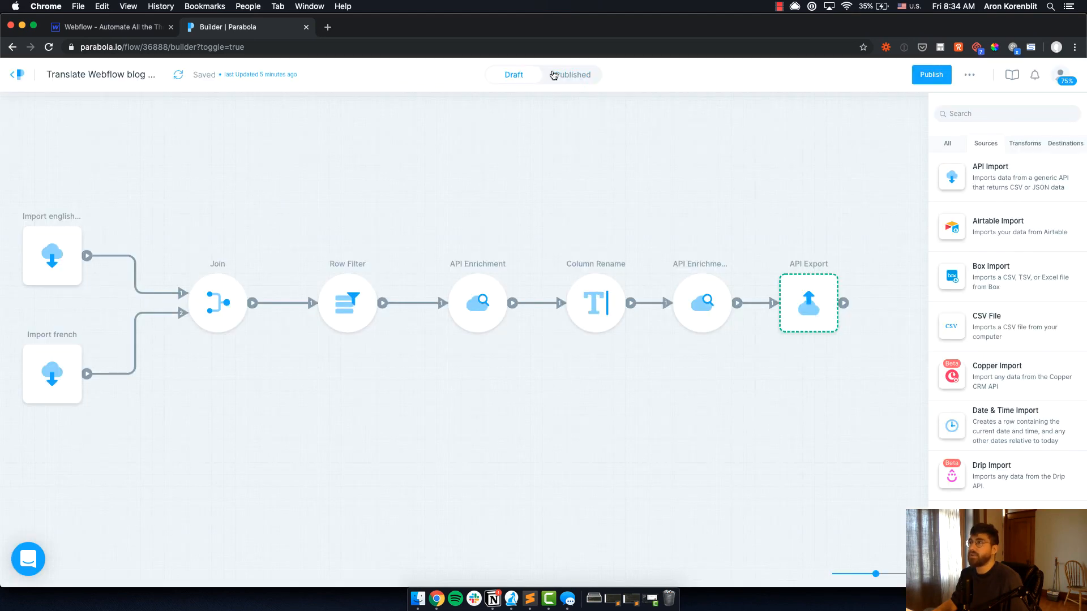
click(572, 75)
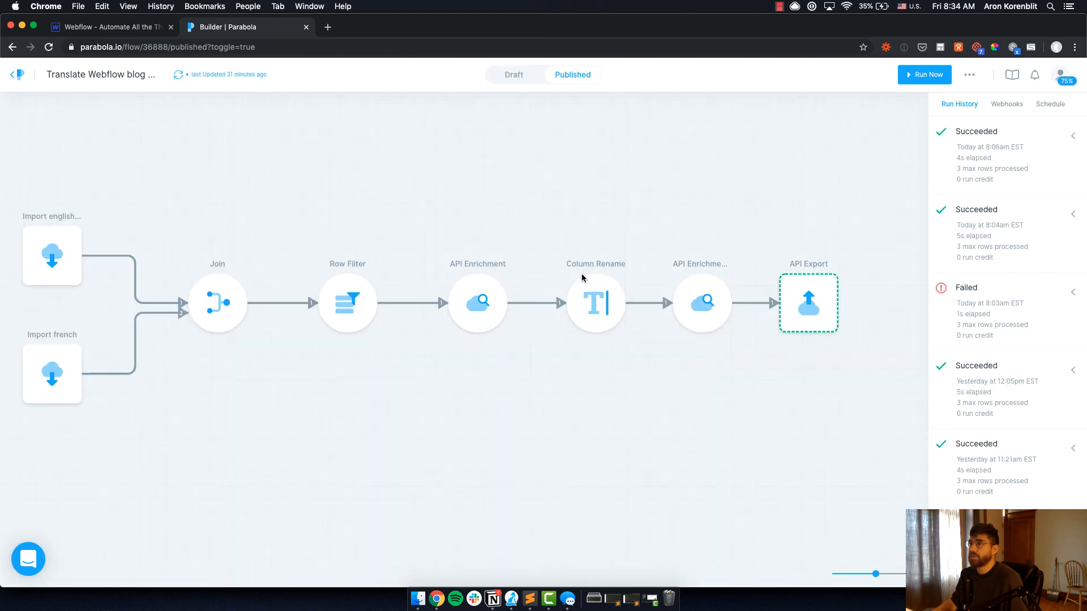
click(924, 74)
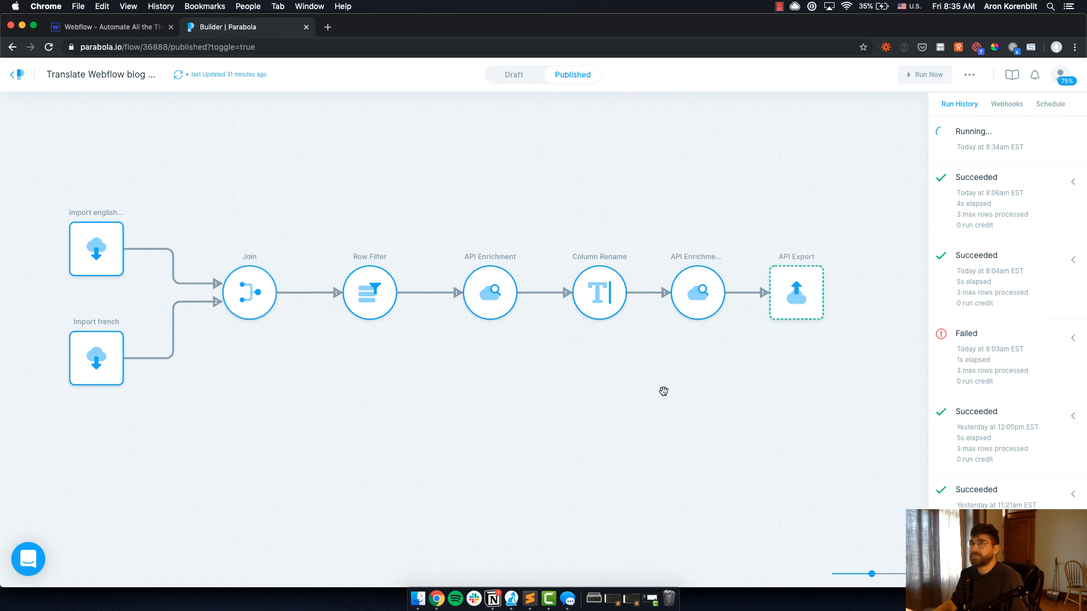
mouse_move(368, 113)
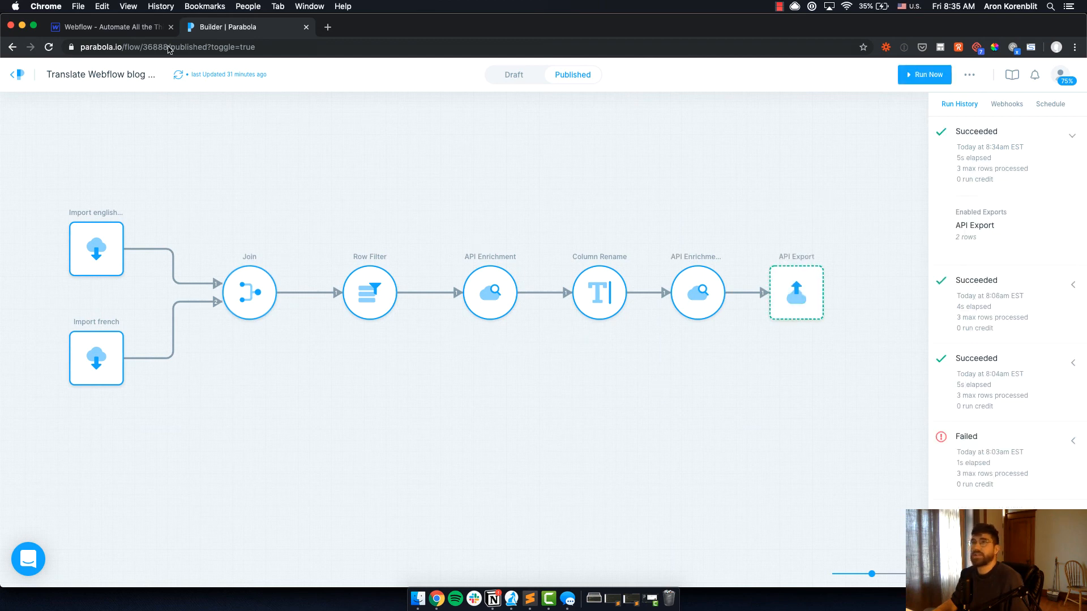
click(108, 26)
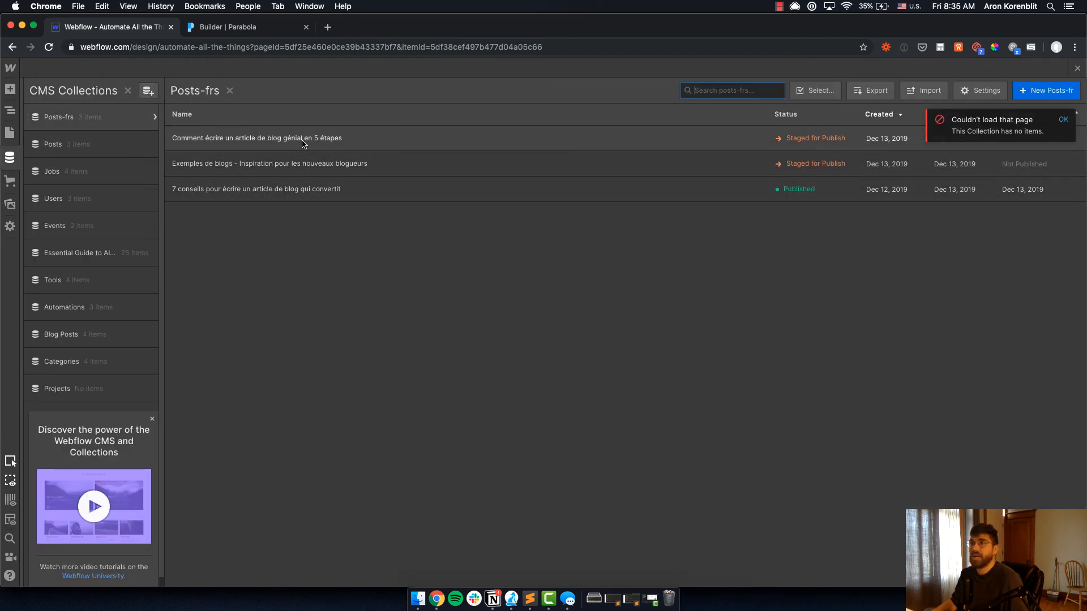
Open the French blog examples post to check its English reference, then the Posts-frs template page
click(269, 163)
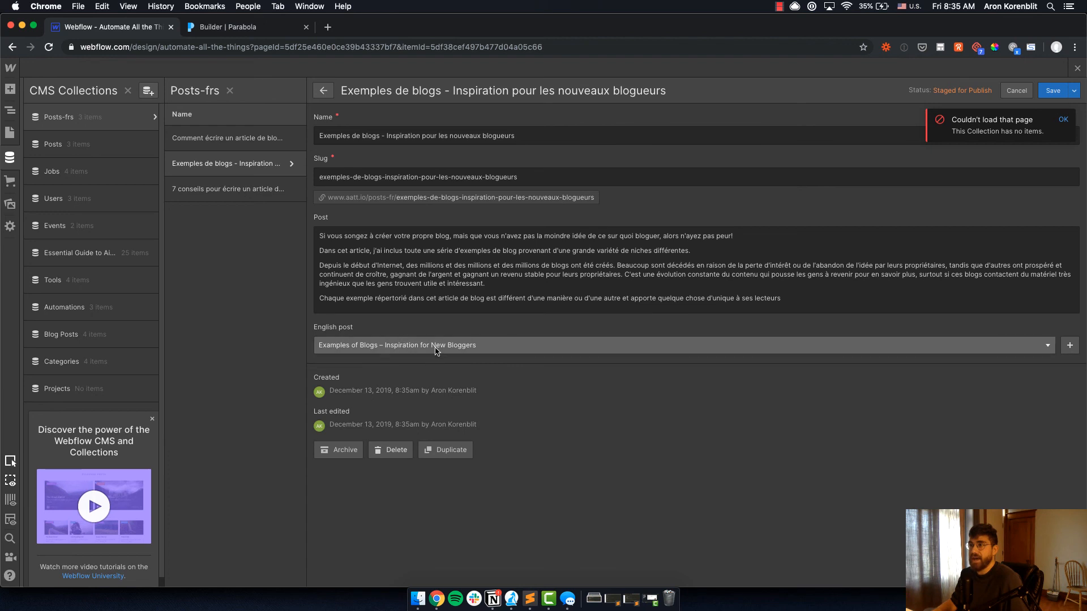
mouse_move(173, 173)
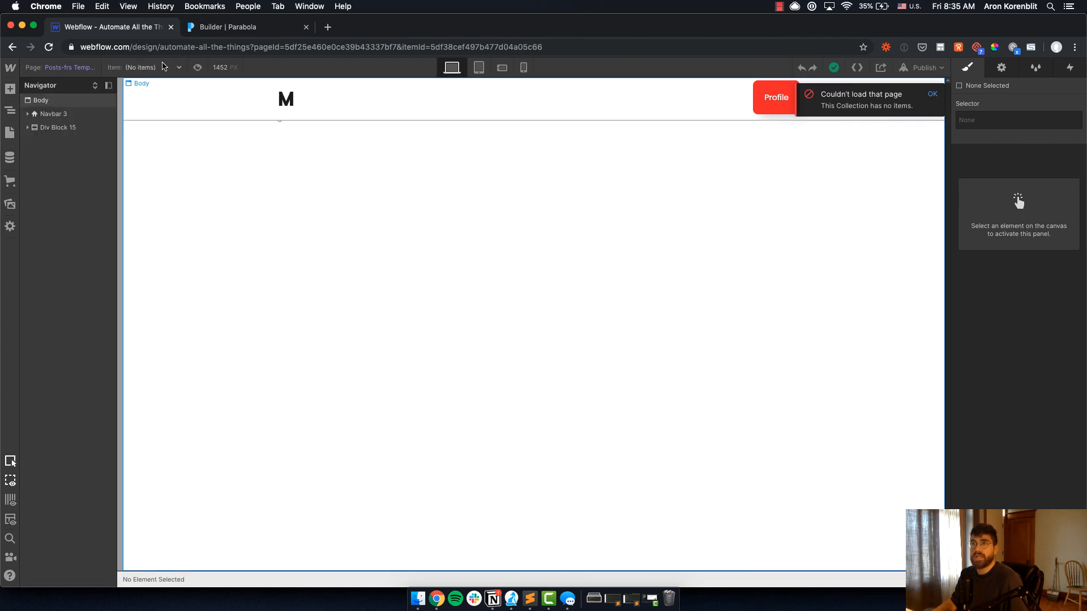
click(40, 99)
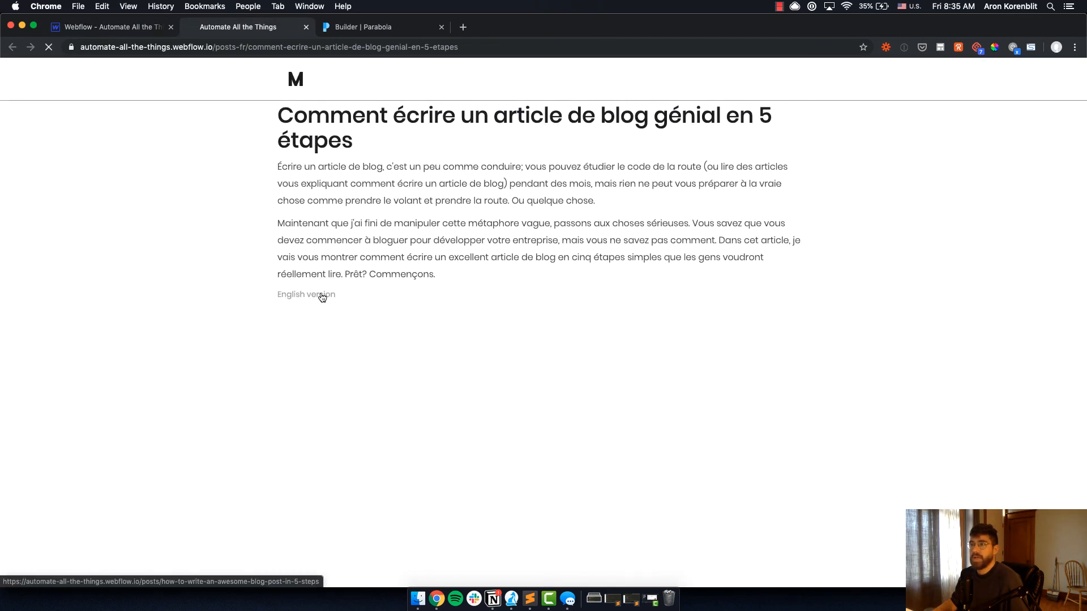
Follow the live post's English version link, then bring up the Notion tutorial checklist
click(305, 294)
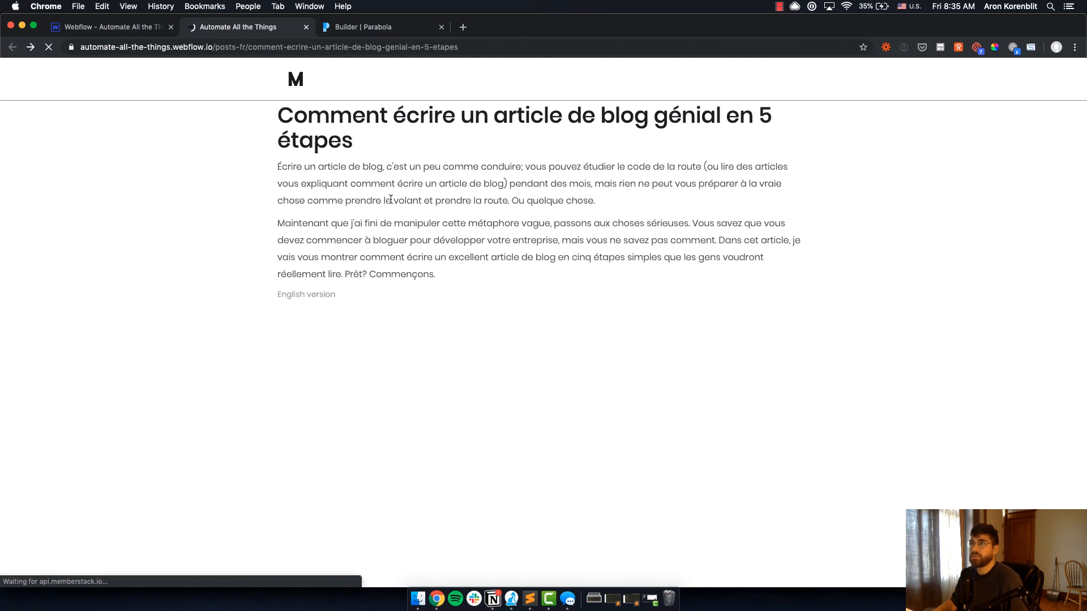
mouse_move(464, 593)
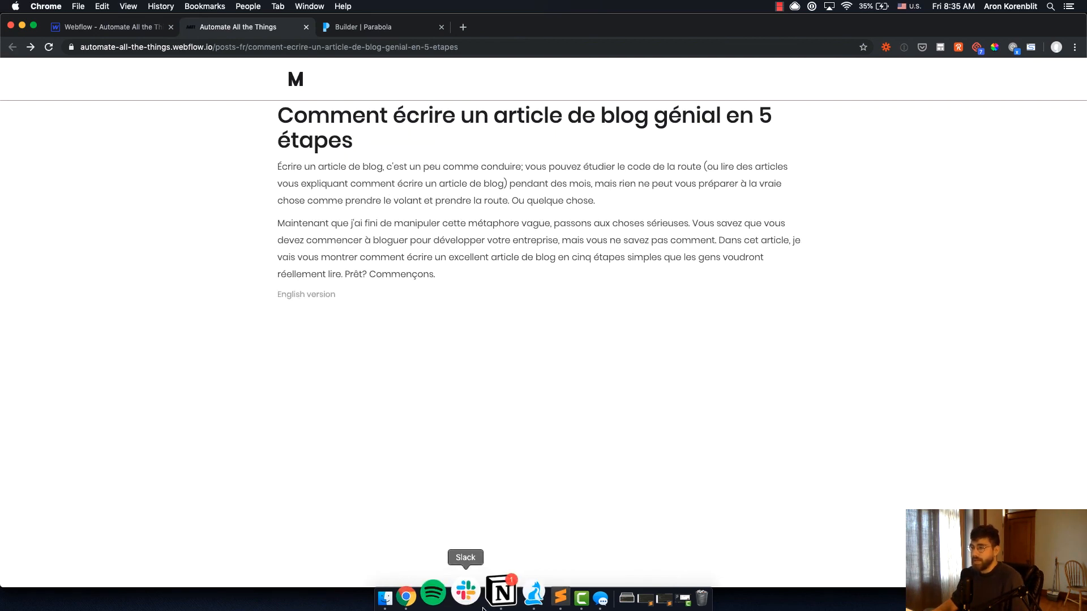
click(501, 598)
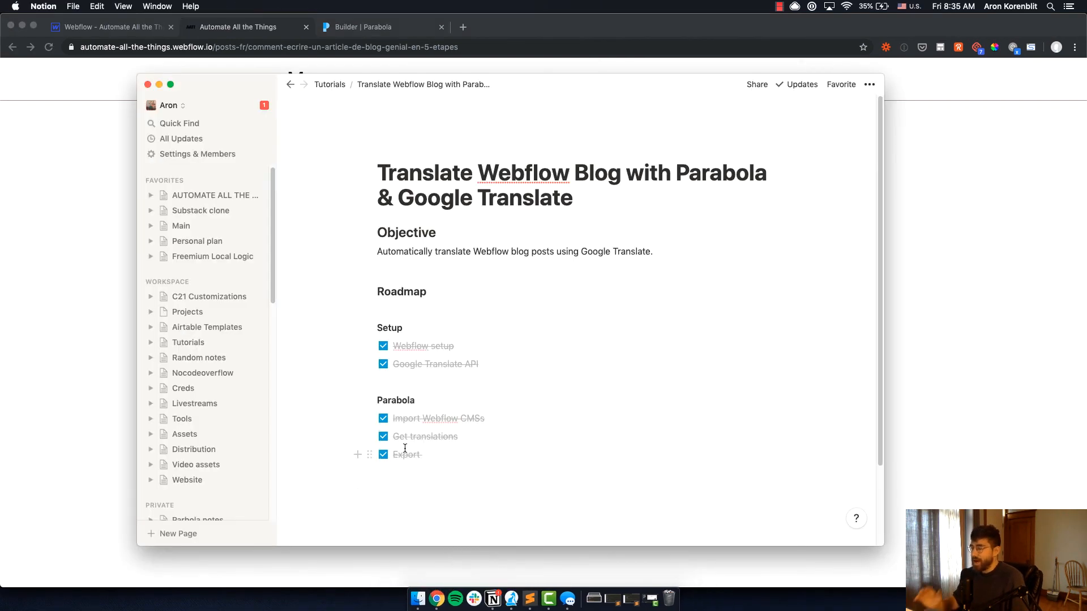